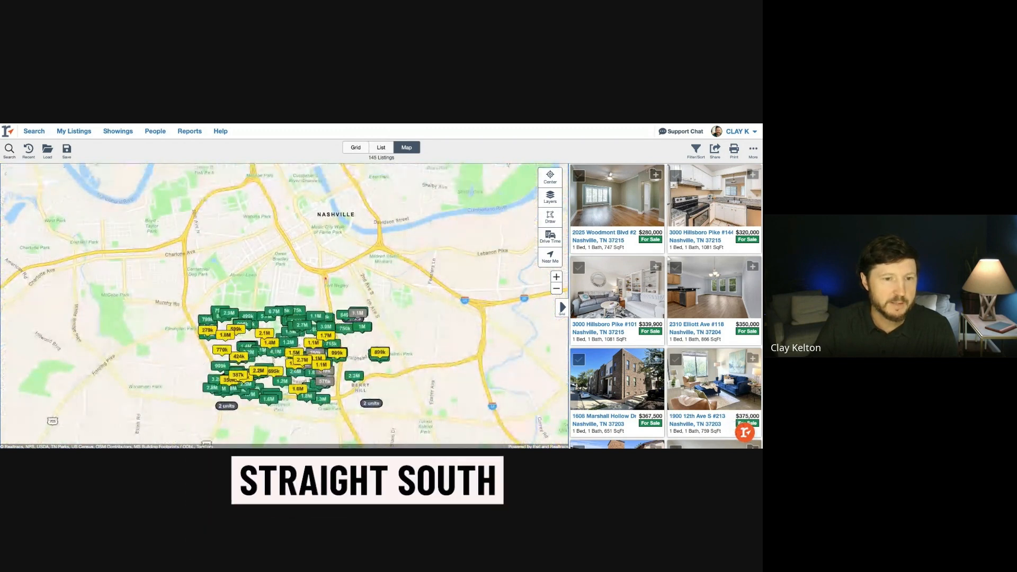
Switch the results to List view and open the $350,000 2310 Elliott Ave #118 listing
{"action": "left_click", "coordinate": [381, 147]}
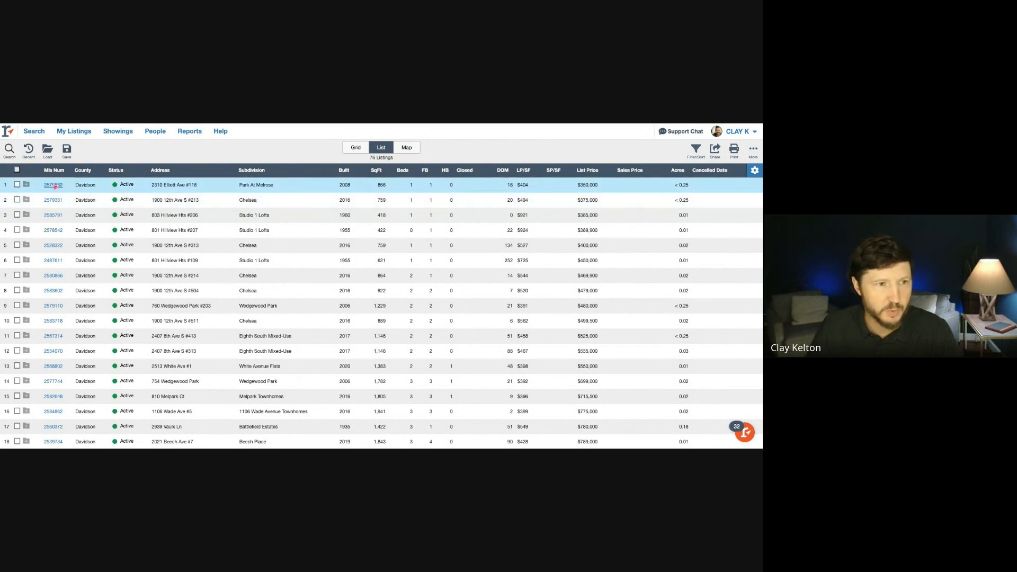
{"action": "left_click", "coordinate": [53, 184]}
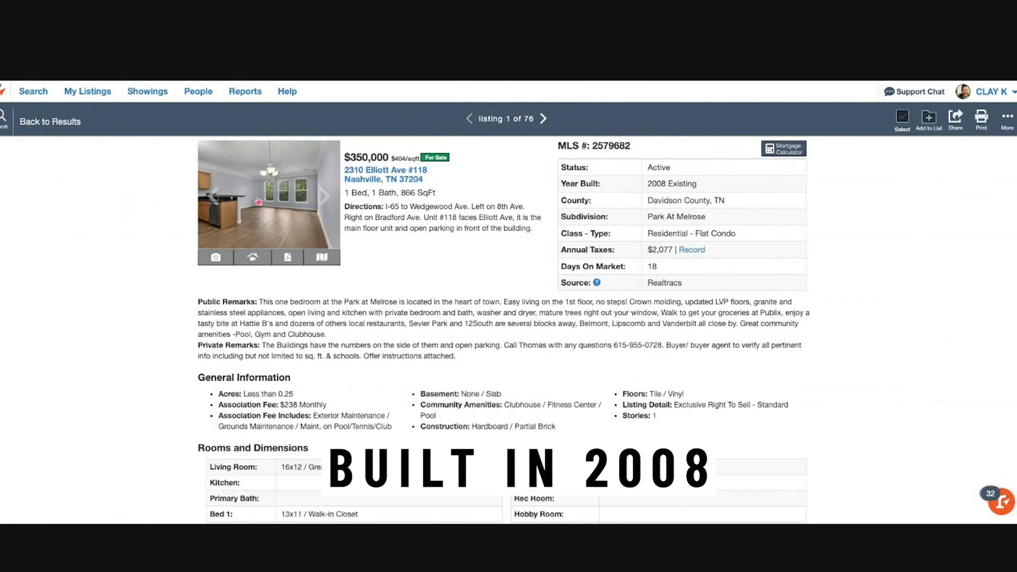
{"action": "left_click", "coordinate": [269, 201]}
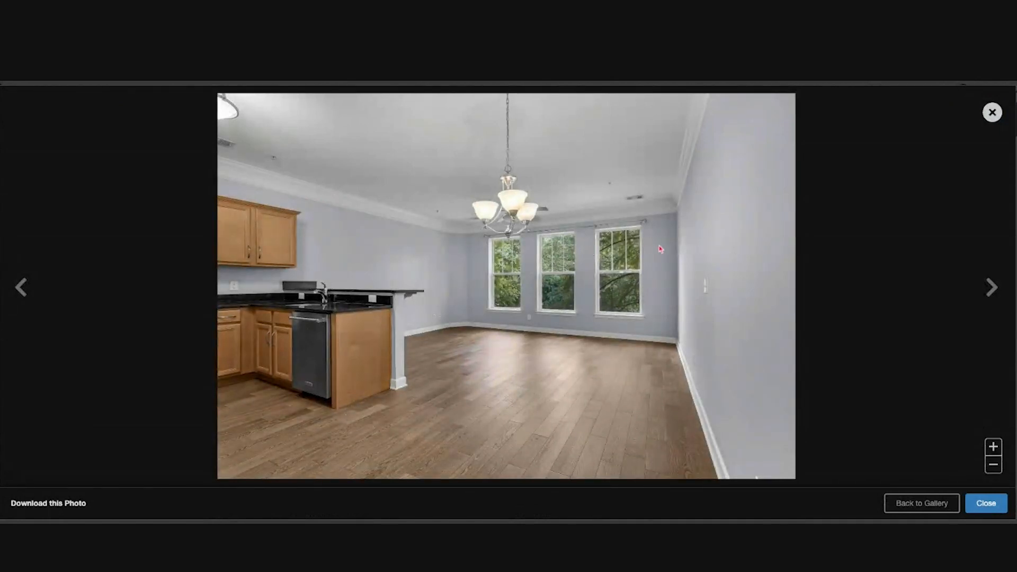
{"action": "mouse_move", "coordinate": [947, 279]}
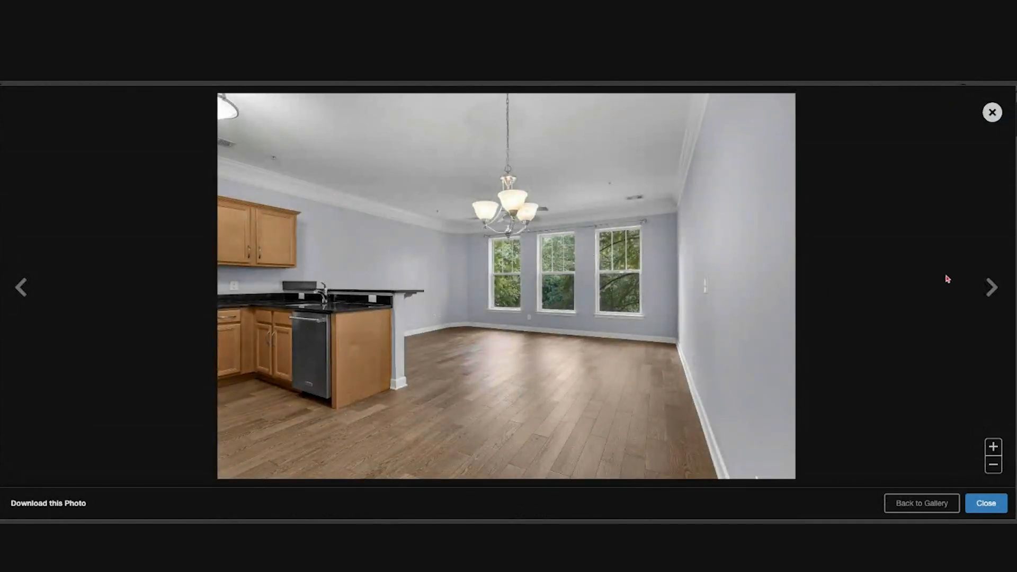
{"action": "left_click", "coordinate": [991, 287]}
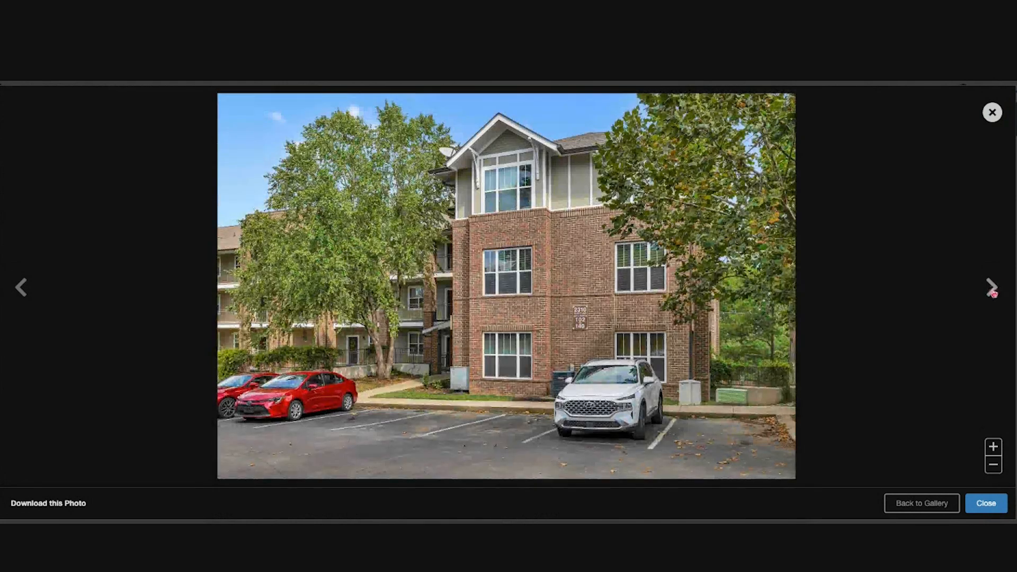
{"action": "left_click", "coordinate": [991, 287]}
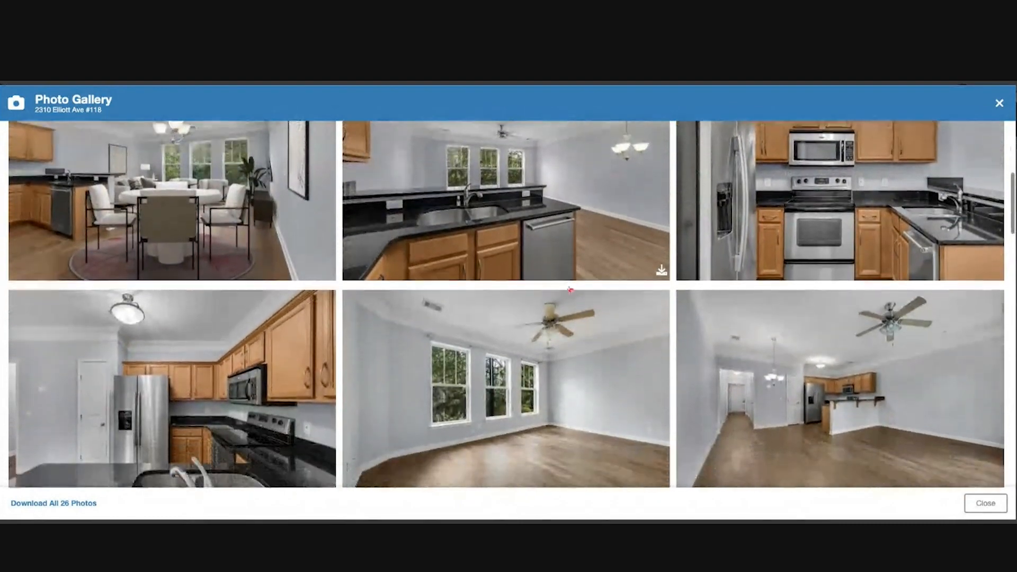
{"action": "scroll", "scroll_direction": "down", "scroll_amount": 3}
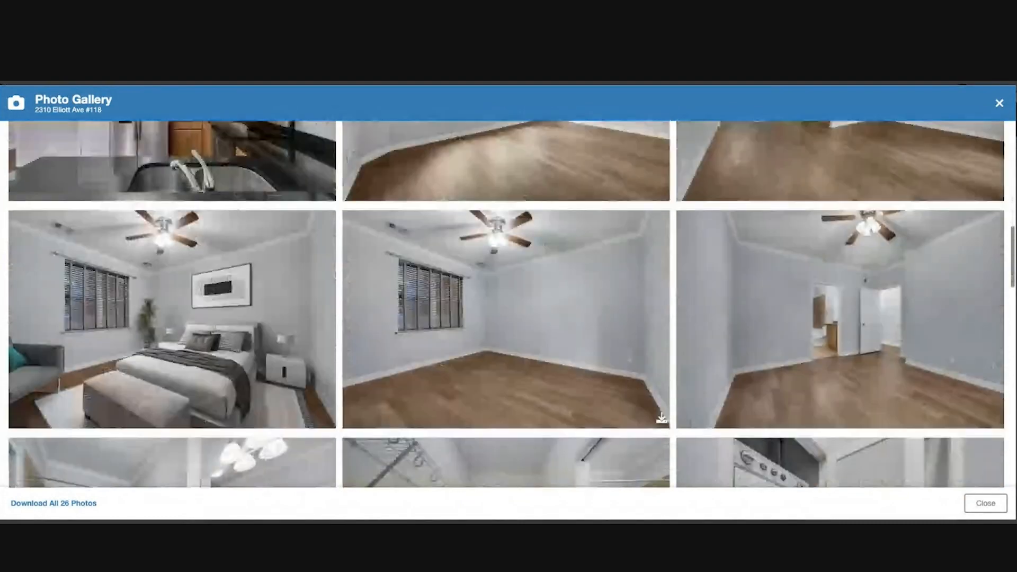
{"action": "scroll", "scroll_direction": "down", "scroll_amount": 3}
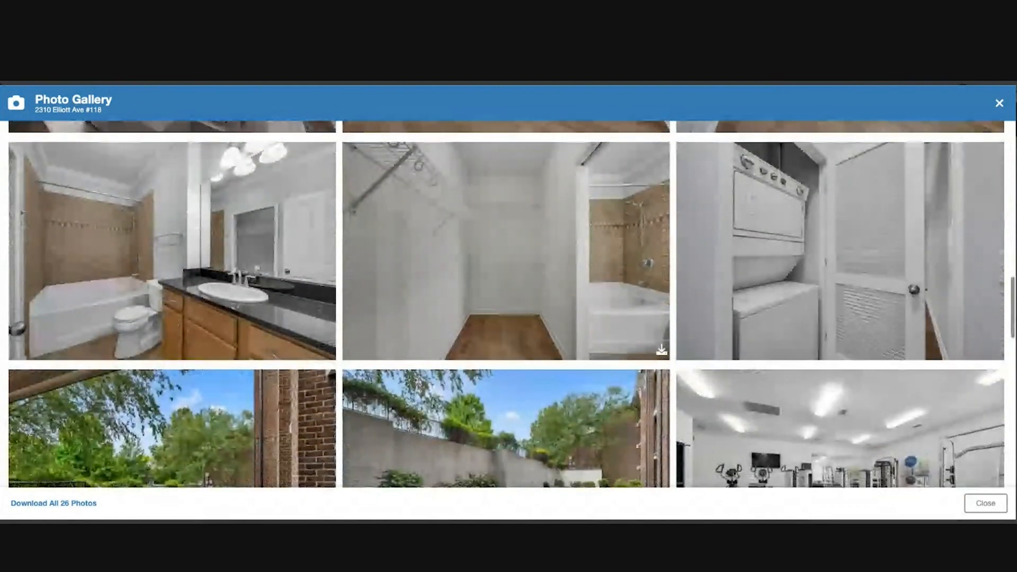
{"action": "scroll", "scroll_direction": "down", "scroll_amount": 3}
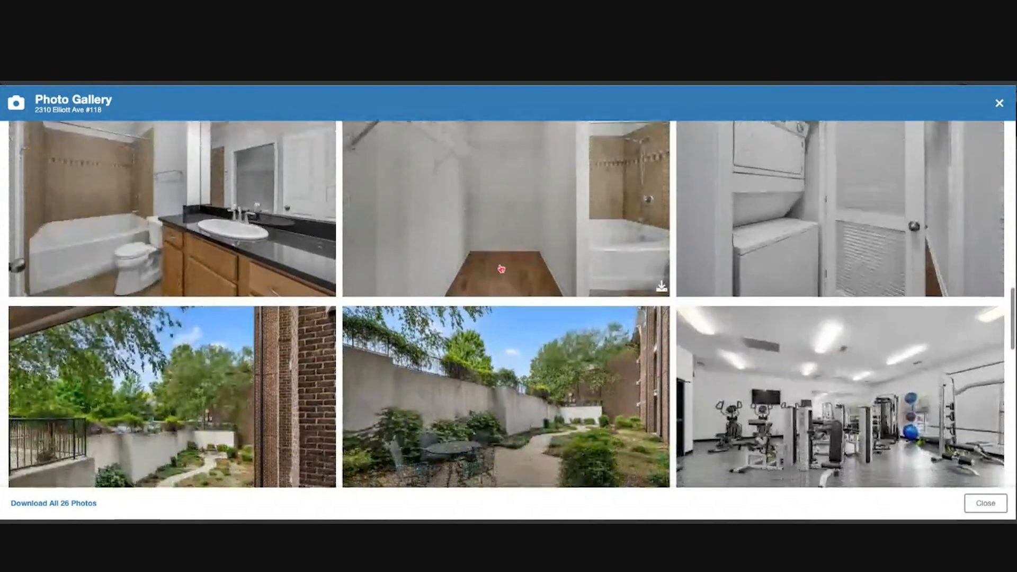
{"action": "scroll", "scroll_direction": "down", "scroll_amount": 3}
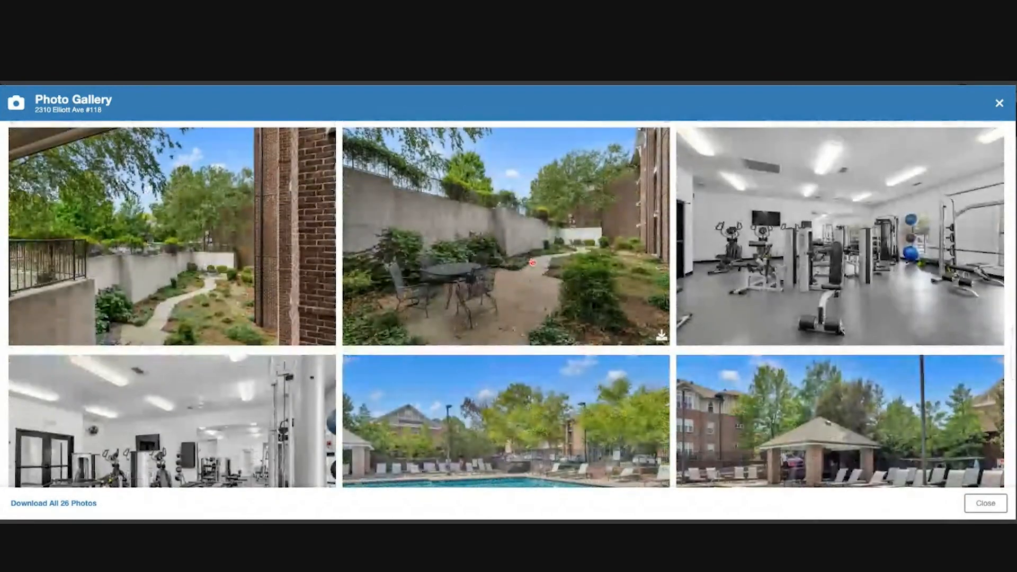
{"action": "scroll", "scroll_direction": "down", "scroll_amount": 3}
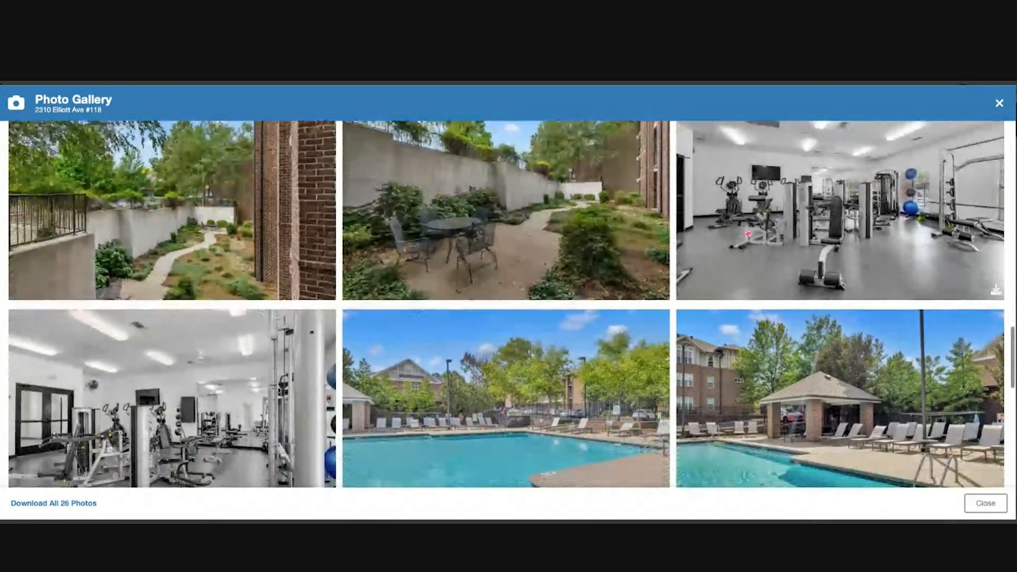
{"action": "scroll", "scroll_direction": "down", "scroll_amount": 3}
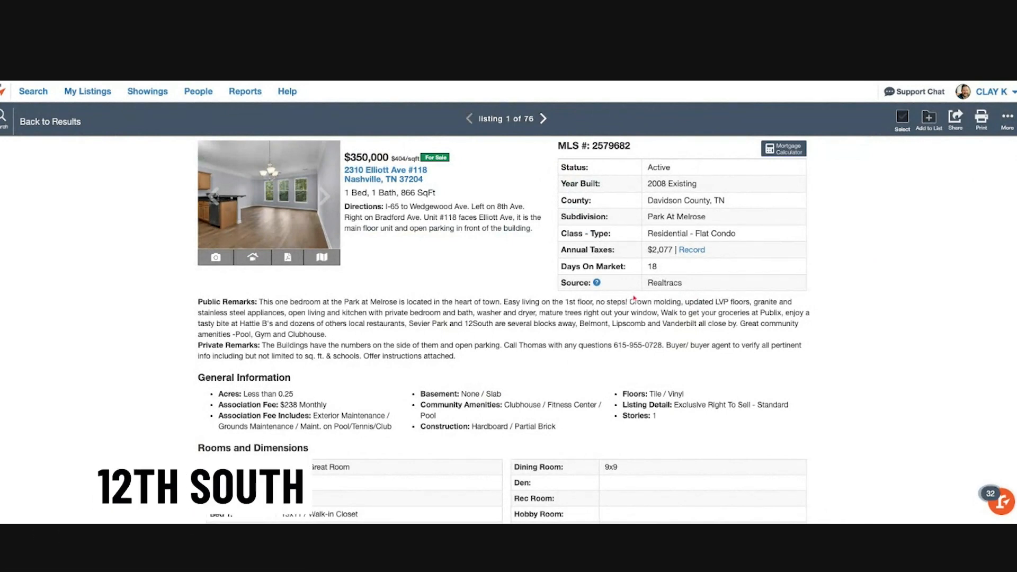
Return to the 76-listing results and scroll down to homes around $1 million
{"action": "left_click", "coordinate": [50, 121]}
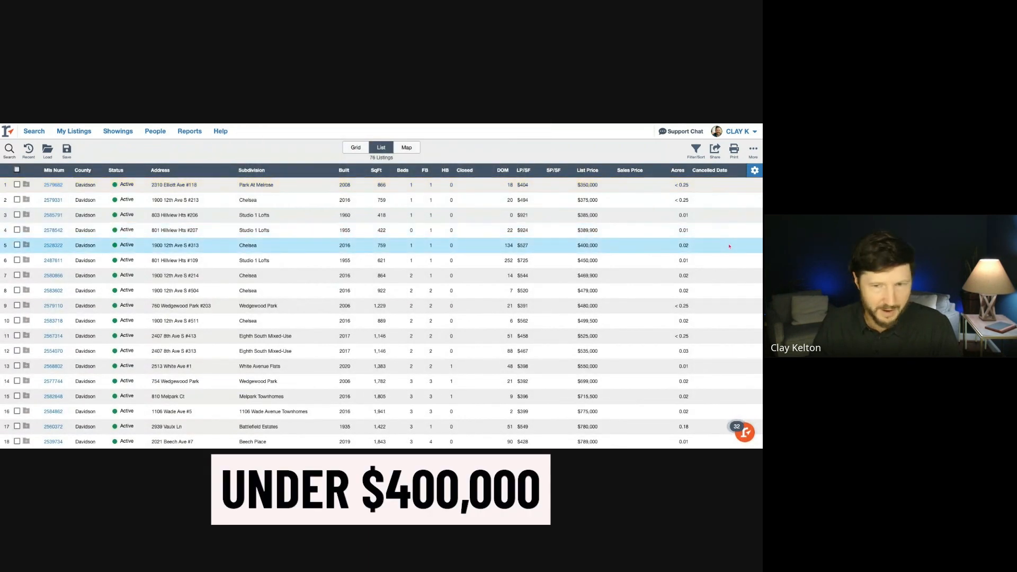
{"action": "scroll", "scroll_direction": "down", "scroll_amount": 3}
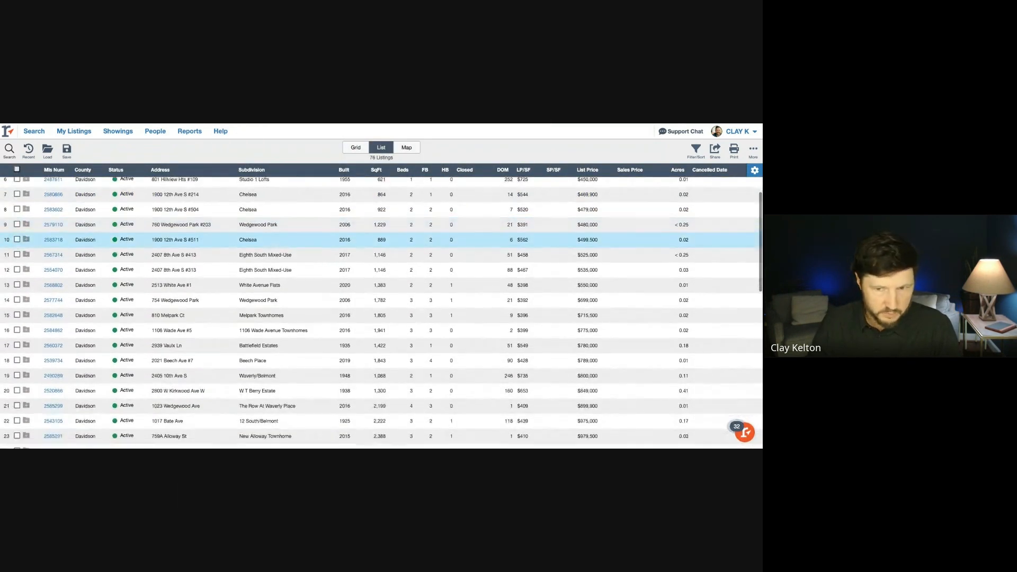
{"action": "scroll", "scroll_direction": "down", "scroll_amount": 3}
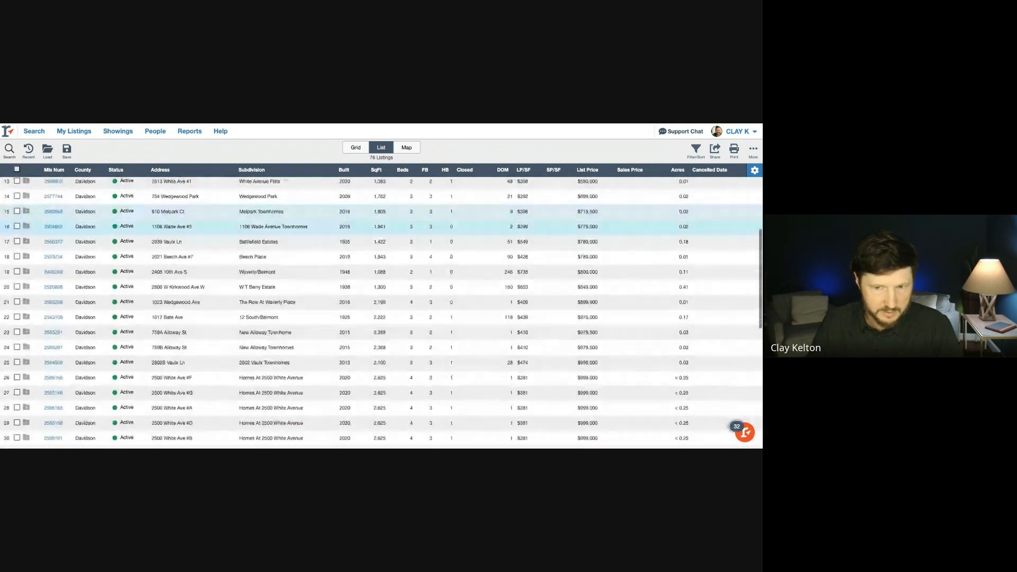
{"action": "scroll", "scroll_direction": "down", "scroll_amount": 3}
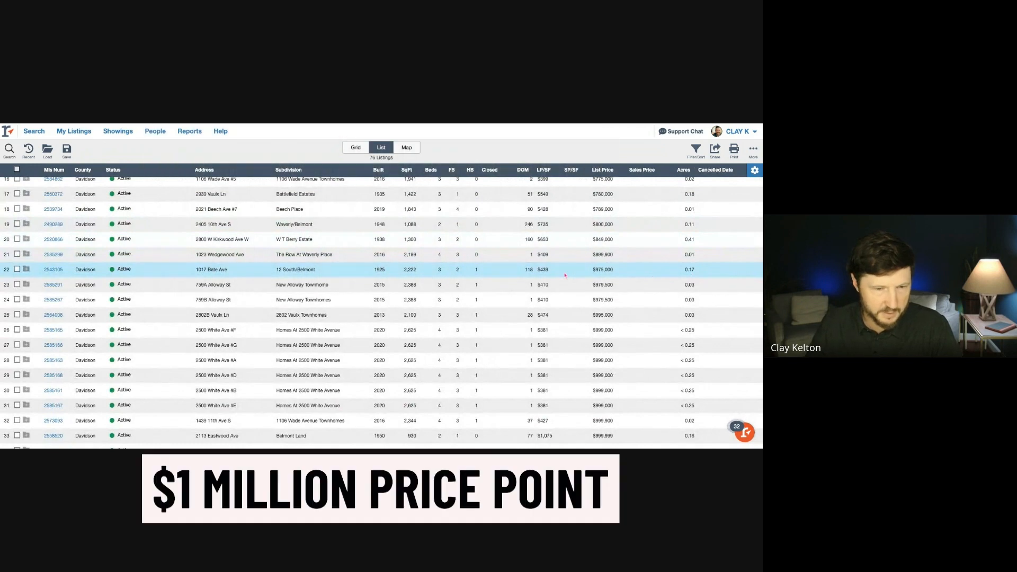
{"action": "scroll", "scroll_direction": "down", "scroll_amount": 3}
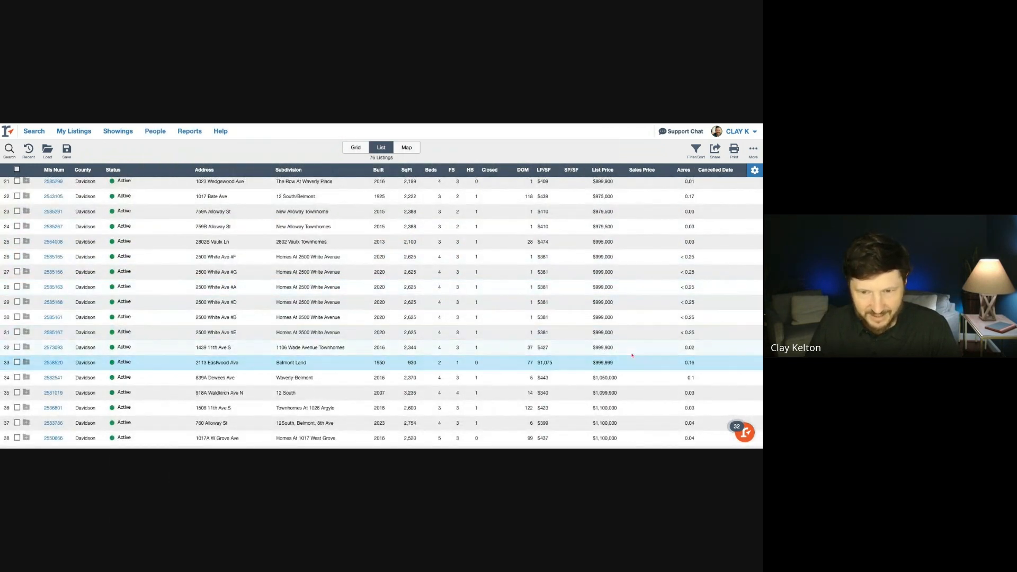
{"action": "left_click", "coordinate": [260, 301]}
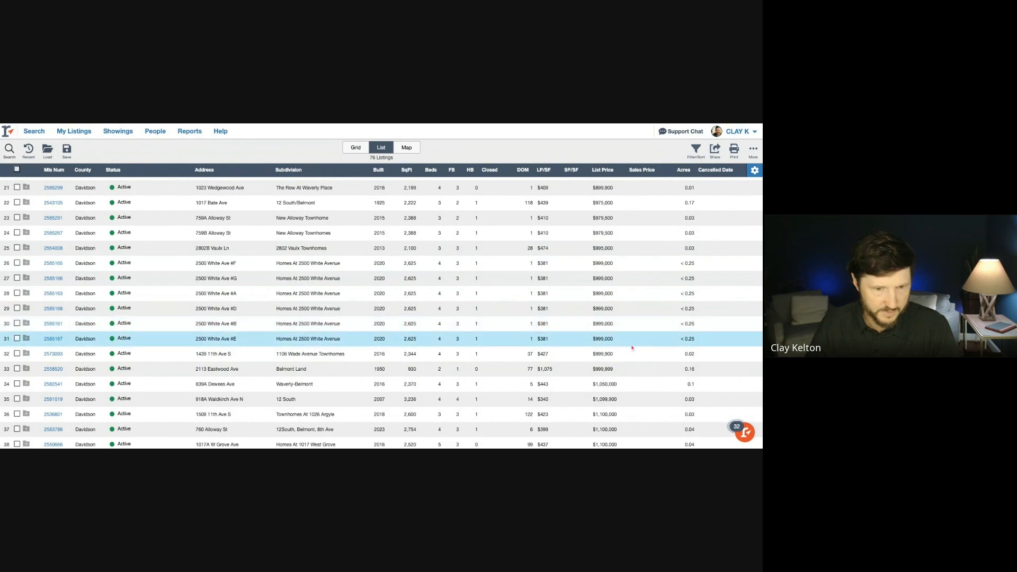
{"action": "left_click", "coordinate": [214, 383]}
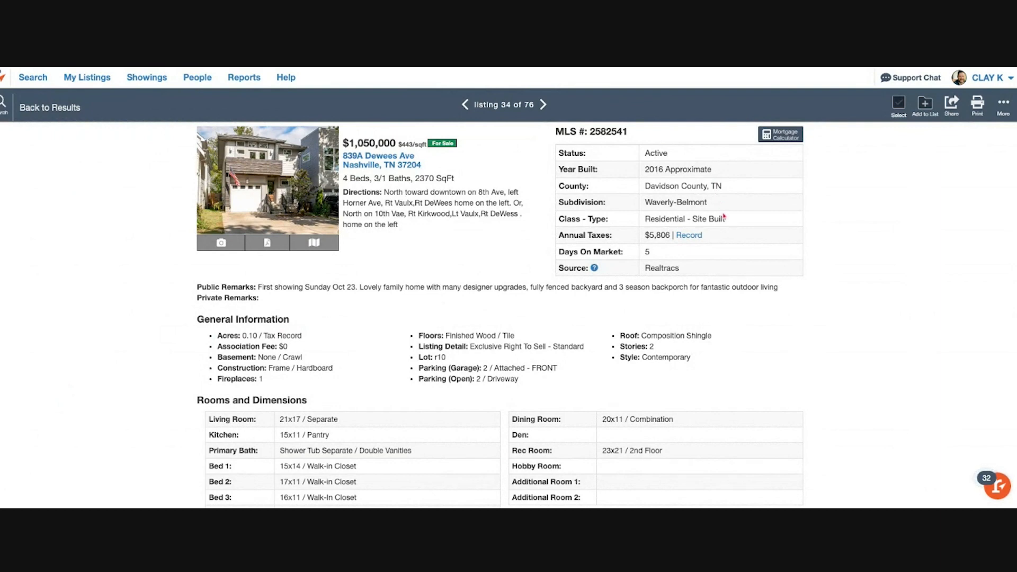
{"action": "left_click", "coordinate": [267, 188]}
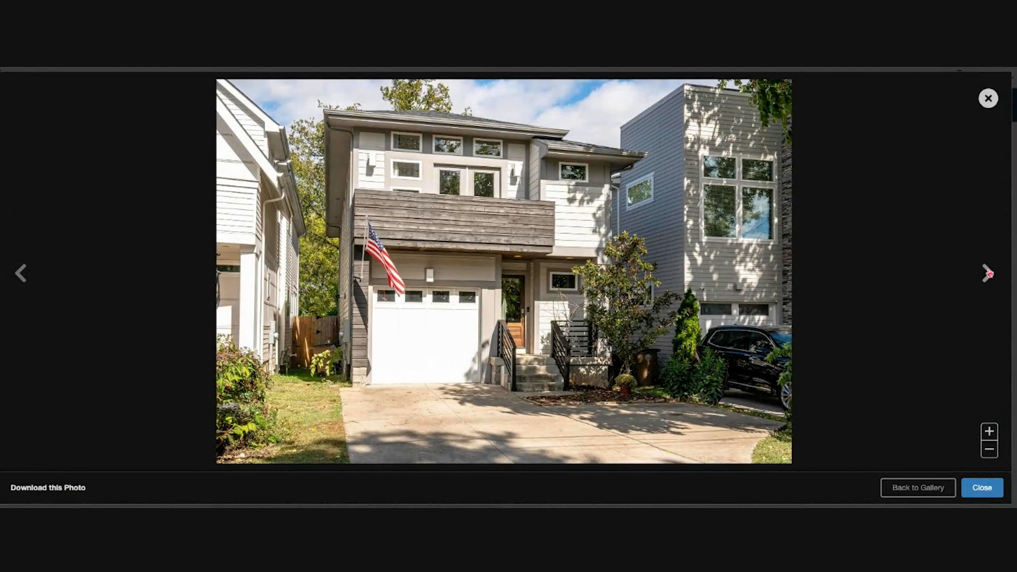
{"action": "left_click", "coordinate": [987, 273]}
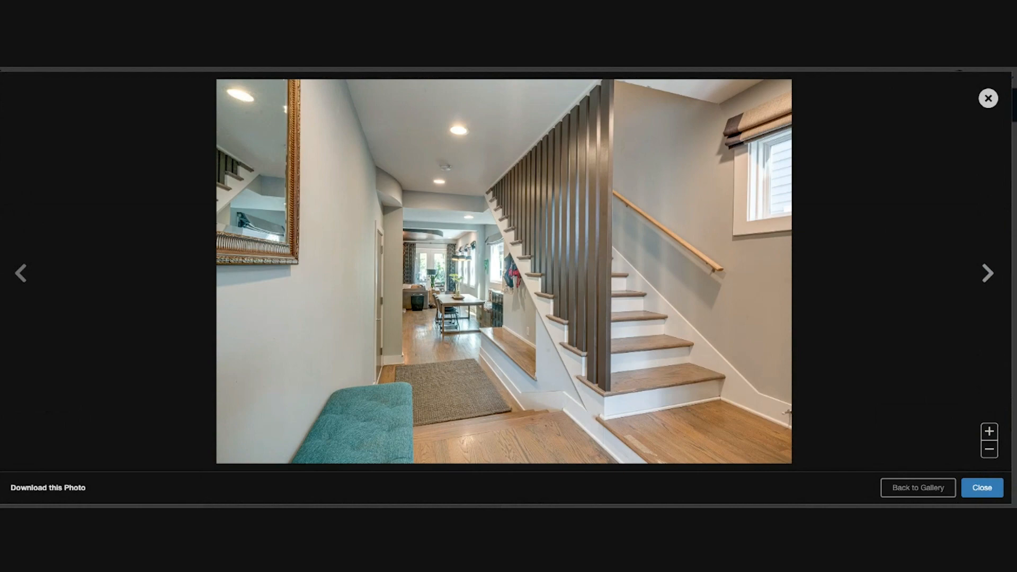
{"action": "left_click", "coordinate": [986, 273]}
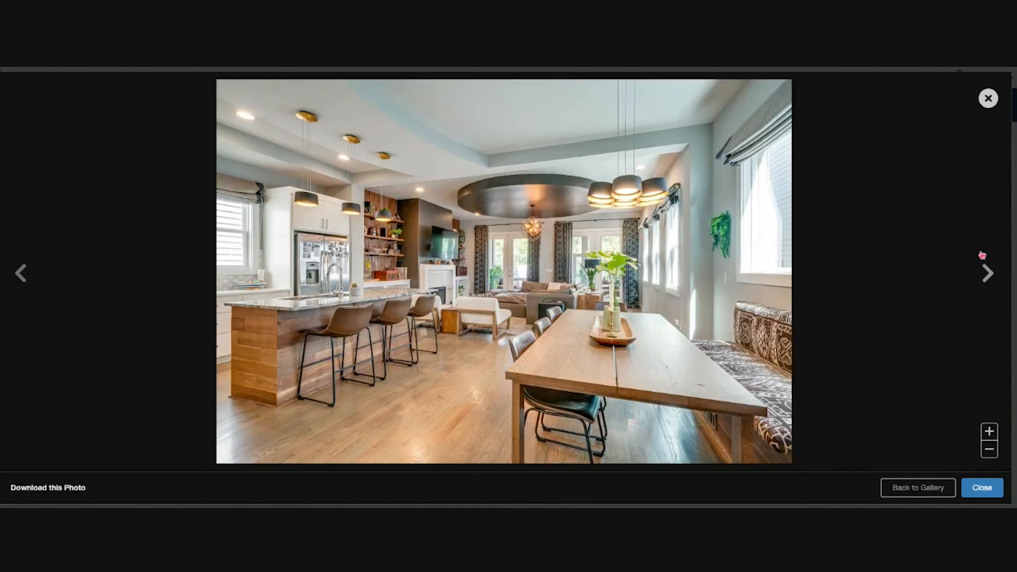
Scroll the 40-photo gallery down to the backyard and aerial neighbourhood shots
{"action": "left_click", "coordinate": [916, 488]}
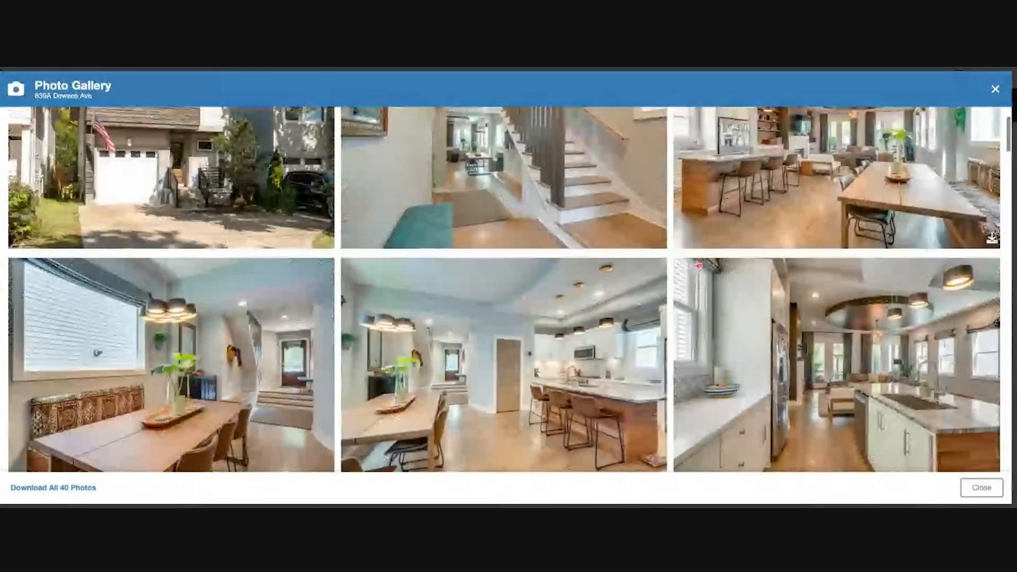
{"action": "scroll", "scroll_direction": "down", "scroll_amount": 3}
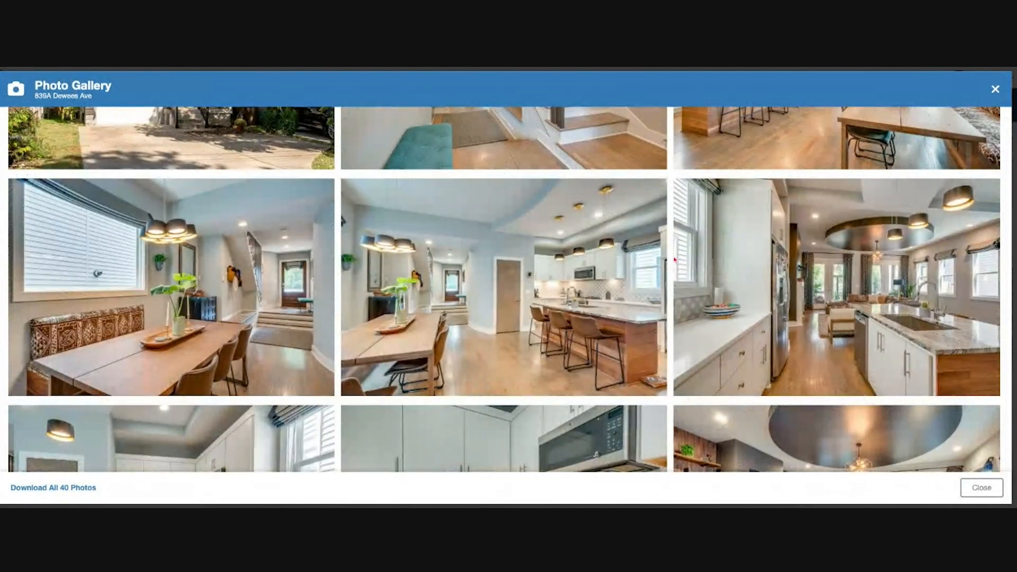
{"action": "scroll", "scroll_direction": "down", "scroll_amount": 3}
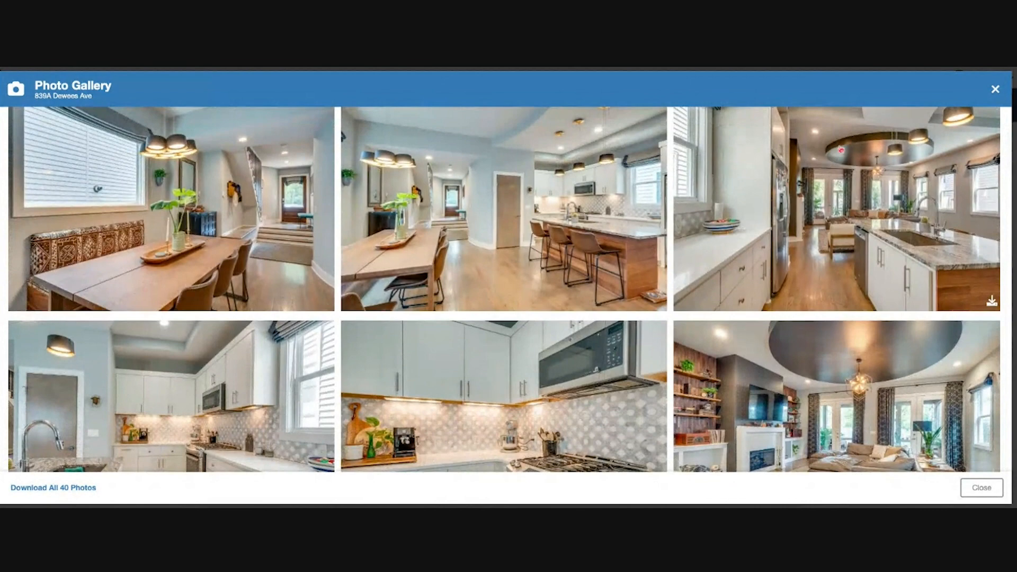
{"action": "scroll", "scroll_direction": "down", "scroll_amount": 3}
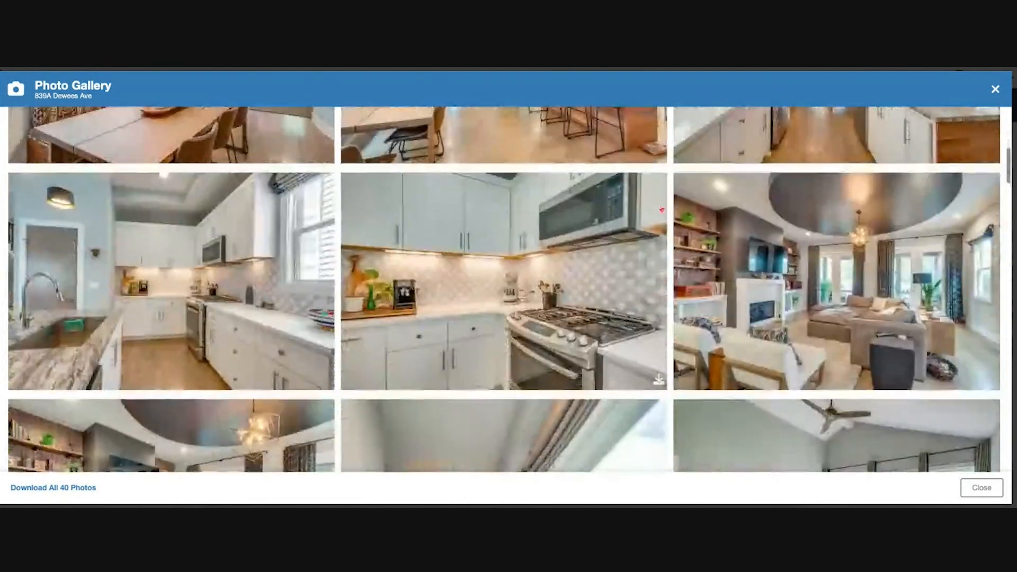
{"action": "scroll", "scroll_direction": "down", "scroll_amount": 3}
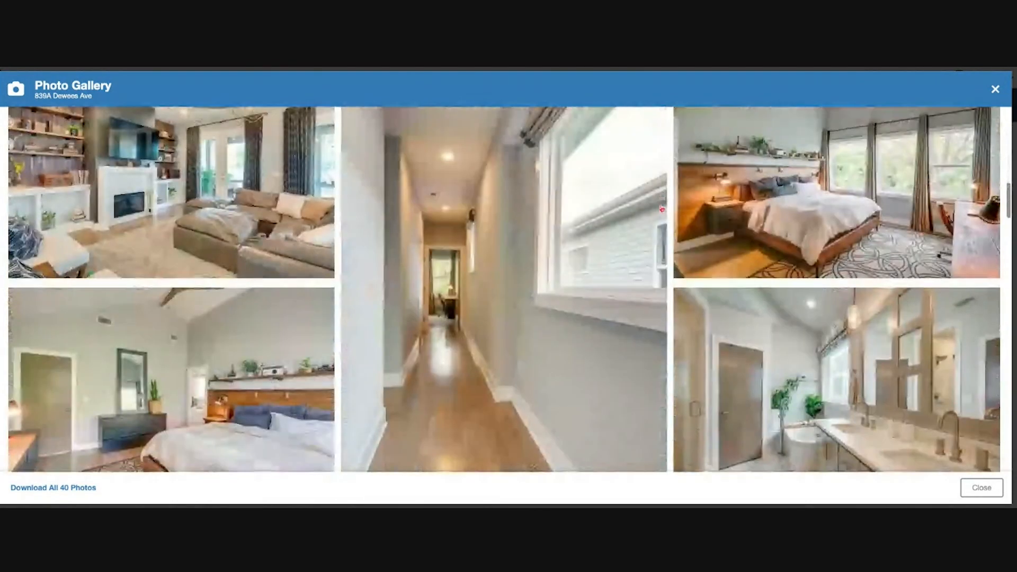
{"action": "scroll", "scroll_direction": "down", "scroll_amount": 3}
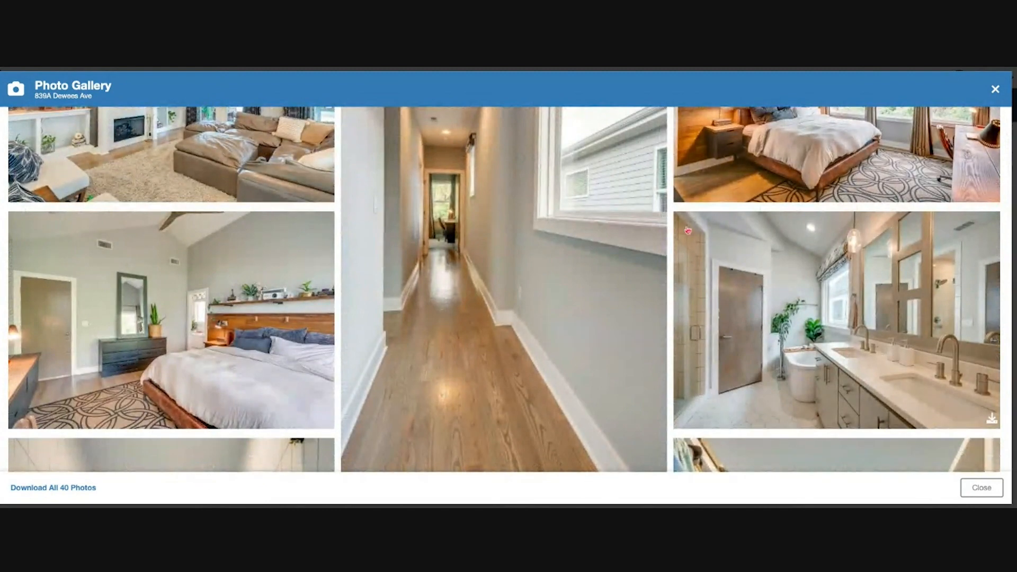
{"action": "scroll", "scroll_direction": "down", "scroll_amount": 3}
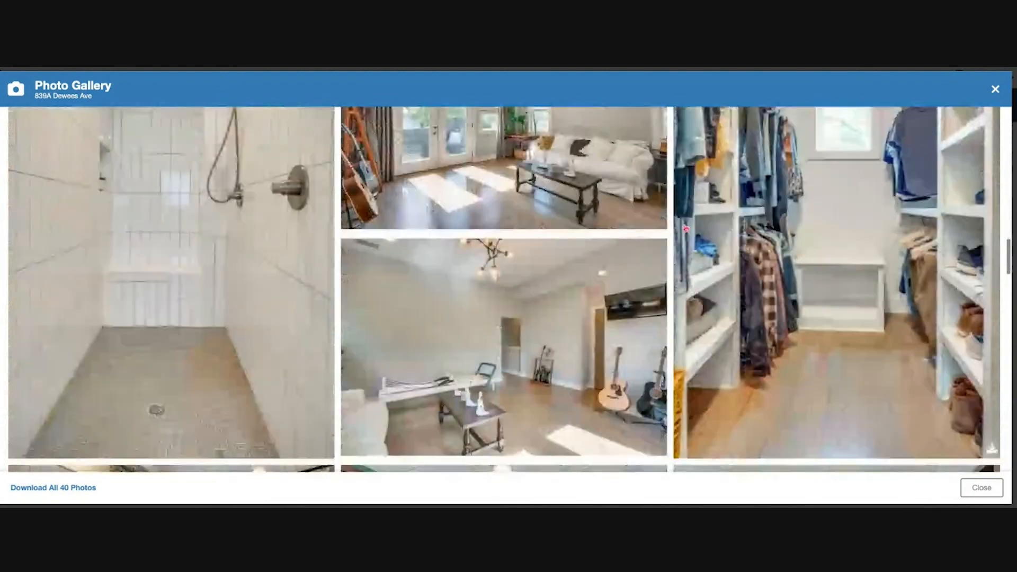
{"action": "scroll", "scroll_direction": "down", "scroll_amount": 3}
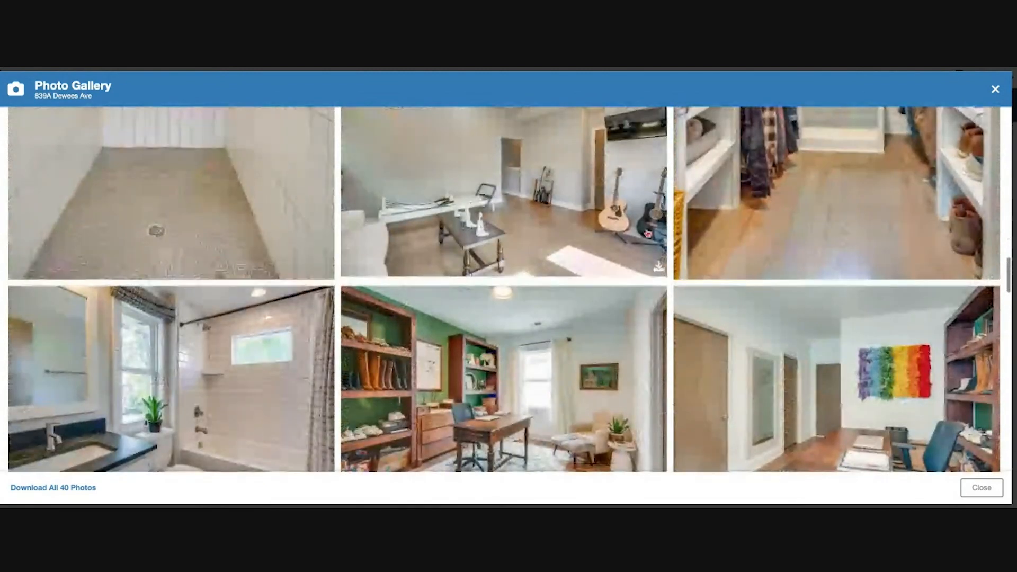
{"action": "scroll", "scroll_direction": "down", "scroll_amount": 3}
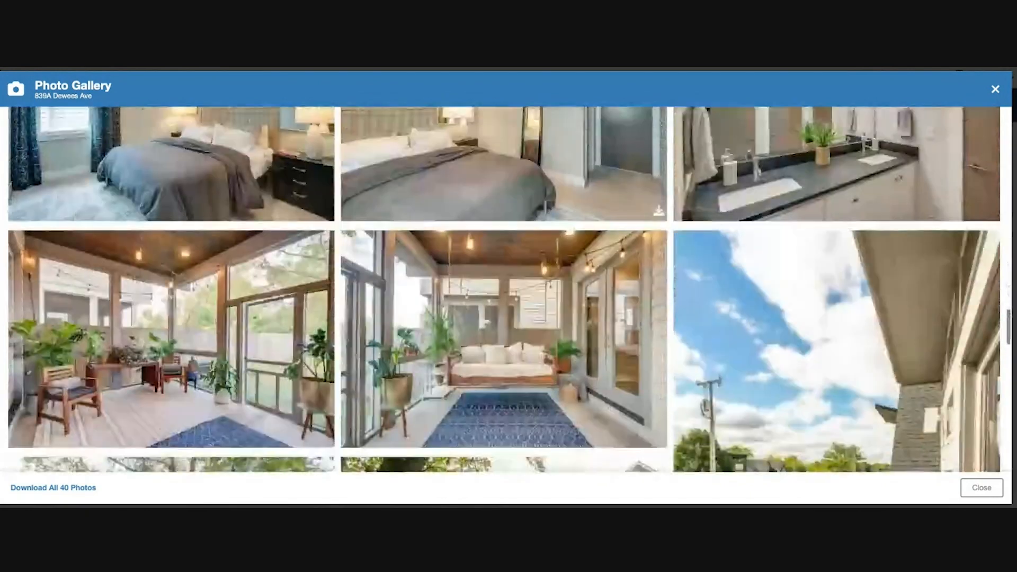
{"action": "scroll", "scroll_direction": "down", "scroll_amount": 3}
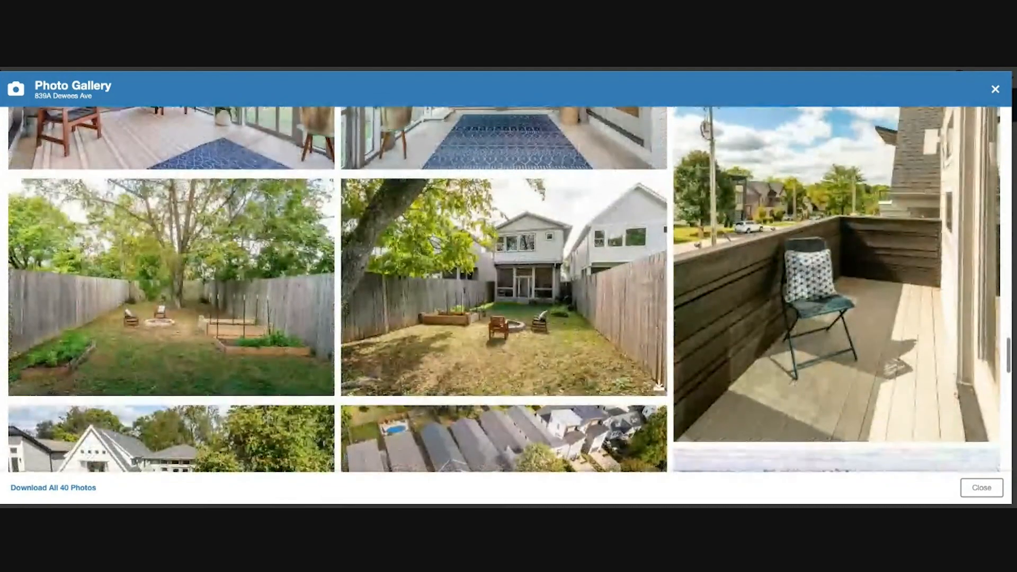
{"action": "scroll", "scroll_direction": "down", "scroll_amount": 3}
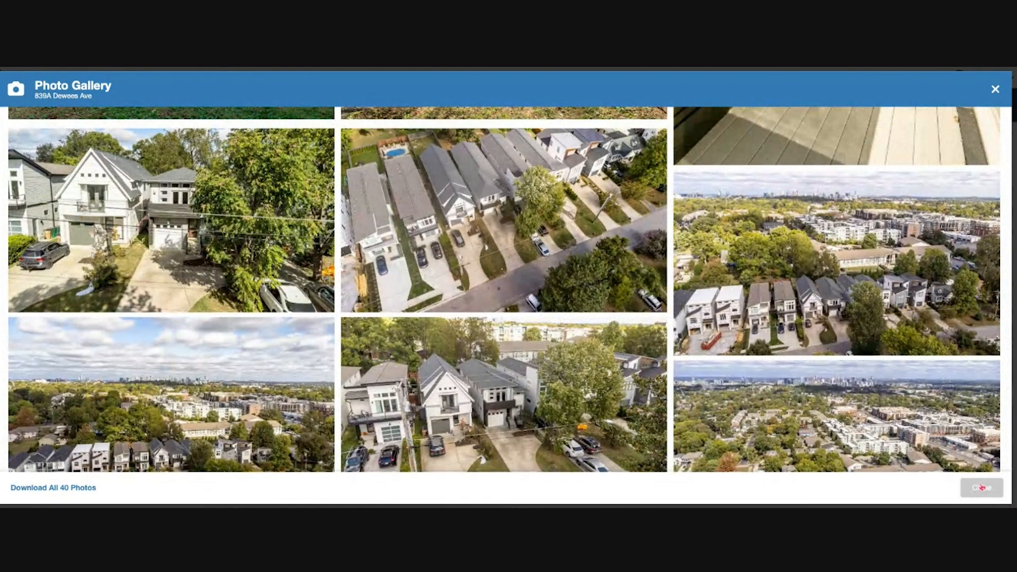
Close the Dewees Ave gallery and scroll the results toward 796 Montrose Ave
{"action": "left_click", "coordinate": [995, 89]}
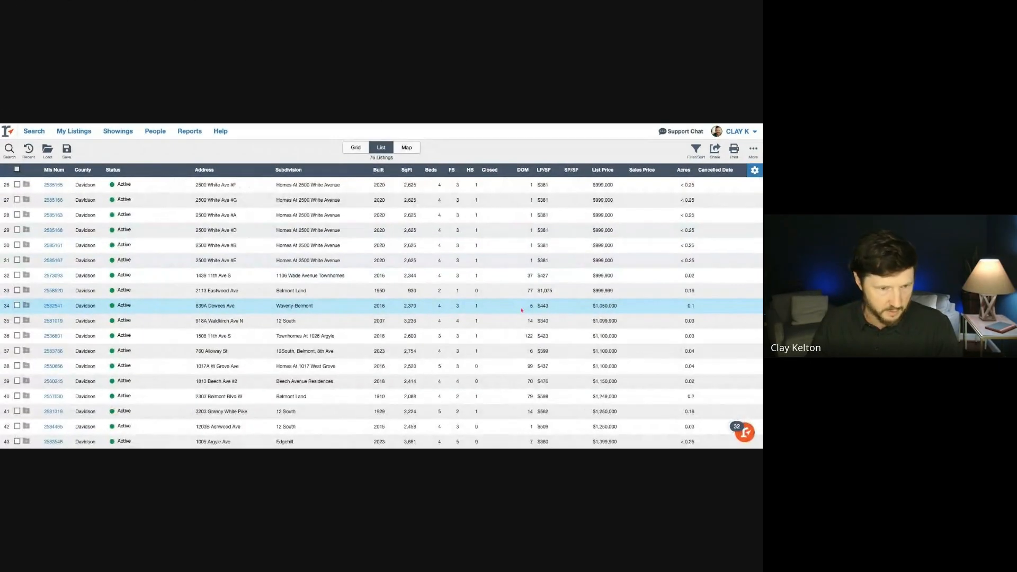
{"action": "scroll", "scroll_direction": "down", "scroll_amount": 3}
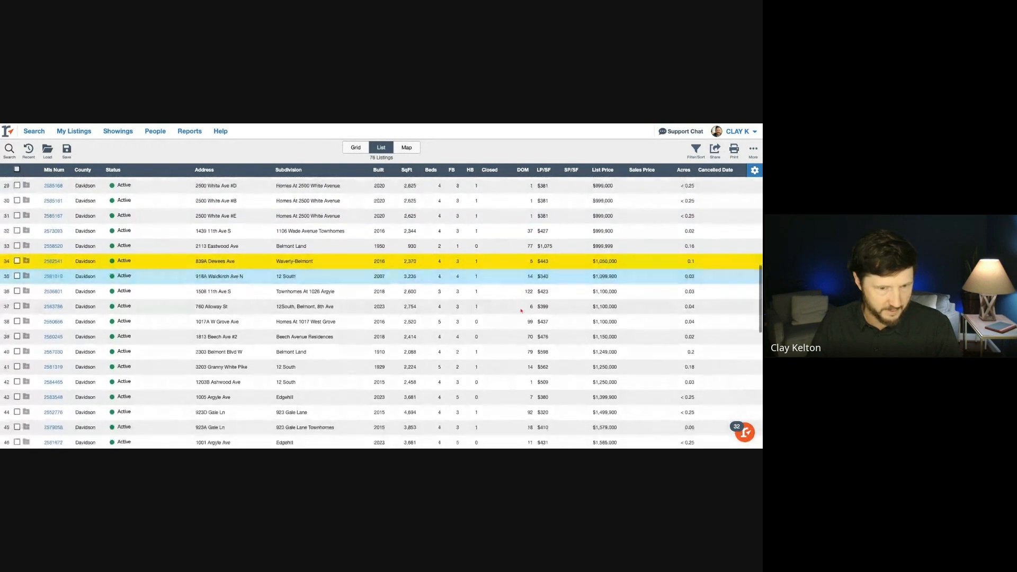
{"action": "scroll", "scroll_direction": "down", "scroll_amount": 3}
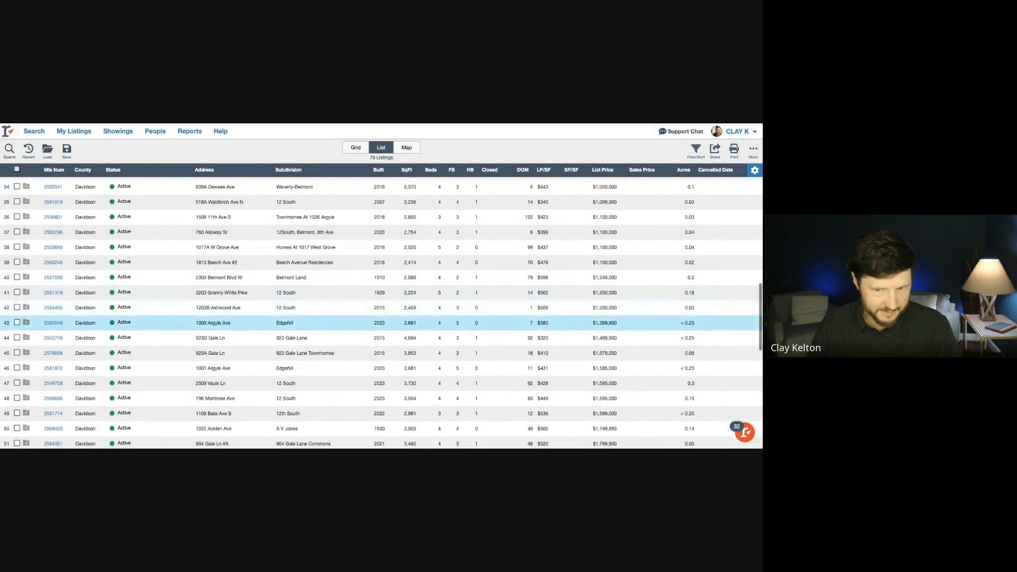
{"action": "scroll", "scroll_direction": "down", "scroll_amount": 3}
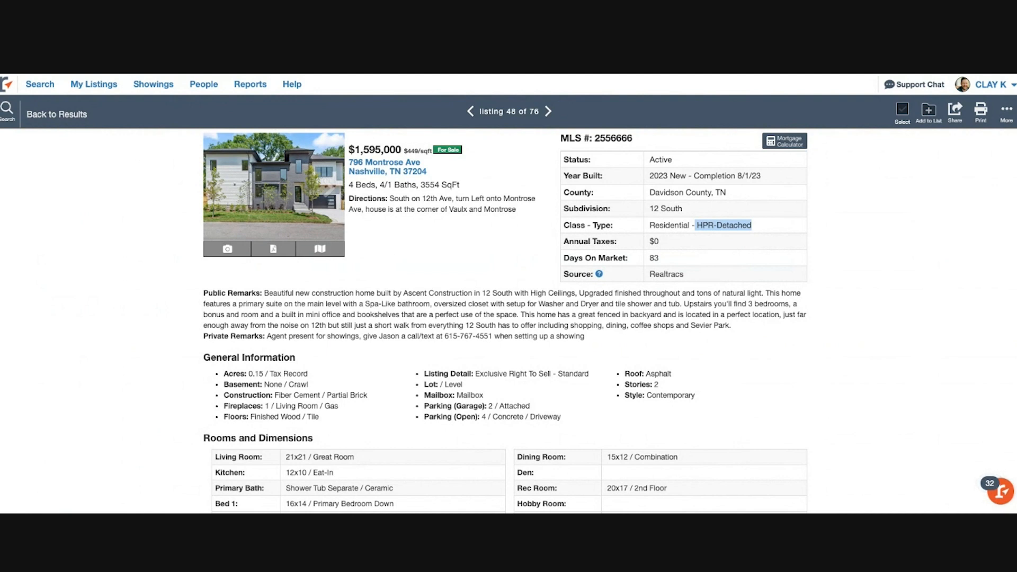
{"action": "left_click", "coordinate": [324, 187]}
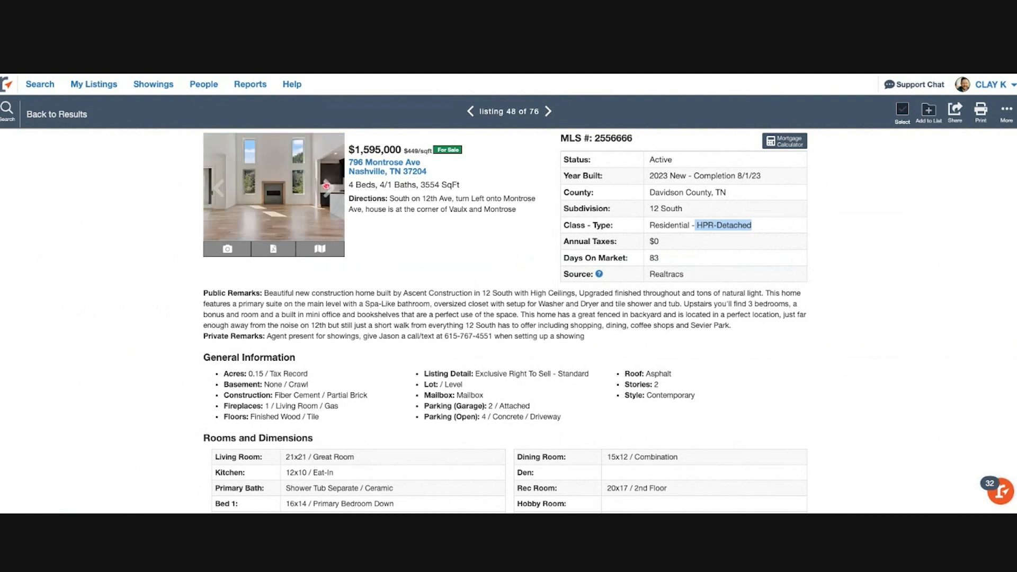
{"action": "left_click", "coordinate": [327, 185]}
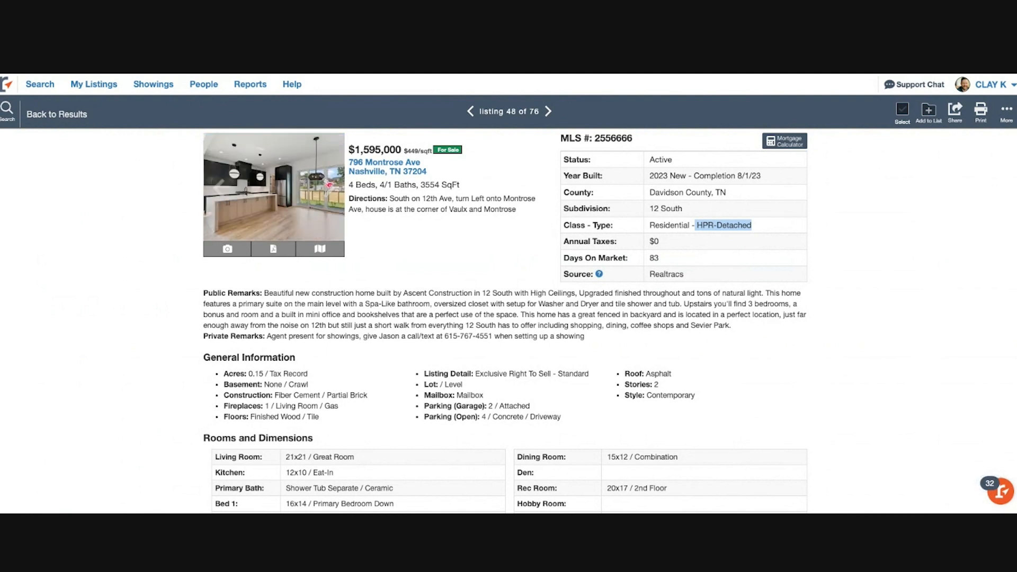
{"action": "left_click", "coordinate": [274, 195]}
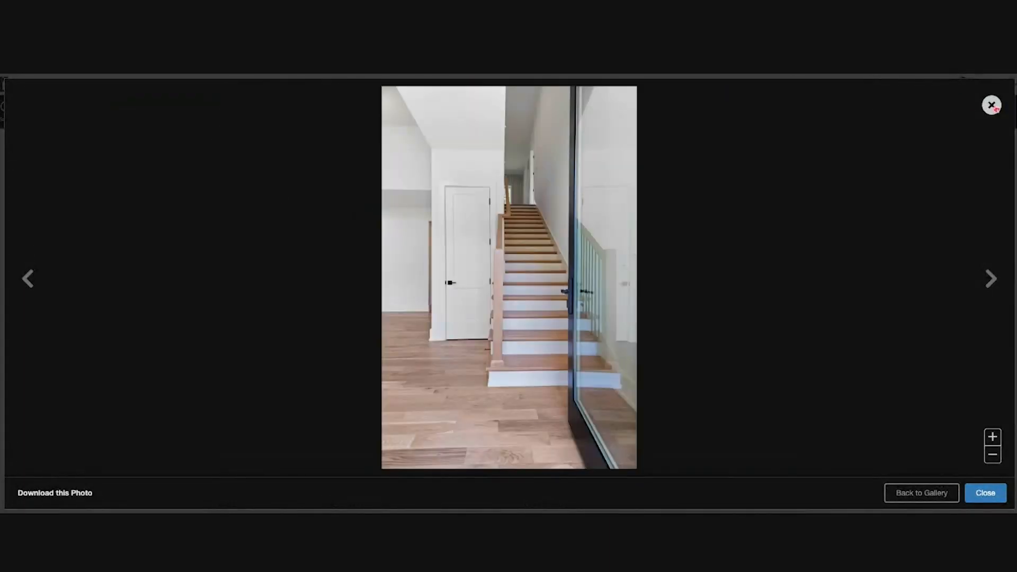
{"action": "left_click", "coordinate": [920, 493]}
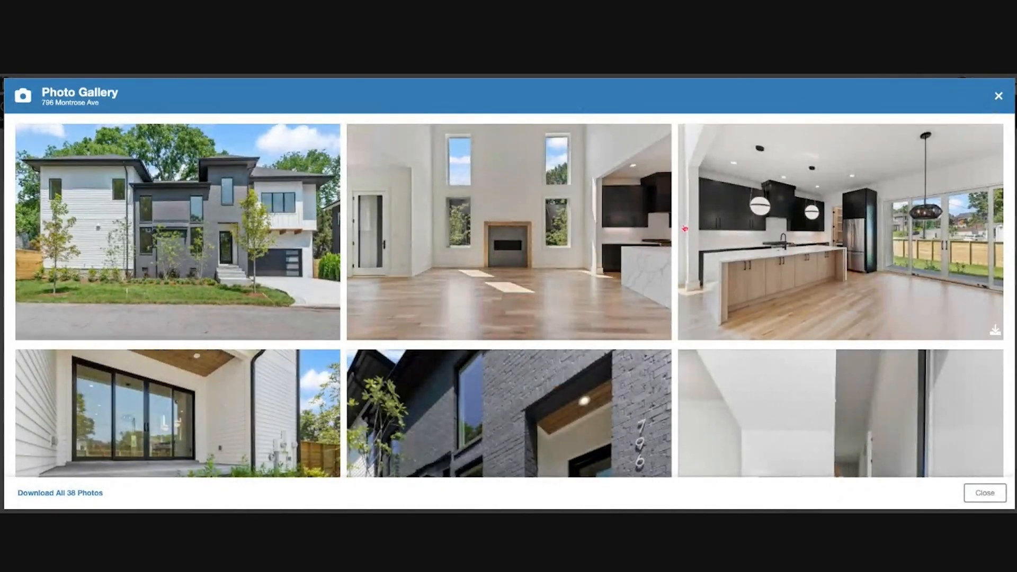
{"action": "scroll", "scroll_direction": "up", "scroll_amount": 3}
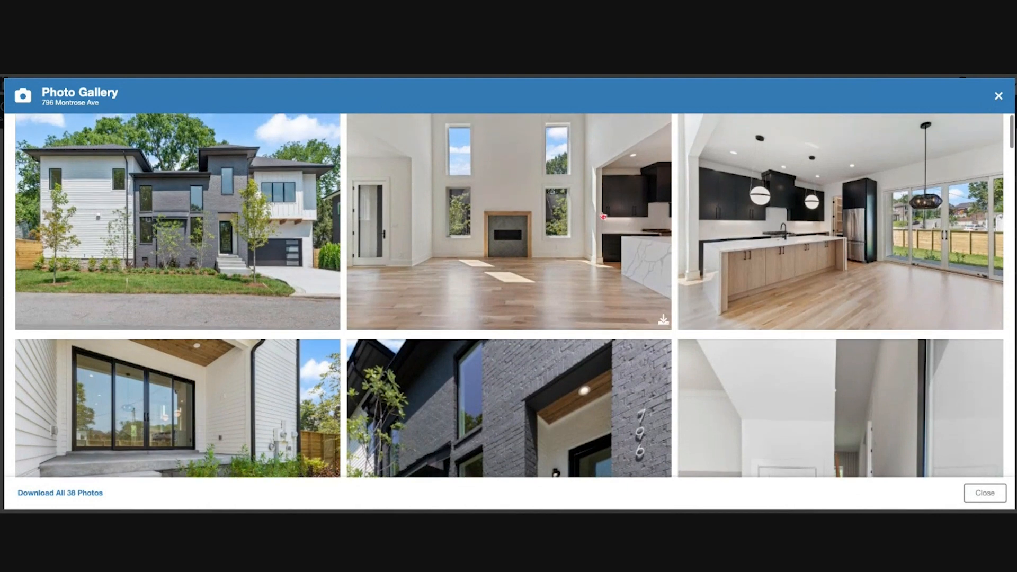
{"action": "left_click", "coordinate": [509, 222]}
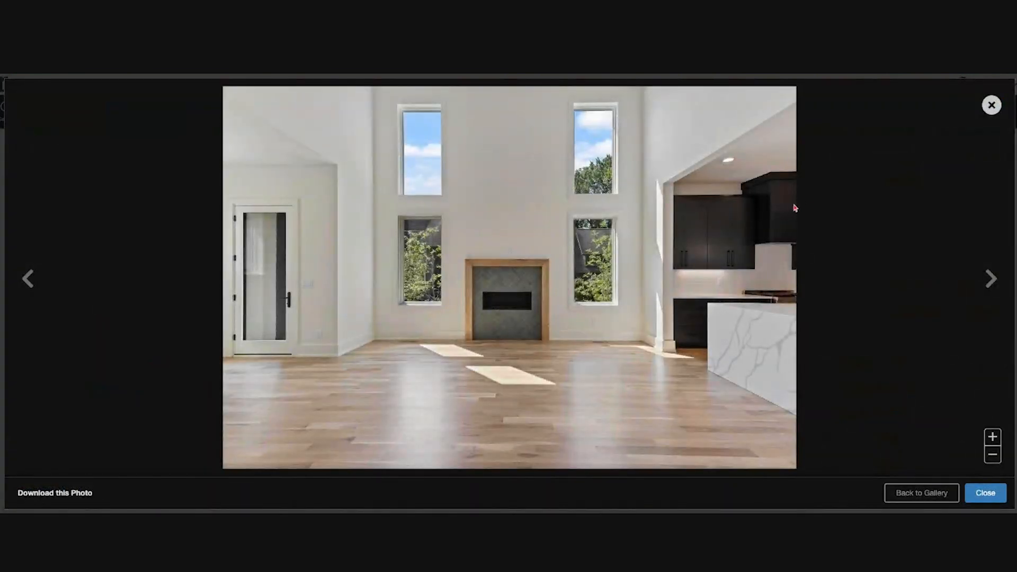
{"action": "mouse_move", "coordinate": [809, 197]}
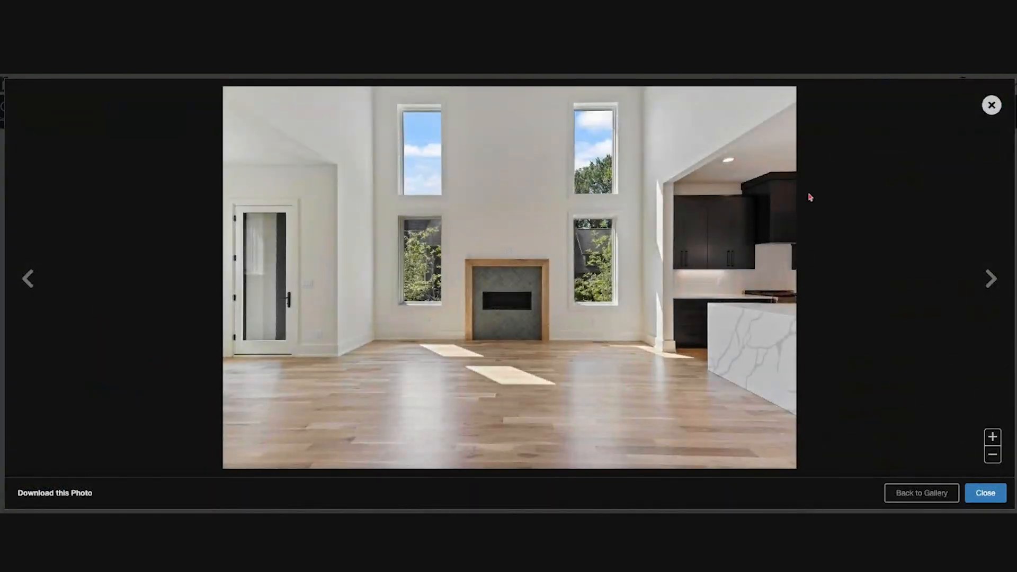
{"action": "left_click", "coordinate": [991, 278]}
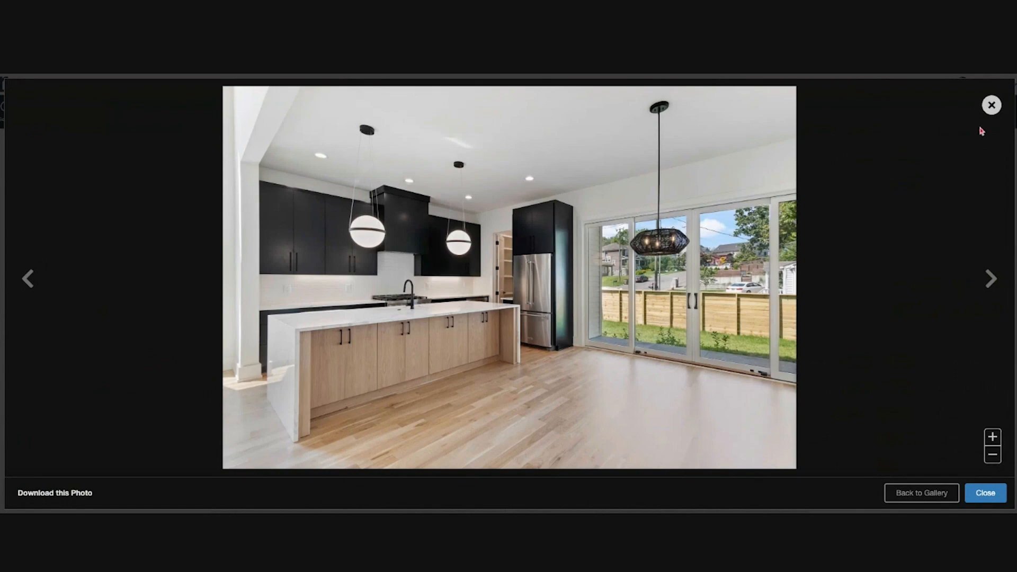
{"action": "left_click", "coordinate": [991, 278]}
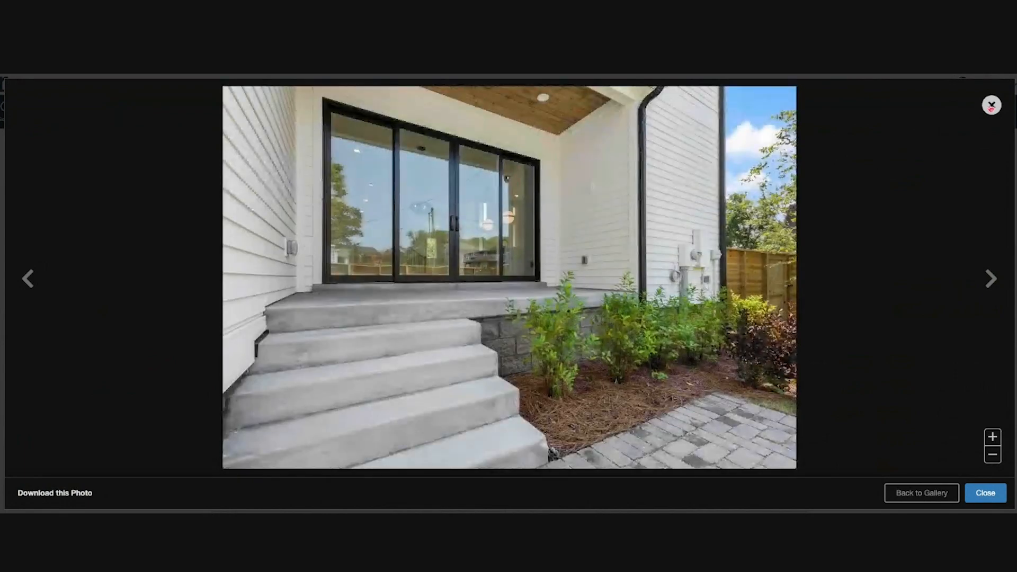
{"action": "left_click", "coordinate": [920, 493]}
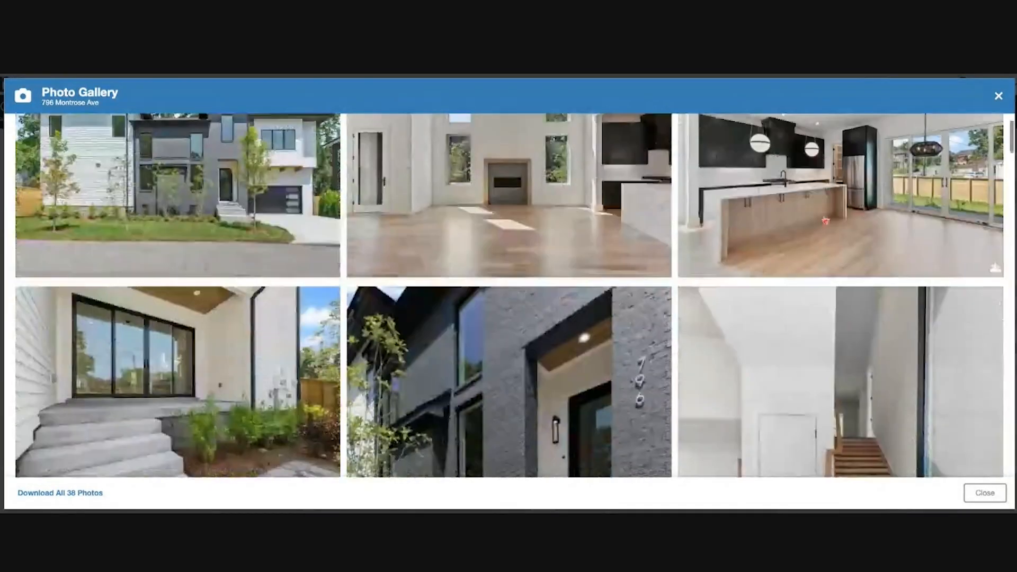
{"action": "scroll", "scroll_direction": "down", "scroll_amount": 3}
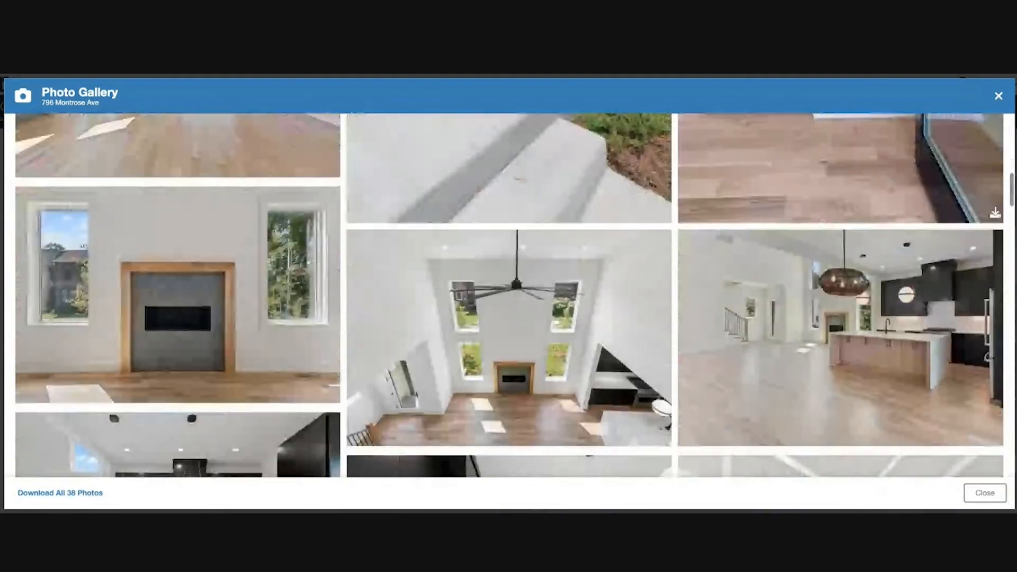
{"action": "scroll", "scroll_direction": "down", "scroll_amount": 3}
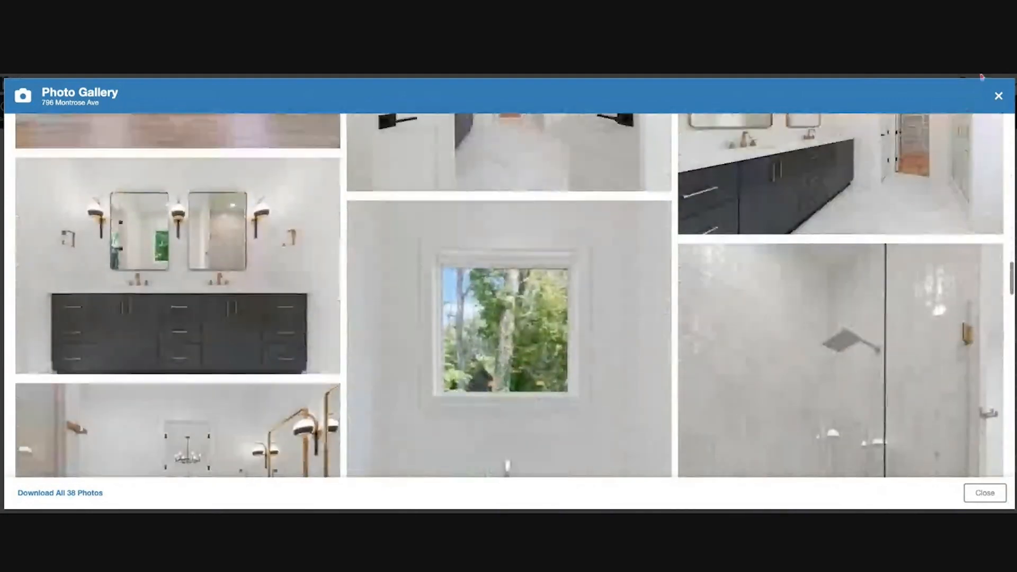
{"action": "left_click", "coordinate": [984, 493]}
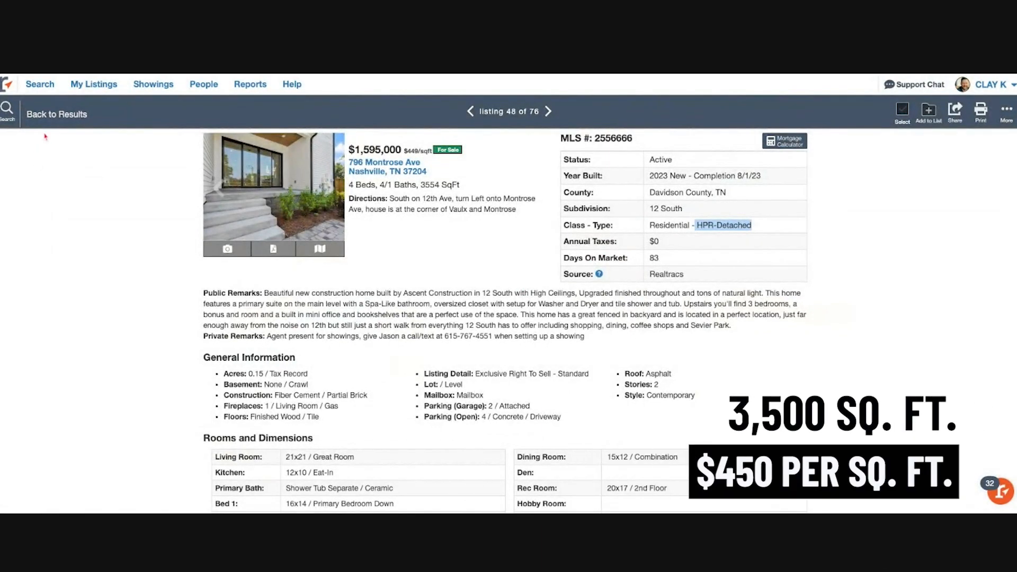
Return to the results table and scroll up to the $1.8–4.2 million homes
{"action": "left_click", "coordinate": [57, 115]}
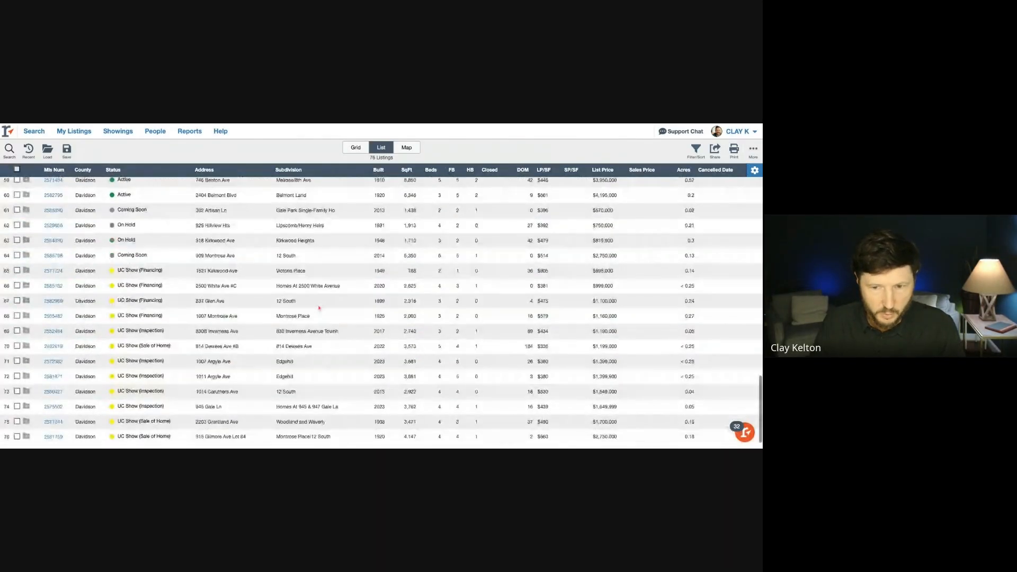
{"action": "scroll", "scroll_direction": "up", "scroll_amount": 3}
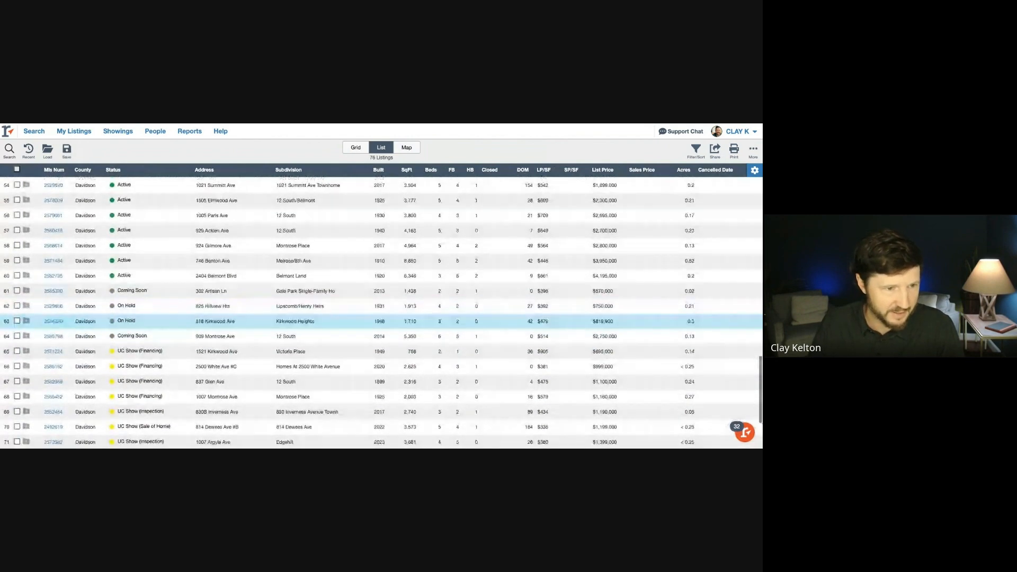
{"action": "scroll", "scroll_direction": "up", "scroll_amount": 3}
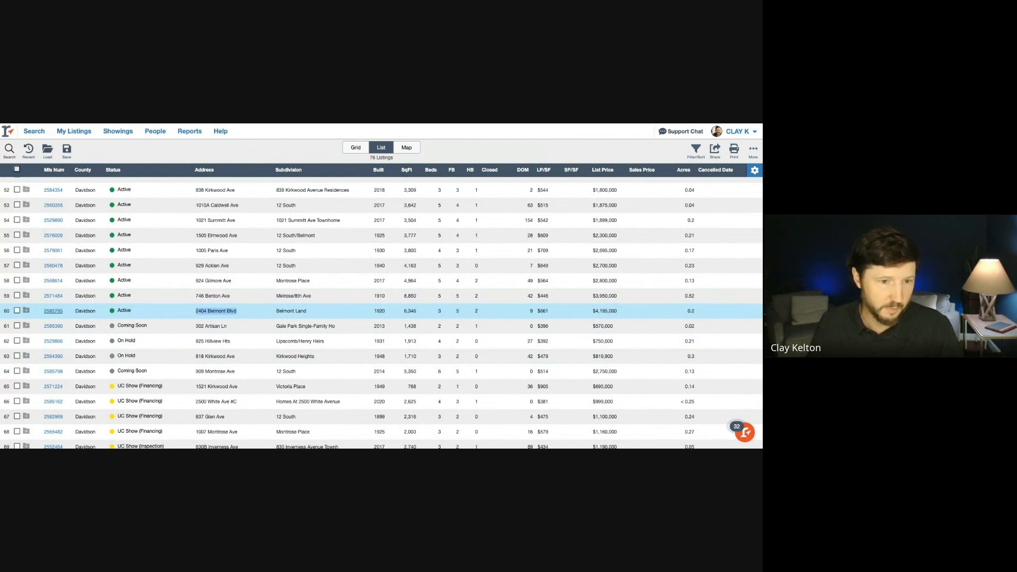
{"action": "left_click", "coordinate": [53, 280]}
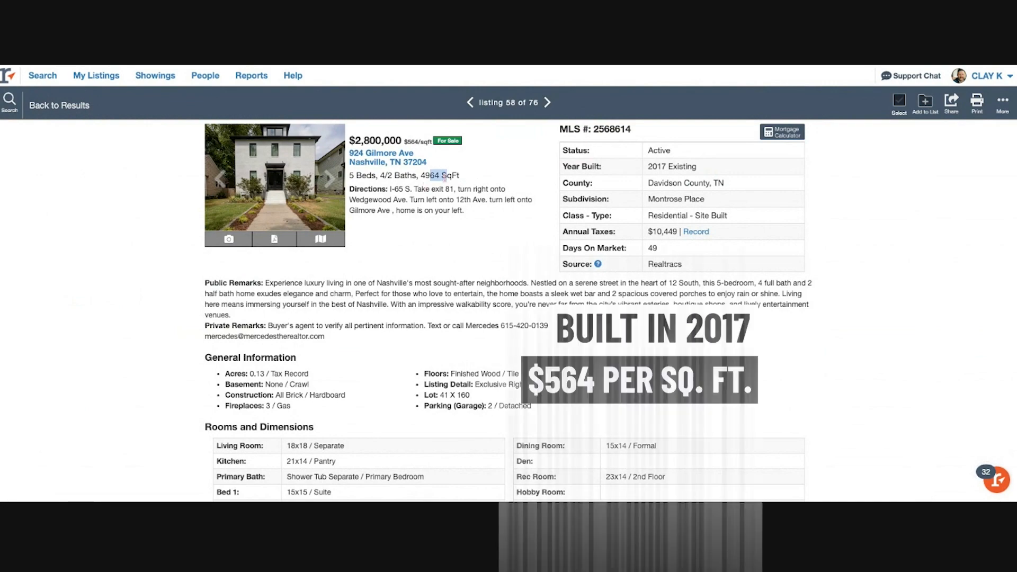
{"action": "scroll", "scroll_direction": "down", "scroll_amount": 3}
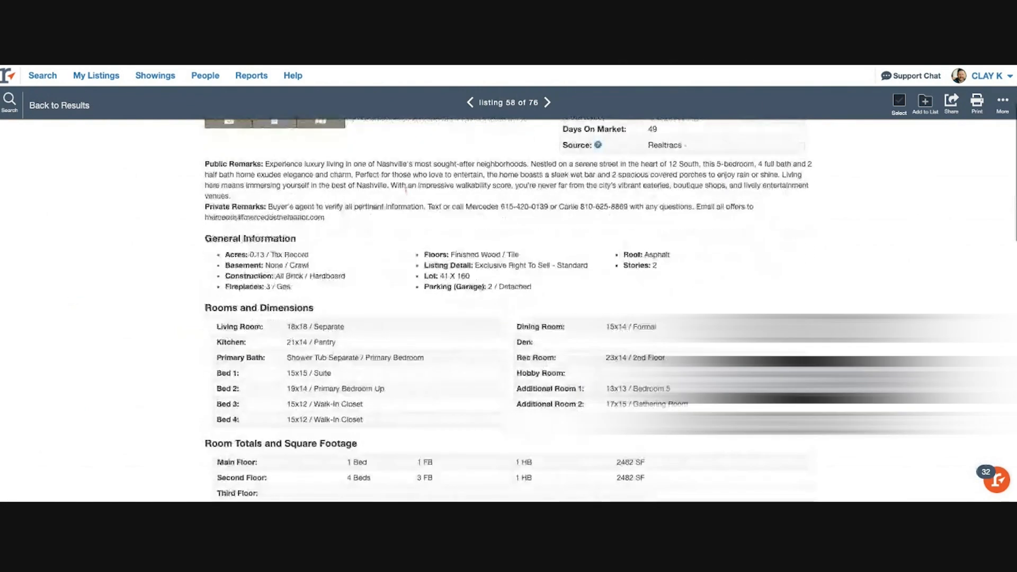
{"action": "scroll", "scroll_direction": "down", "scroll_amount": 3}
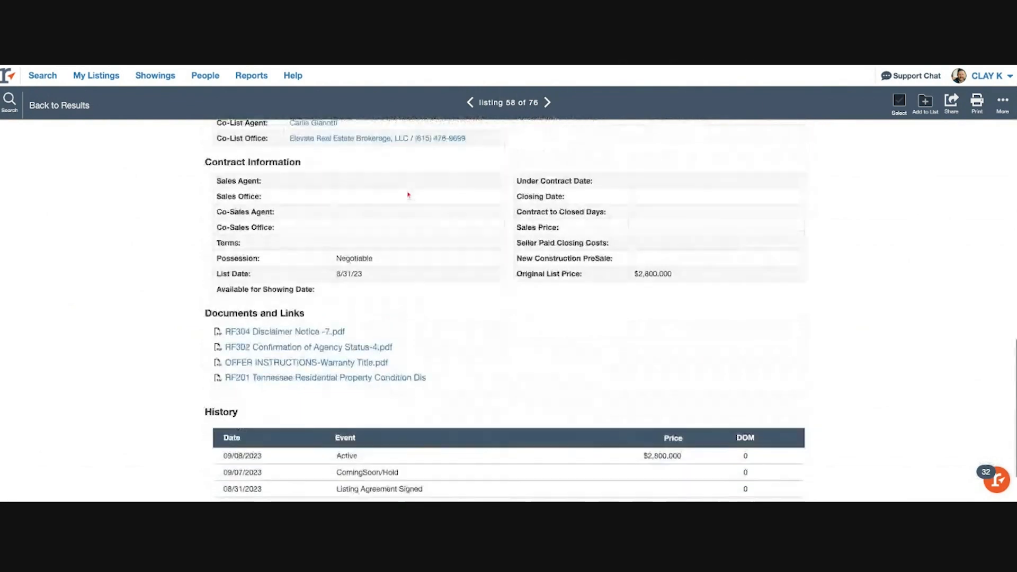
{"action": "scroll", "scroll_direction": "up", "scroll_amount": 3}
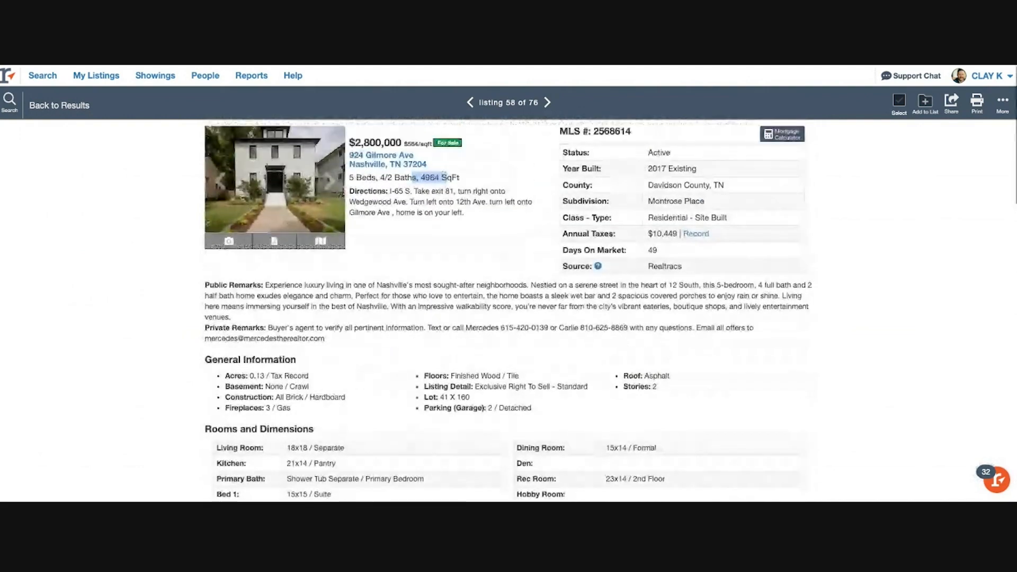
{"action": "left_click", "coordinate": [275, 187]}
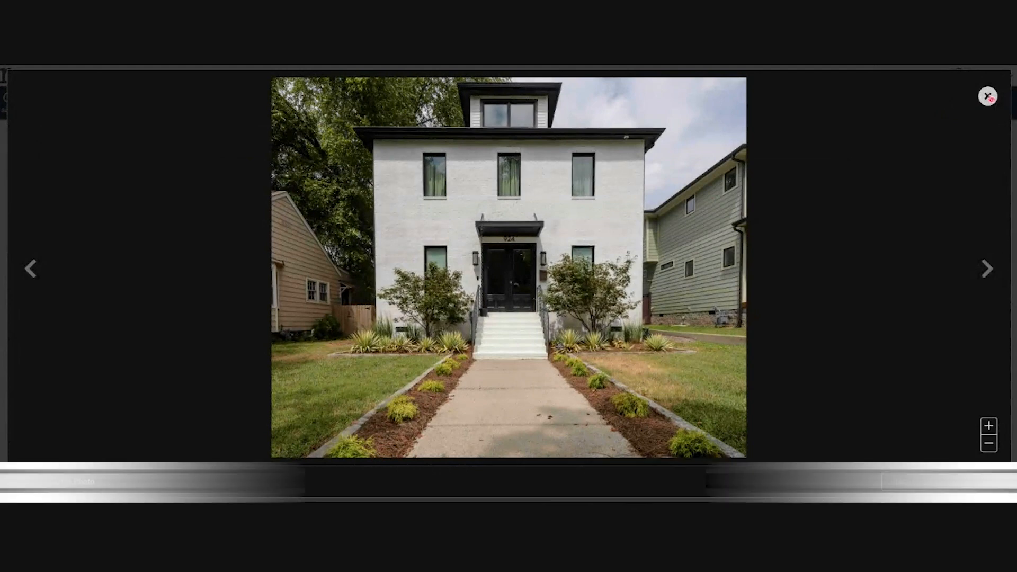
Page through the exterior, sidewalk and aerial photos of 924 Gilmore Ave
{"action": "left_click", "coordinate": [987, 269]}
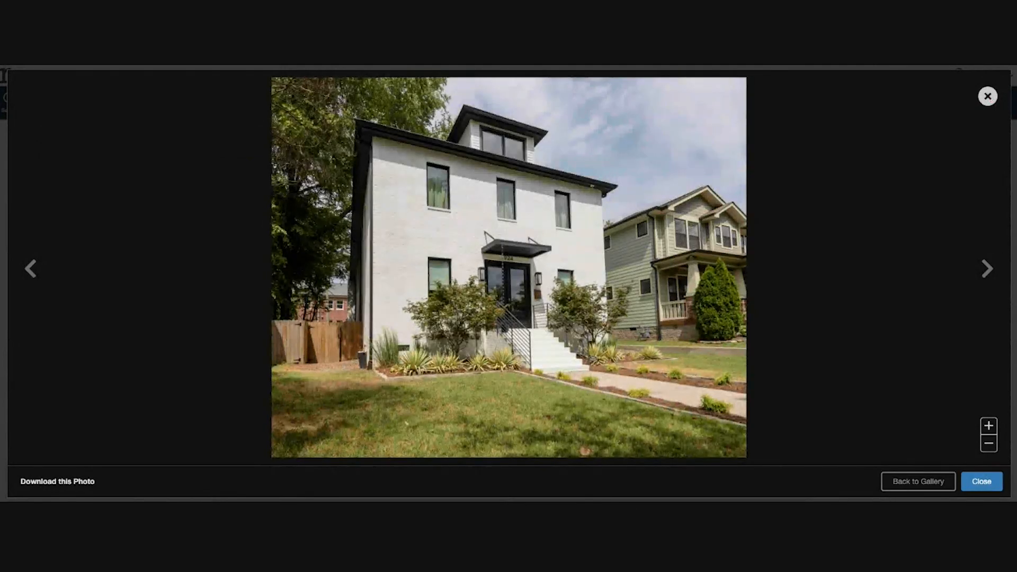
{"action": "left_click", "coordinate": [987, 268]}
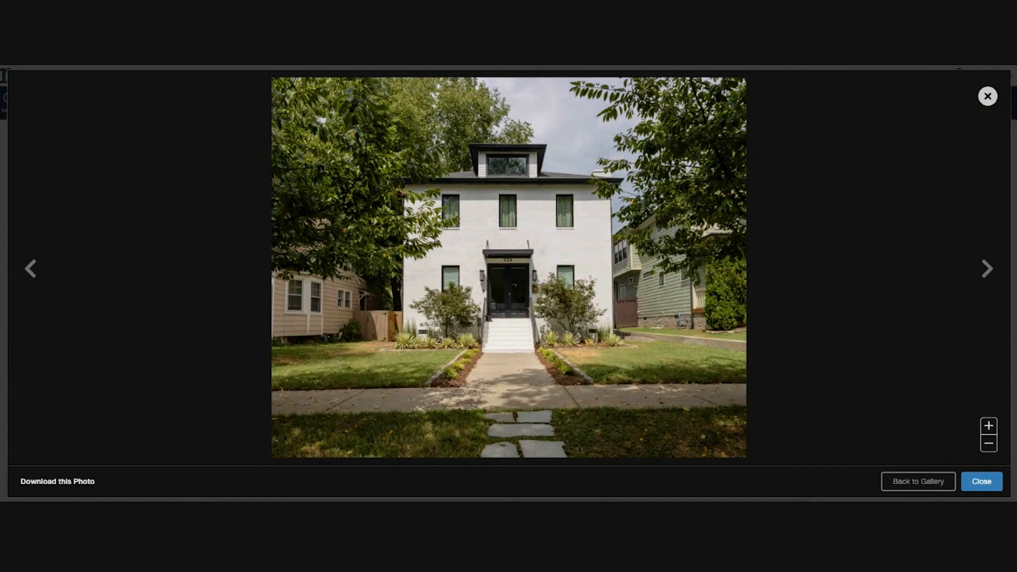
{"action": "left_click", "coordinate": [986, 268]}
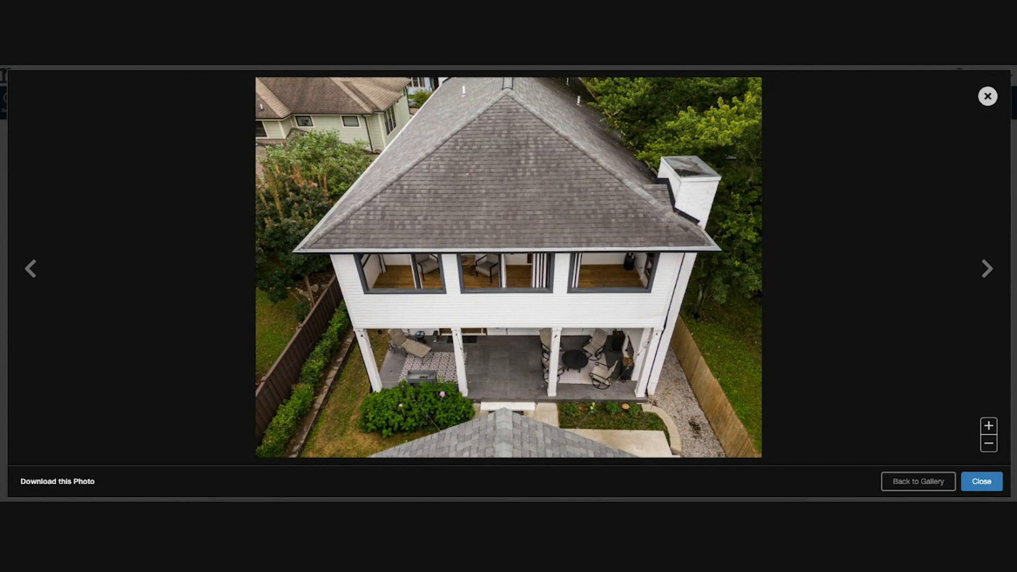
{"action": "left_click", "coordinate": [986, 269]}
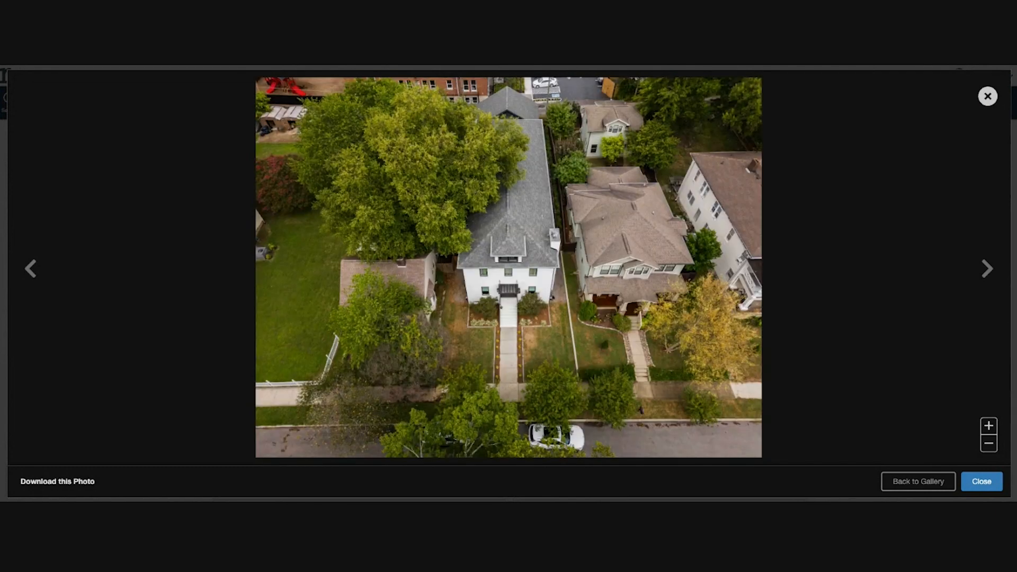
{"action": "left_click", "coordinate": [987, 269]}
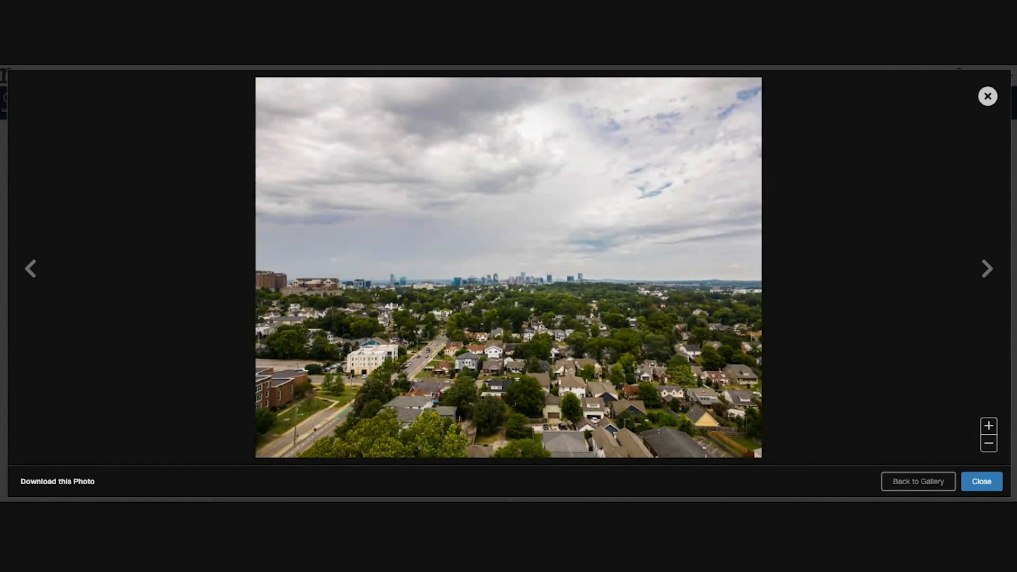
Continue through the porch, living, dining and kitchen photos
{"action": "left_click", "coordinate": [986, 268]}
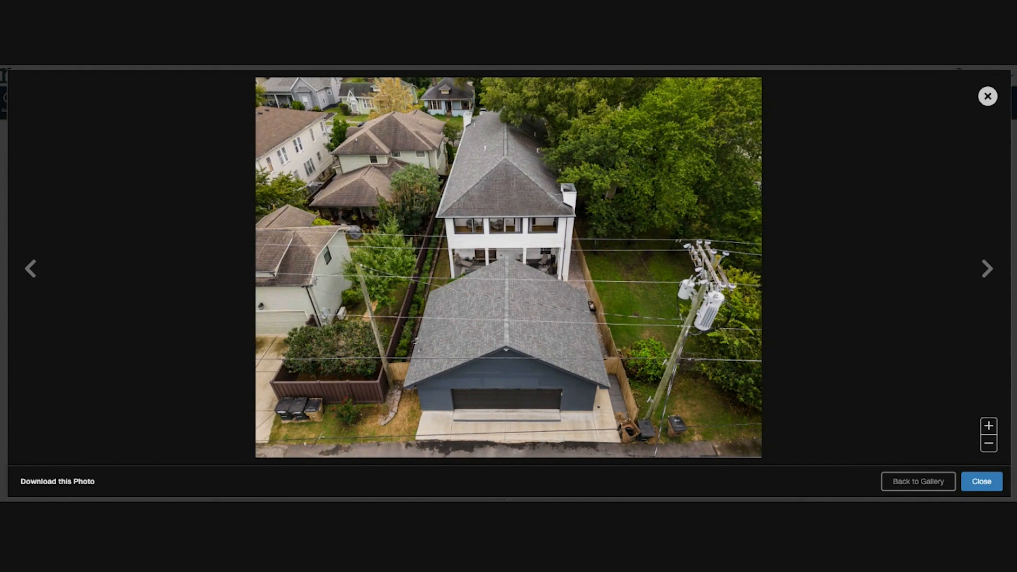
{"action": "left_click", "coordinate": [986, 269]}
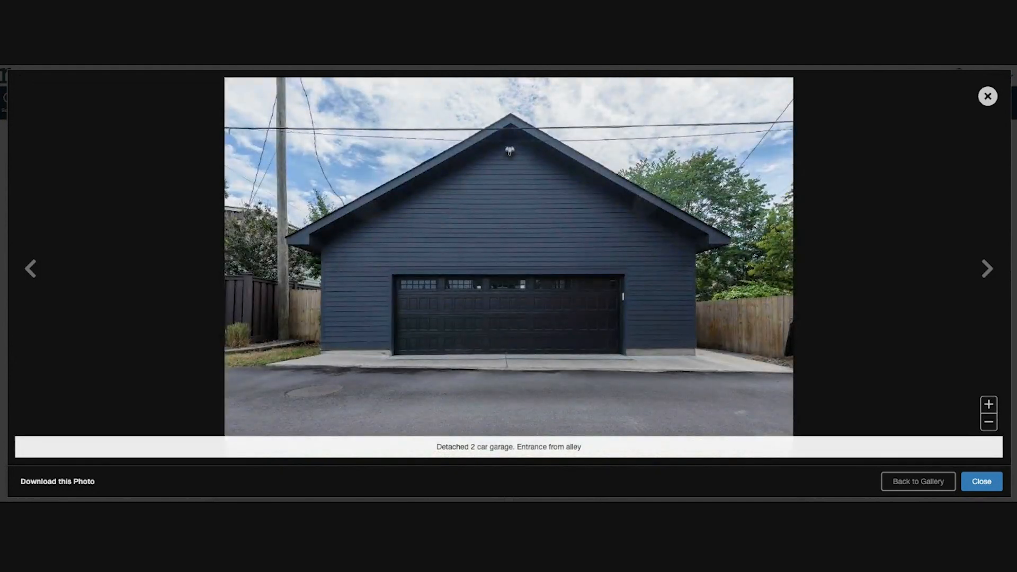
{"action": "left_click", "coordinate": [986, 269]}
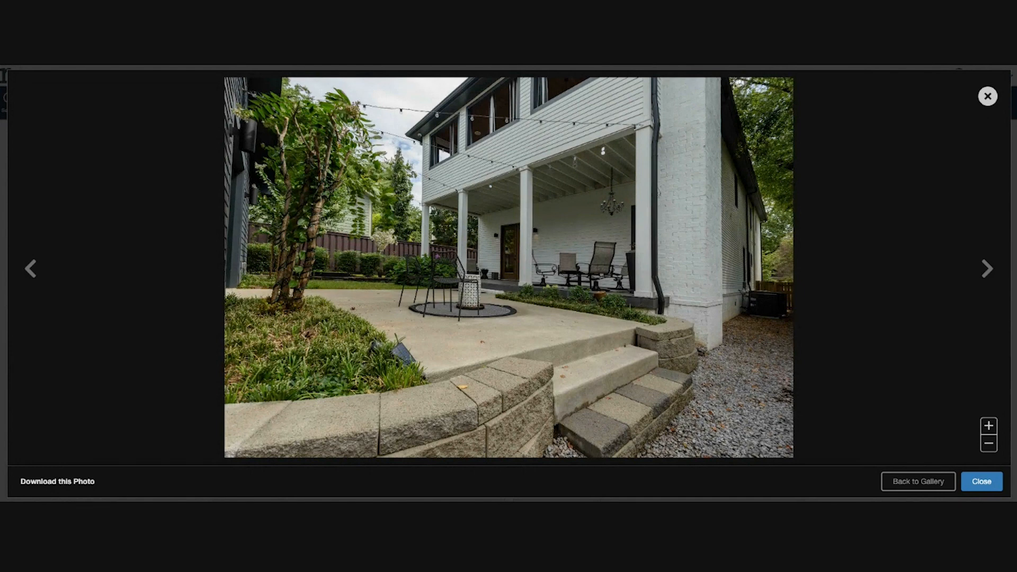
{"action": "left_click", "coordinate": [986, 268]}
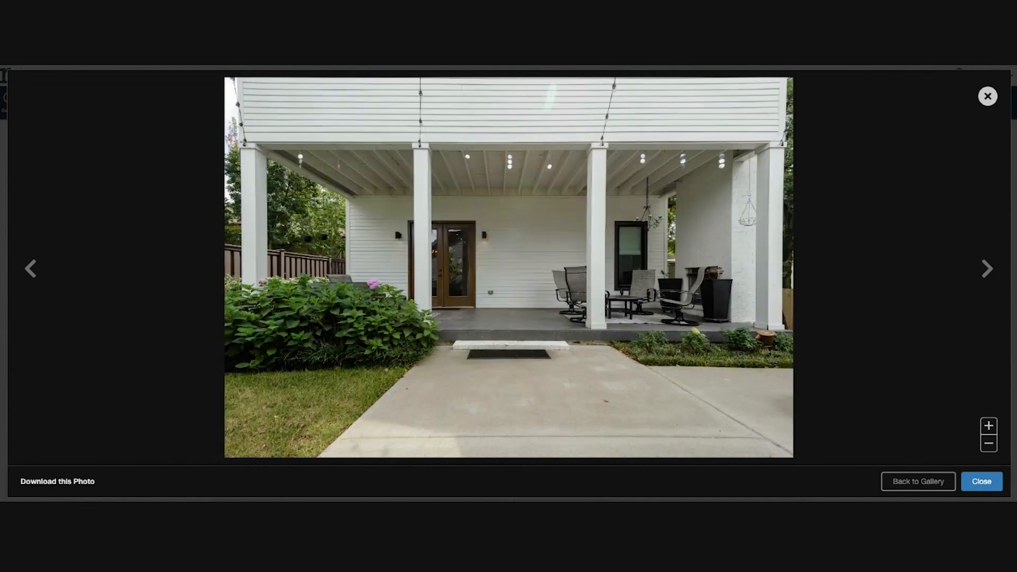
{"action": "left_click", "coordinate": [987, 269]}
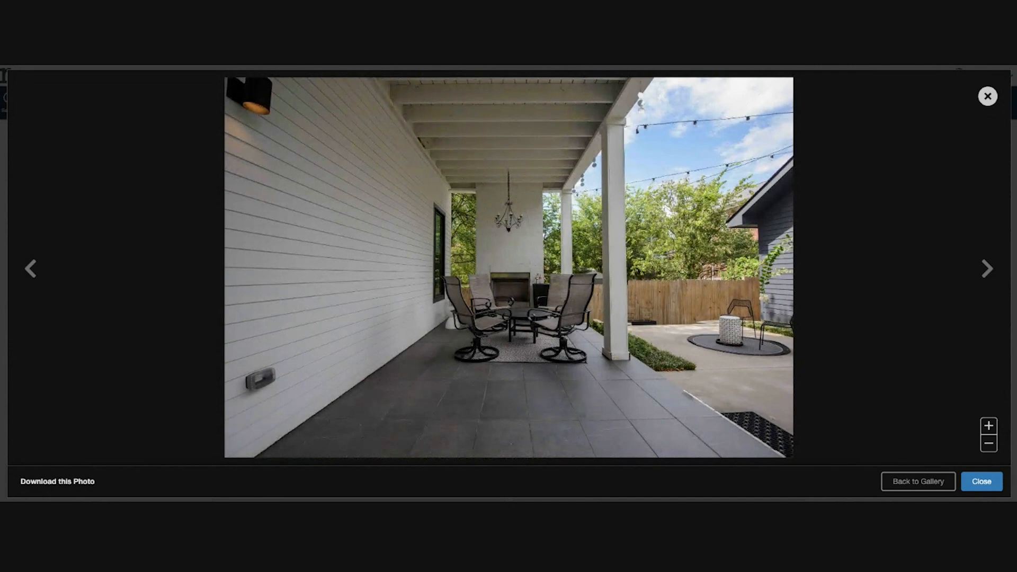
{"action": "left_click", "coordinate": [986, 268]}
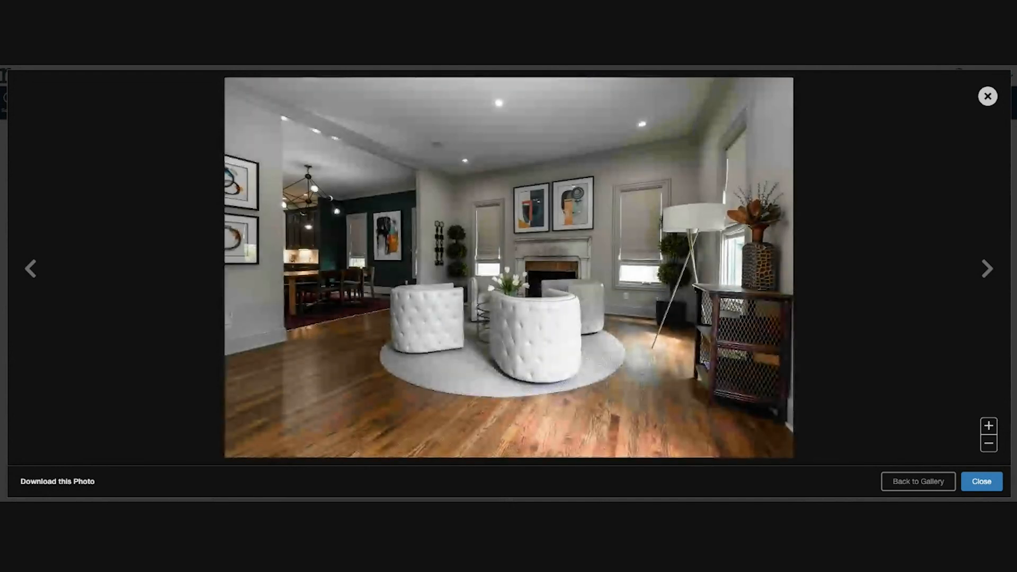
{"action": "left_click", "coordinate": [986, 269]}
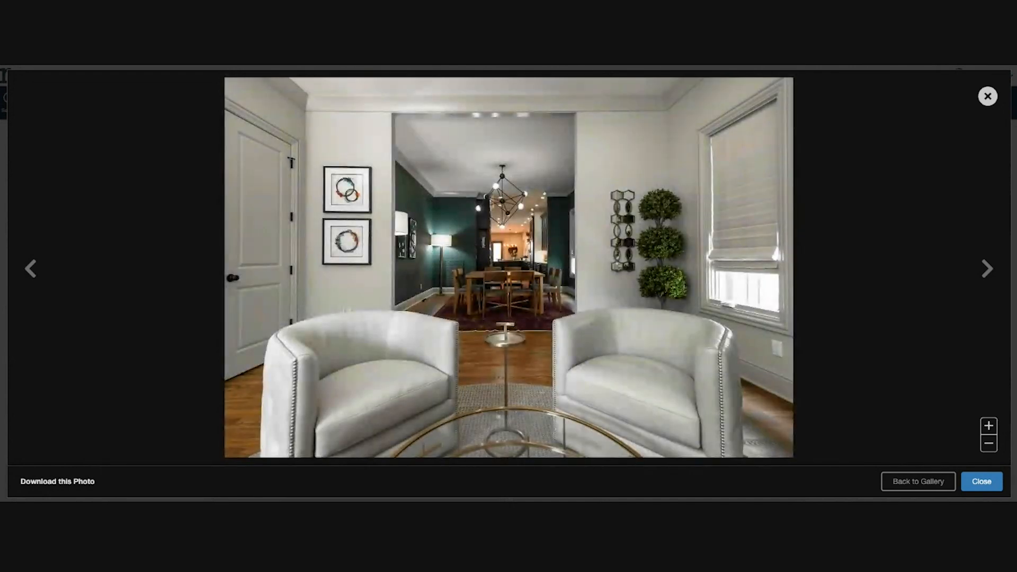
{"action": "left_click", "coordinate": [987, 269]}
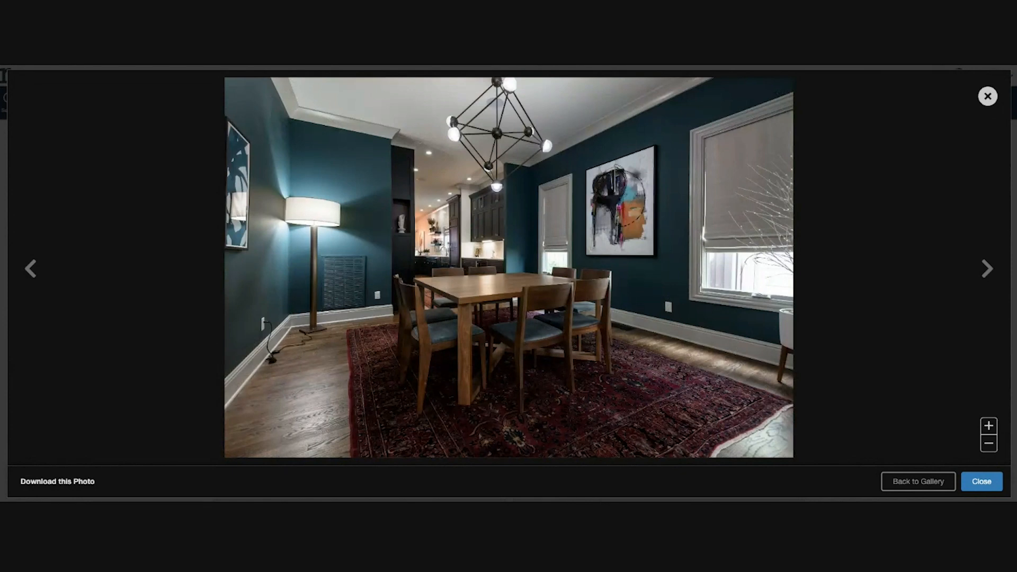
{"action": "left_click", "coordinate": [986, 268]}
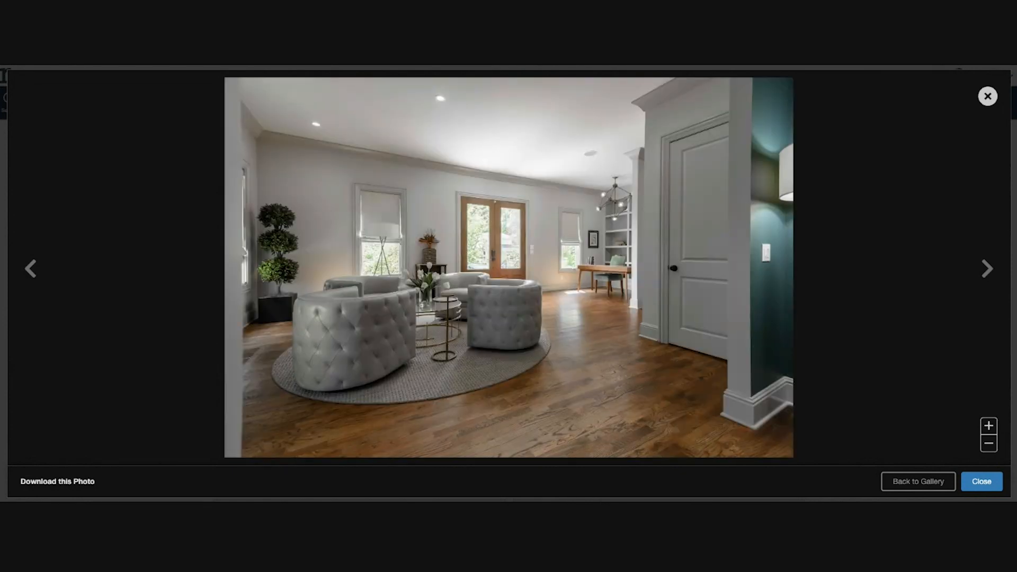
{"action": "left_click", "coordinate": [986, 268]}
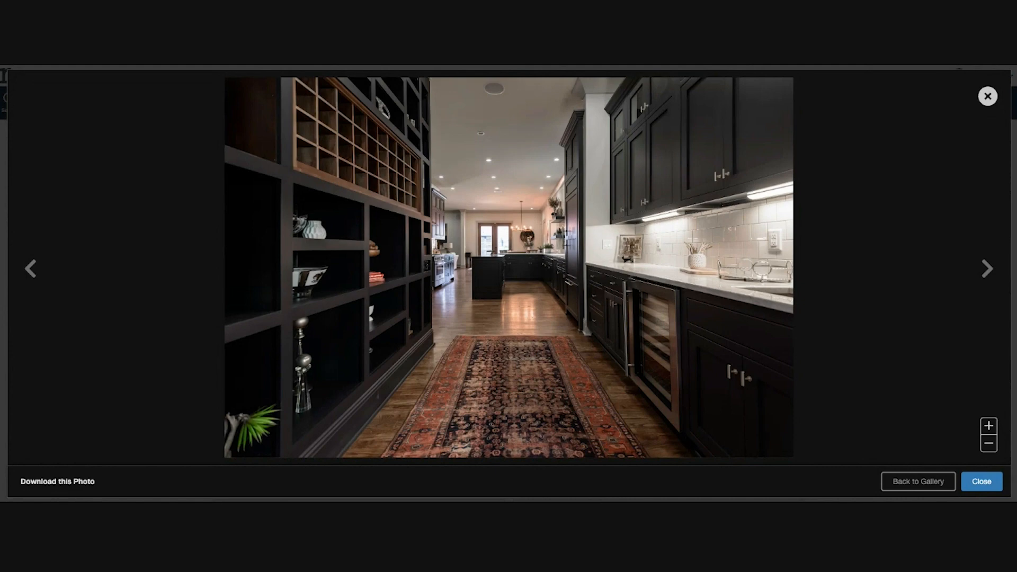
{"action": "left_click", "coordinate": [986, 268]}
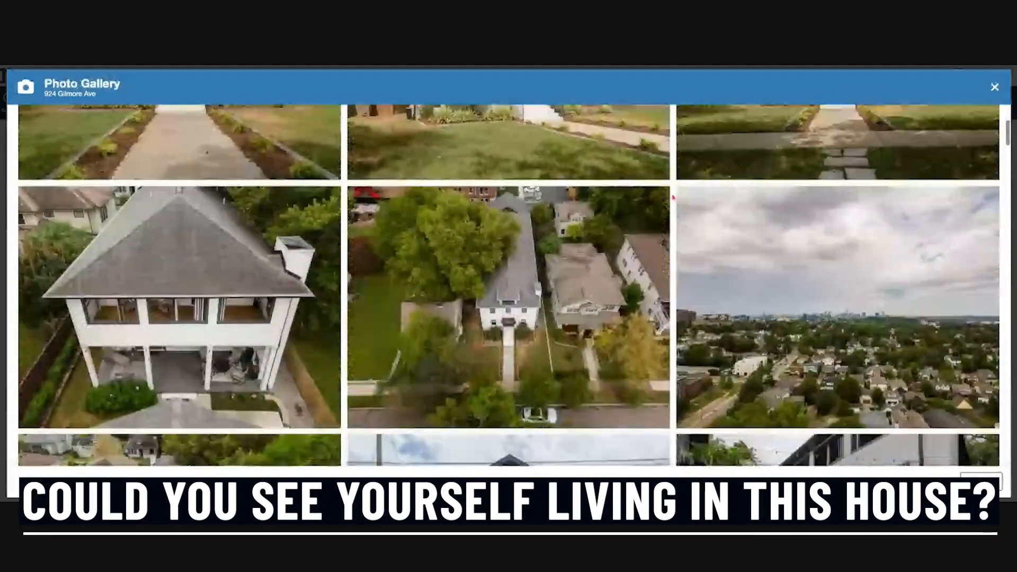
{"action": "scroll", "scroll_direction": "down", "scroll_amount": 3}
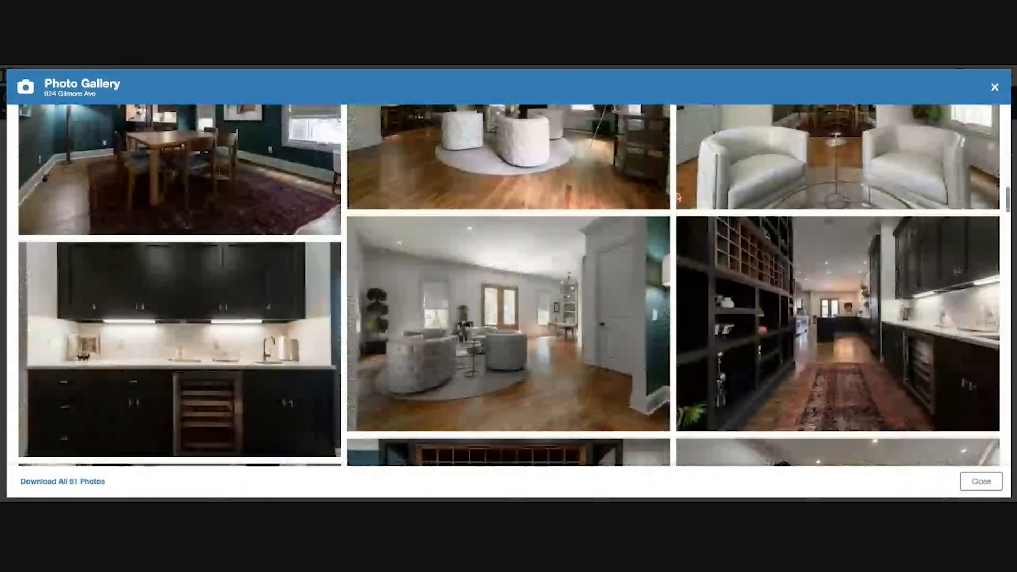
{"action": "scroll", "scroll_direction": "down", "scroll_amount": 3}
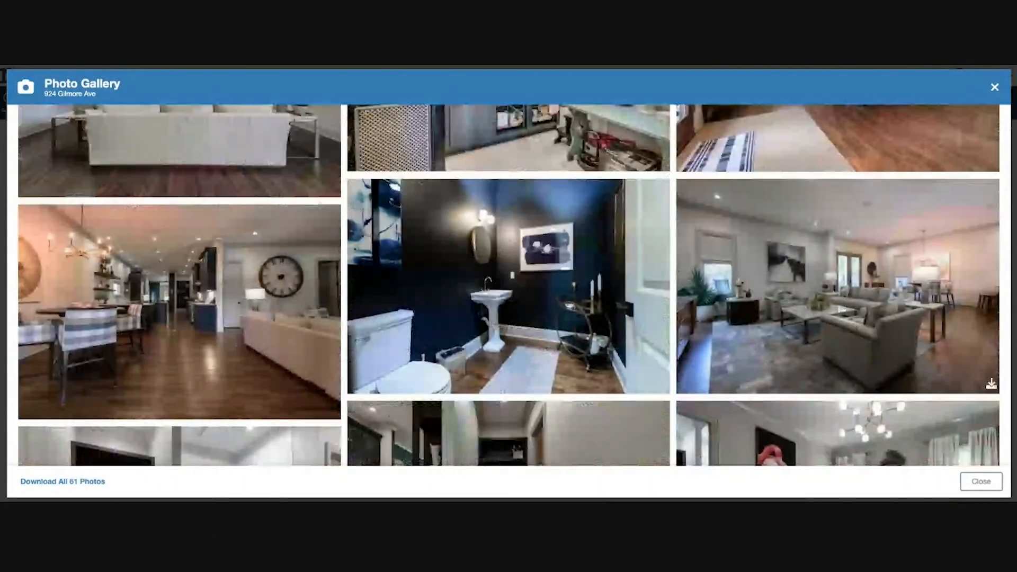
{"action": "scroll", "scroll_direction": "down", "scroll_amount": 3}
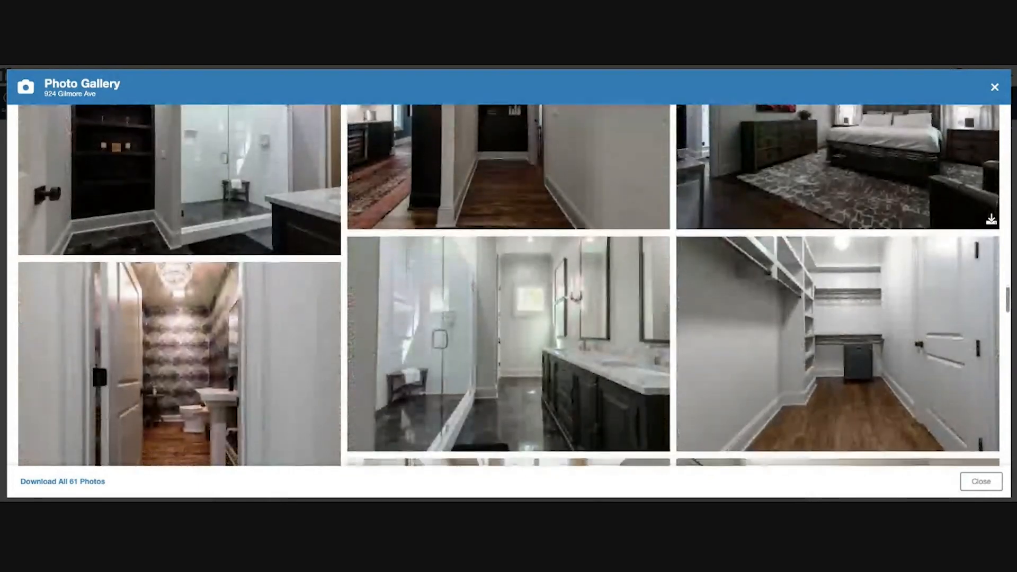
{"action": "left_click", "coordinate": [178, 364]}
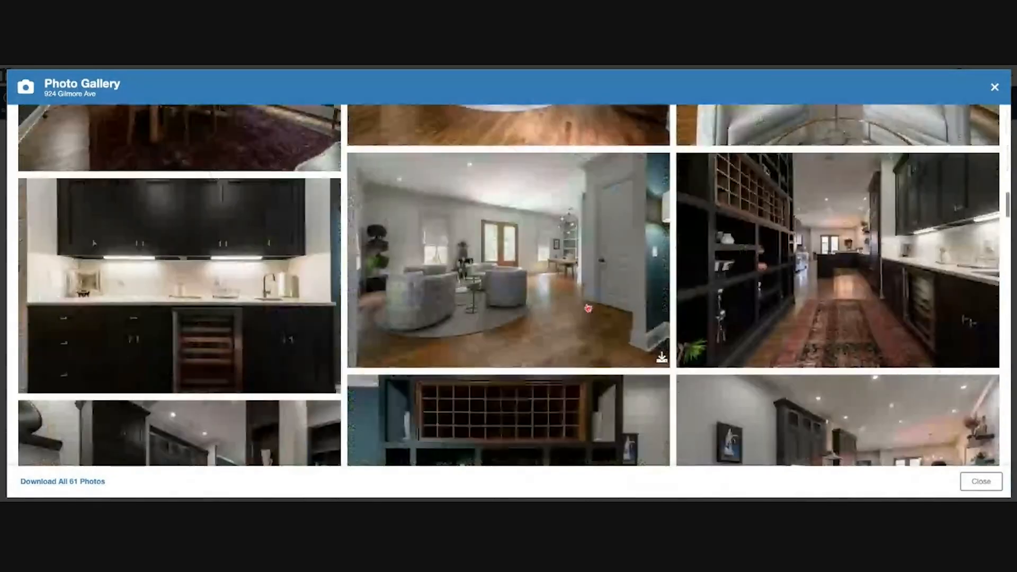
{"action": "scroll", "scroll_direction": "down", "scroll_amount": 3}
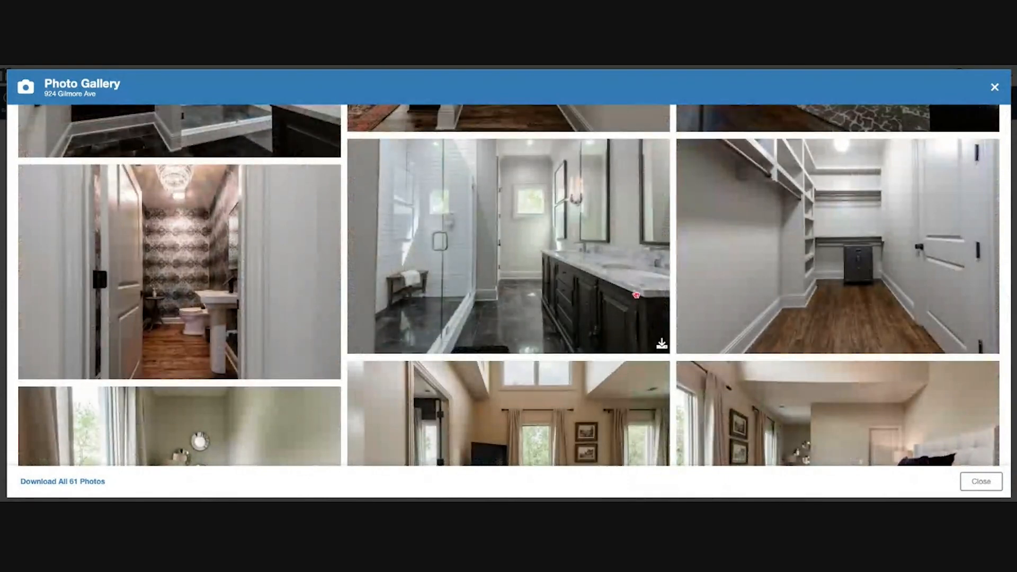
{"action": "scroll", "scroll_direction": "down", "scroll_amount": 3}
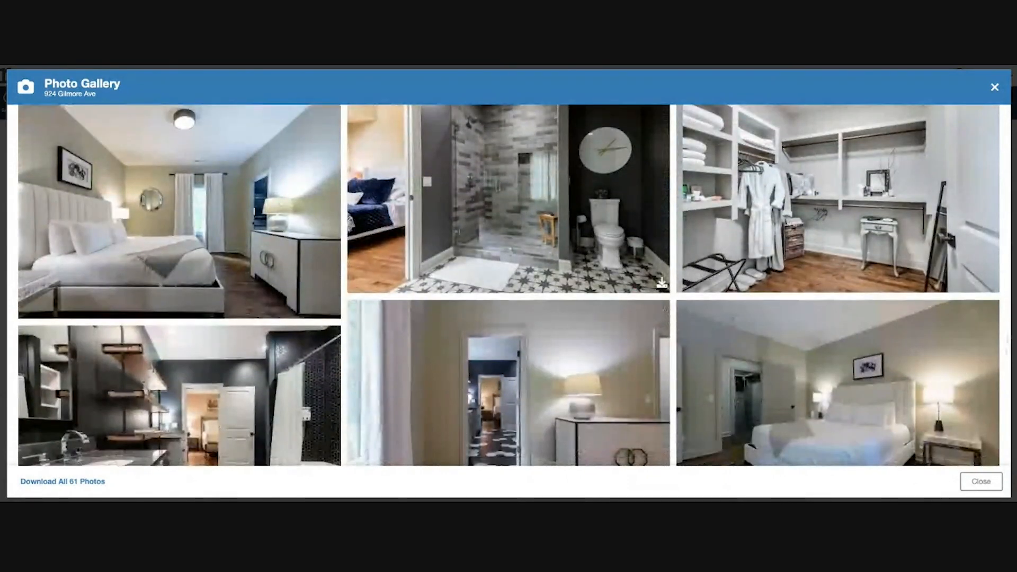
{"action": "scroll", "scroll_direction": "down", "scroll_amount": 3}
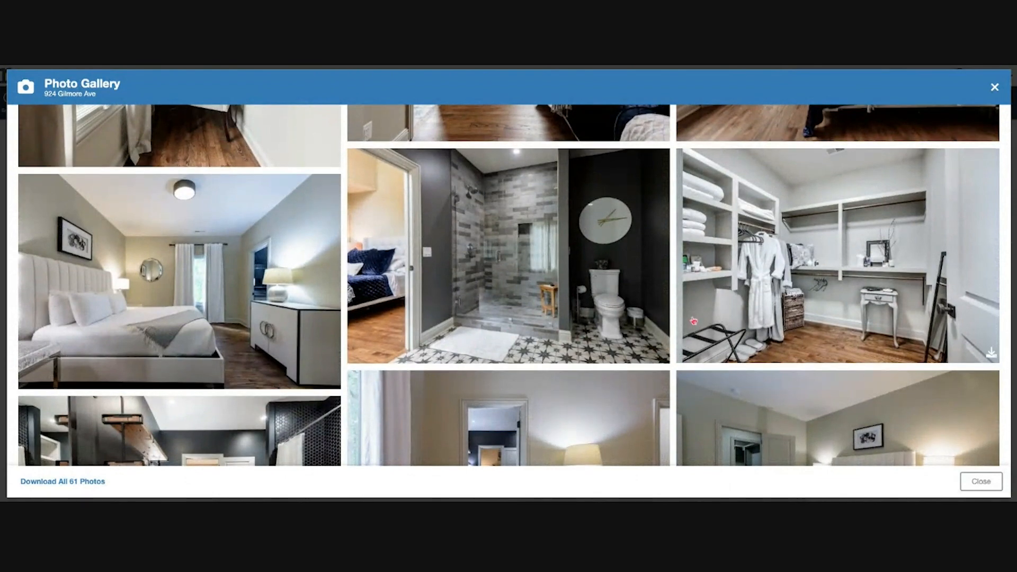
{"action": "scroll", "scroll_direction": "down", "scroll_amount": 3}
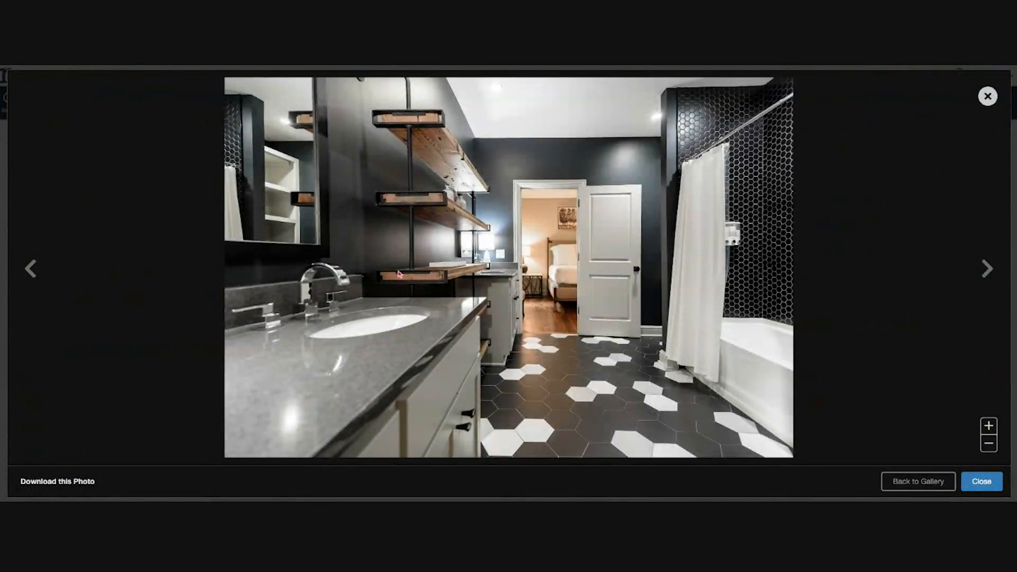
{"action": "mouse_move", "coordinate": [258, 214]}
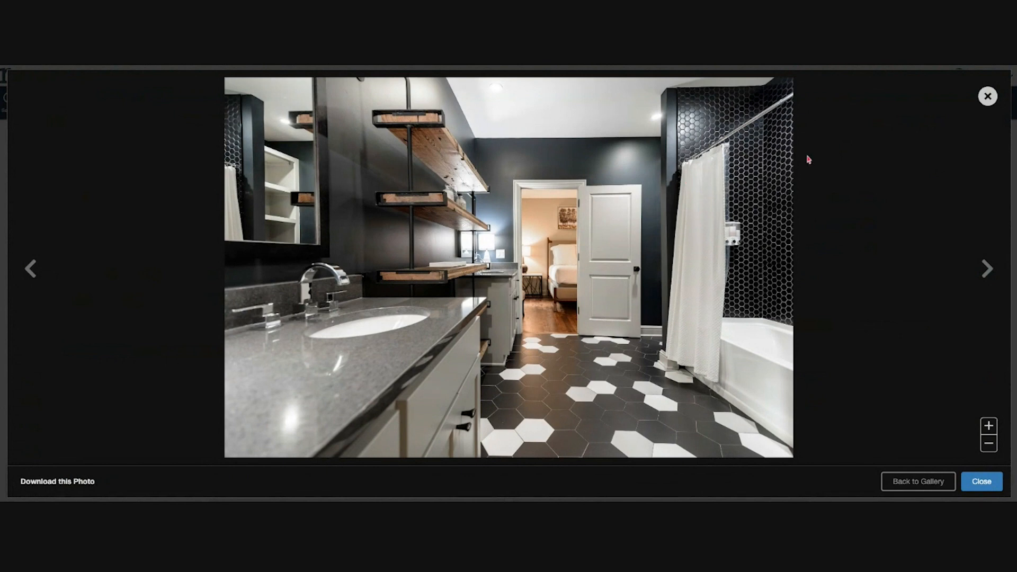
Return to the gallery, scroll to its last photos, and close it
{"action": "left_click", "coordinate": [917, 481]}
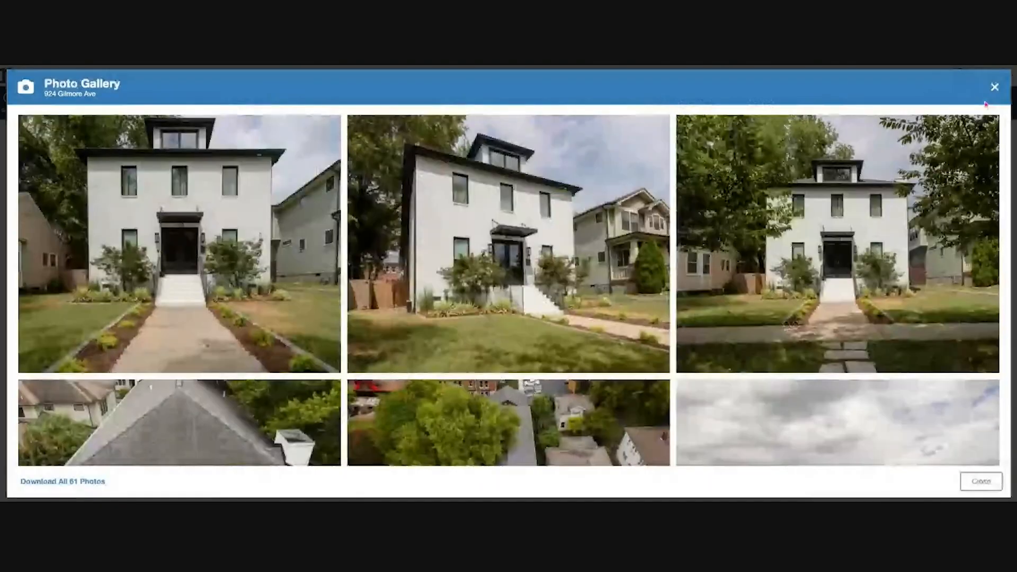
{"action": "scroll", "scroll_direction": "down", "scroll_amount": 3}
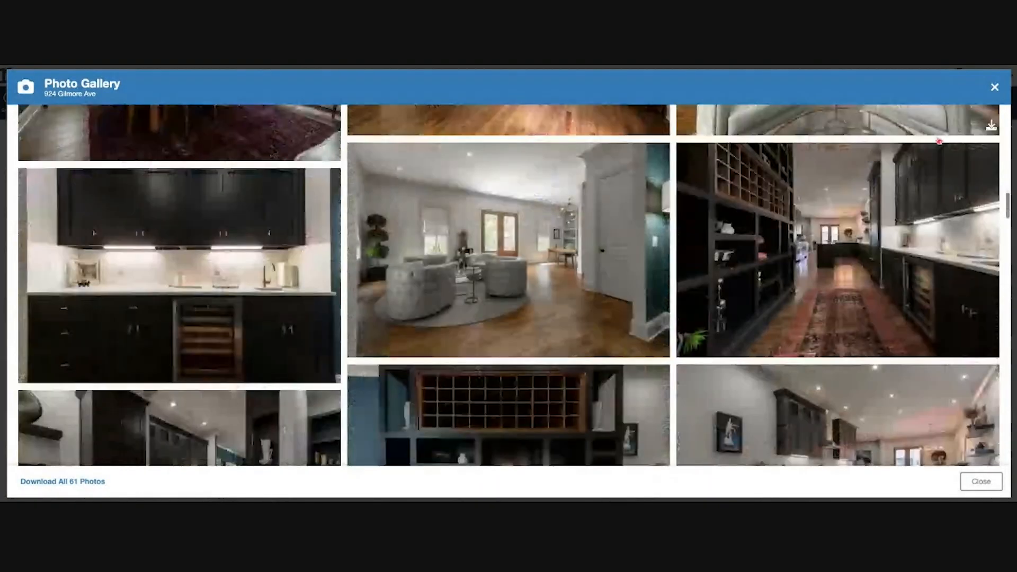
{"action": "scroll", "scroll_direction": "down", "scroll_amount": 3}
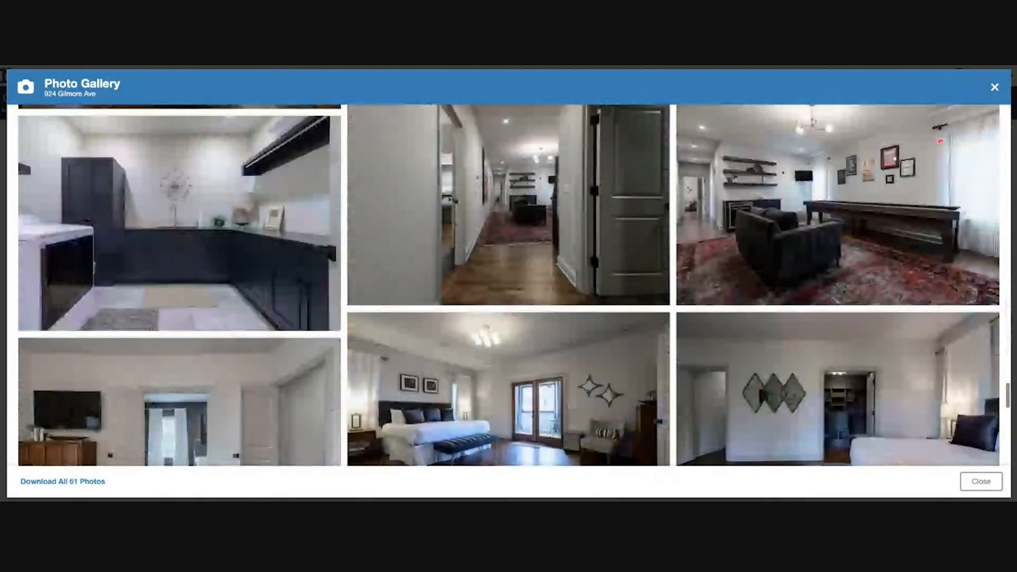
{"action": "scroll", "scroll_direction": "down", "scroll_amount": 3}
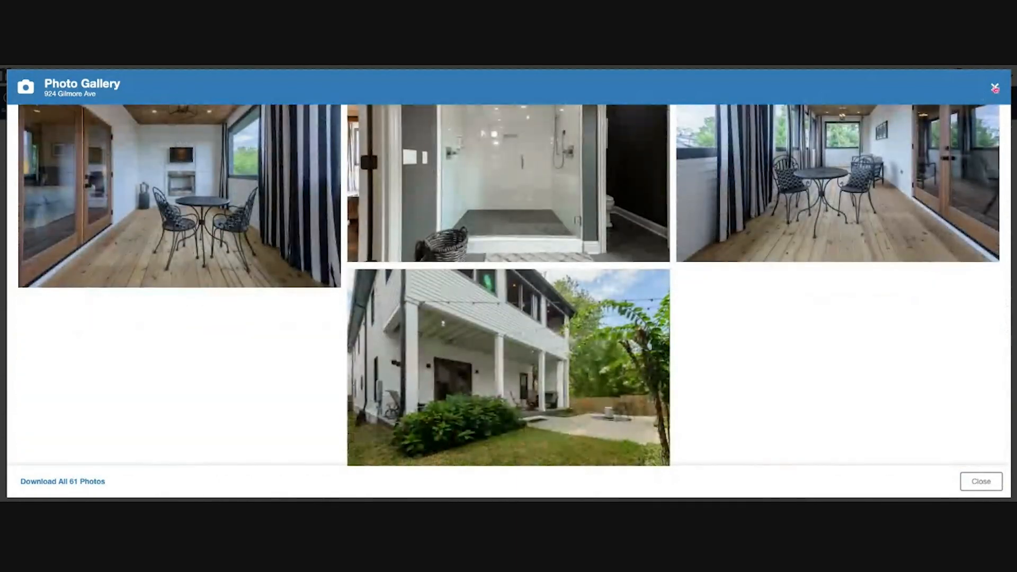
{"action": "scroll", "scroll_direction": "up", "scroll_amount": 3}
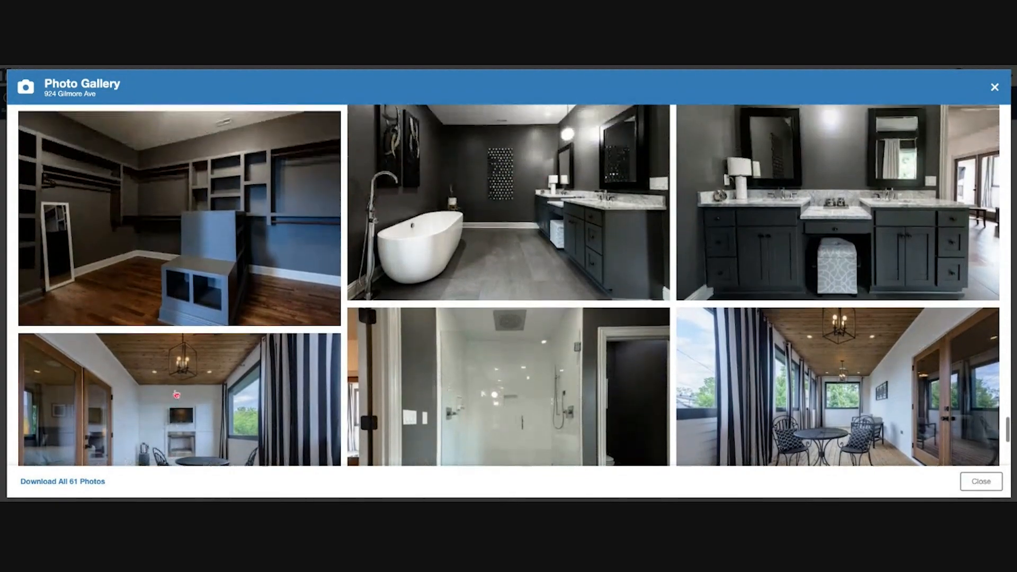
{"action": "left_click", "coordinate": [980, 482]}
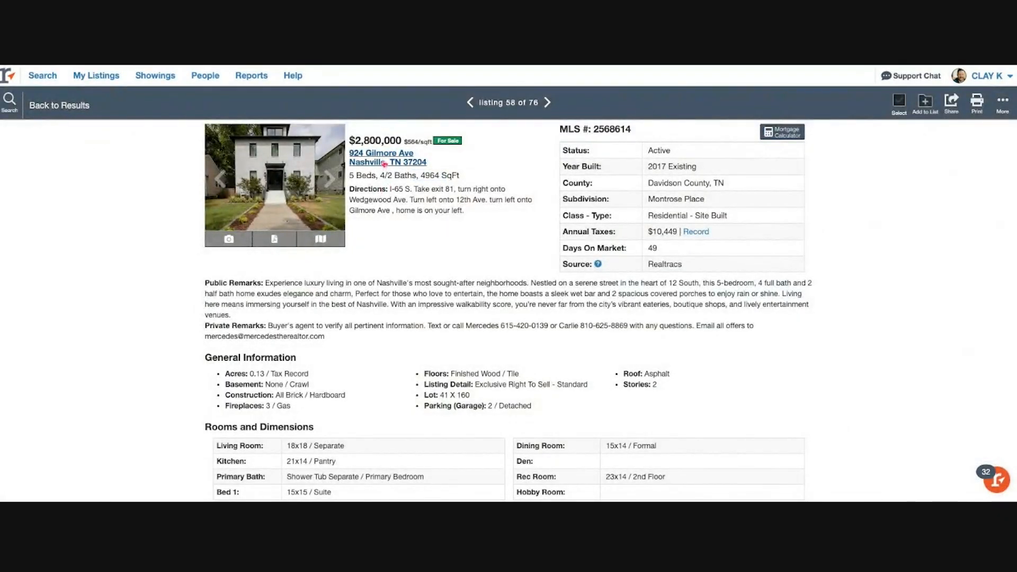
{"action": "left_click", "coordinate": [382, 158]}
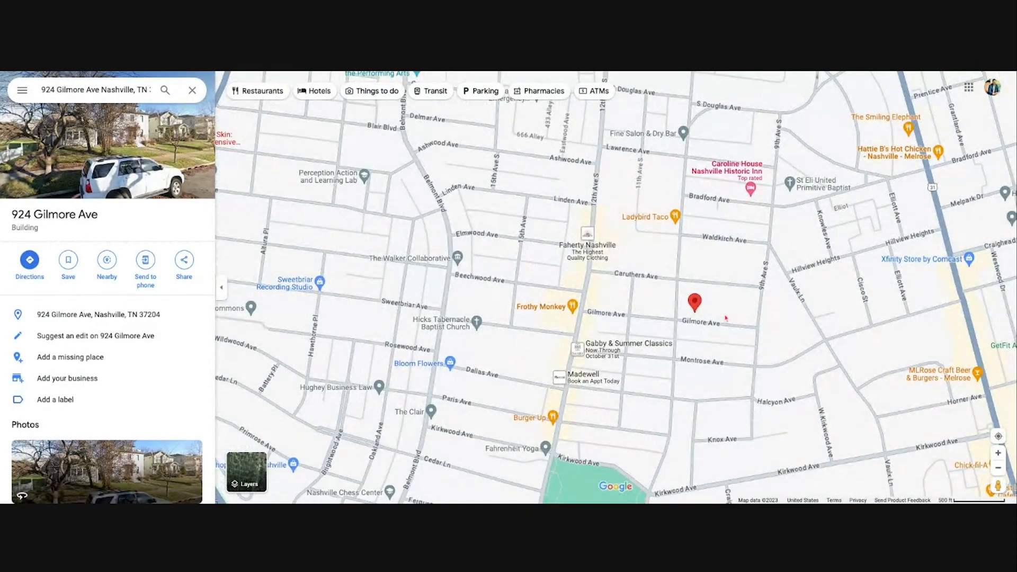
{"action": "mouse_move", "coordinate": [733, 312]}
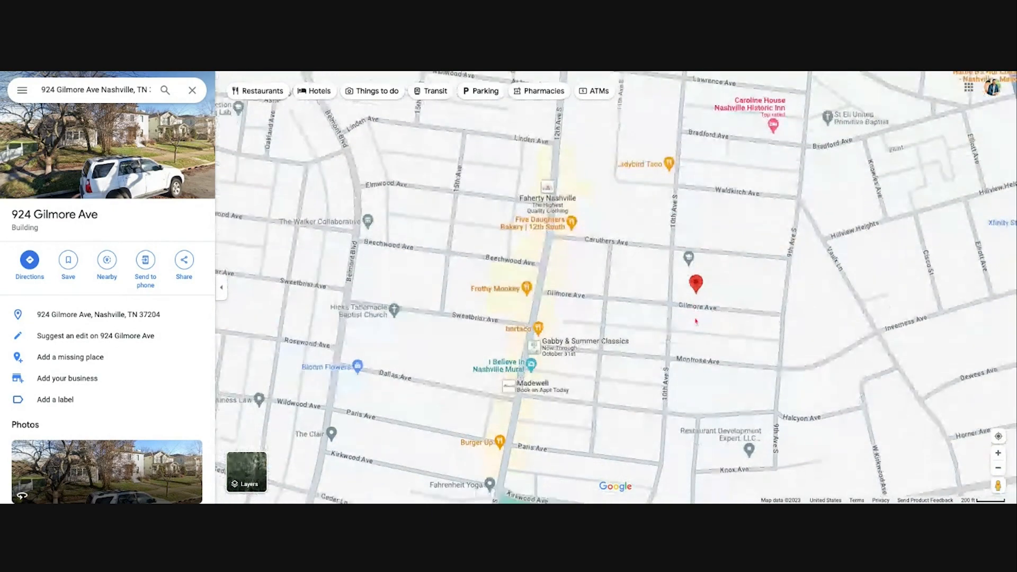
{"action": "scroll", "scroll_direction": "down", "scroll_amount": 3}
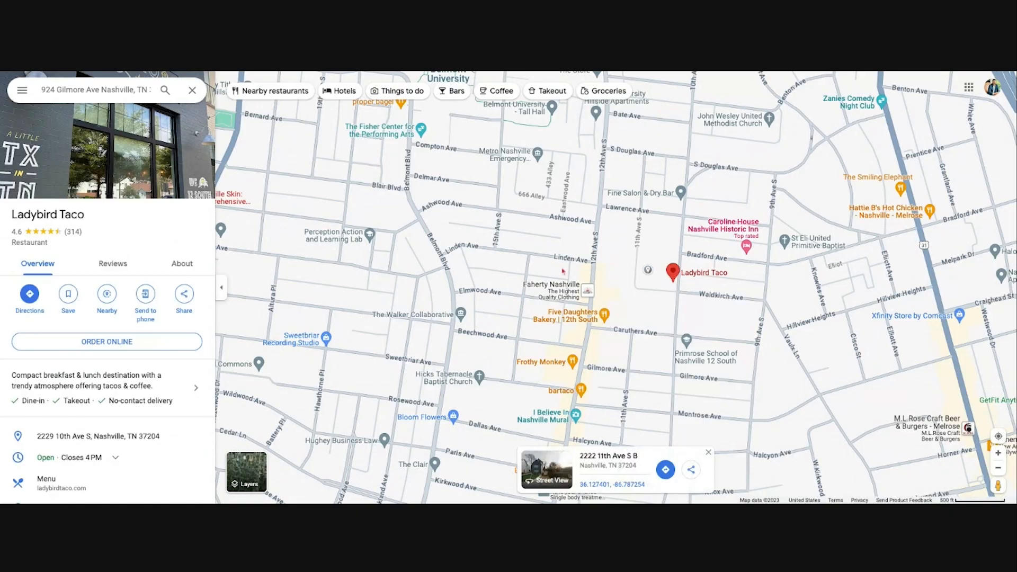
{"action": "scroll", "scroll_direction": "down", "scroll_amount": 3}
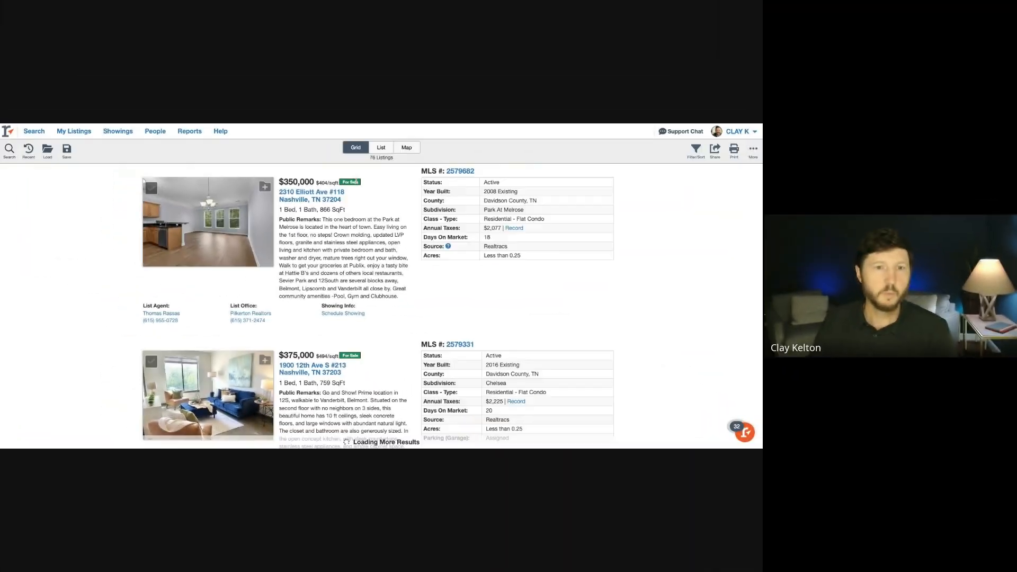
Scroll the 12 South grid results from the $389,900 condos down to the $800,000 houses
{"action": "scroll", "scroll_direction": "down", "scroll_amount": 3}
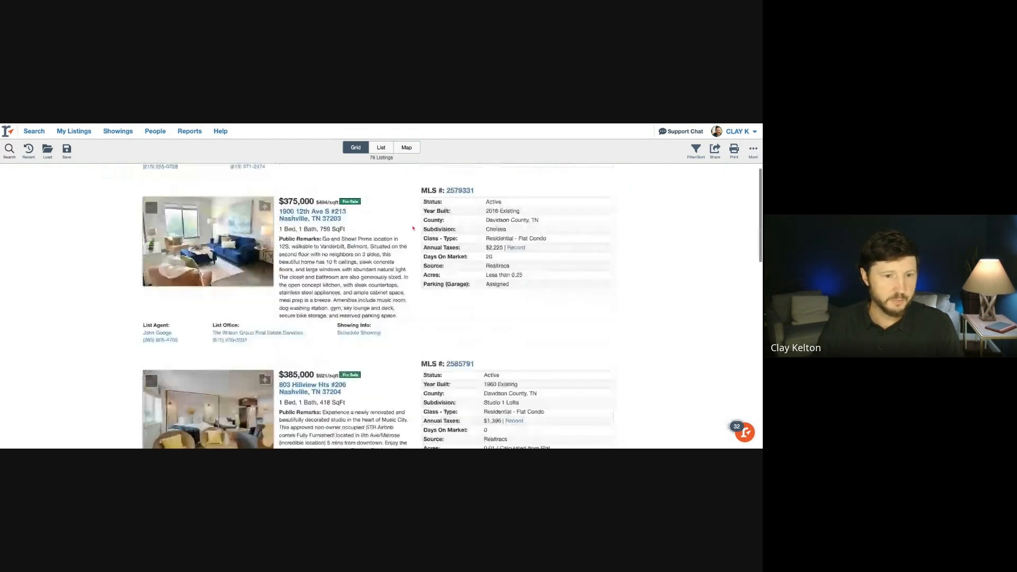
{"action": "scroll", "scroll_direction": "down", "scroll_amount": 3}
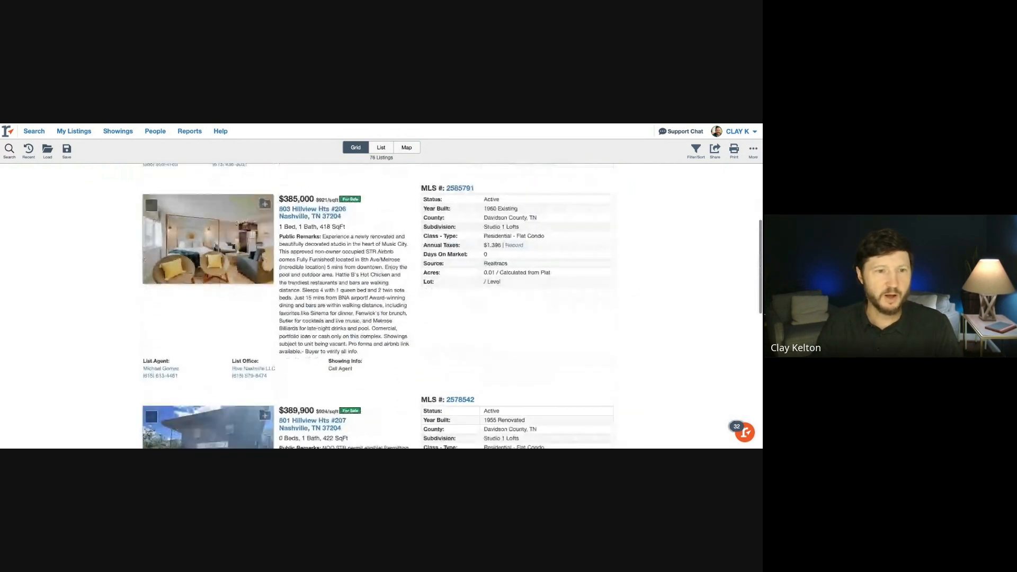
{"action": "scroll", "scroll_direction": "down", "scroll_amount": 3}
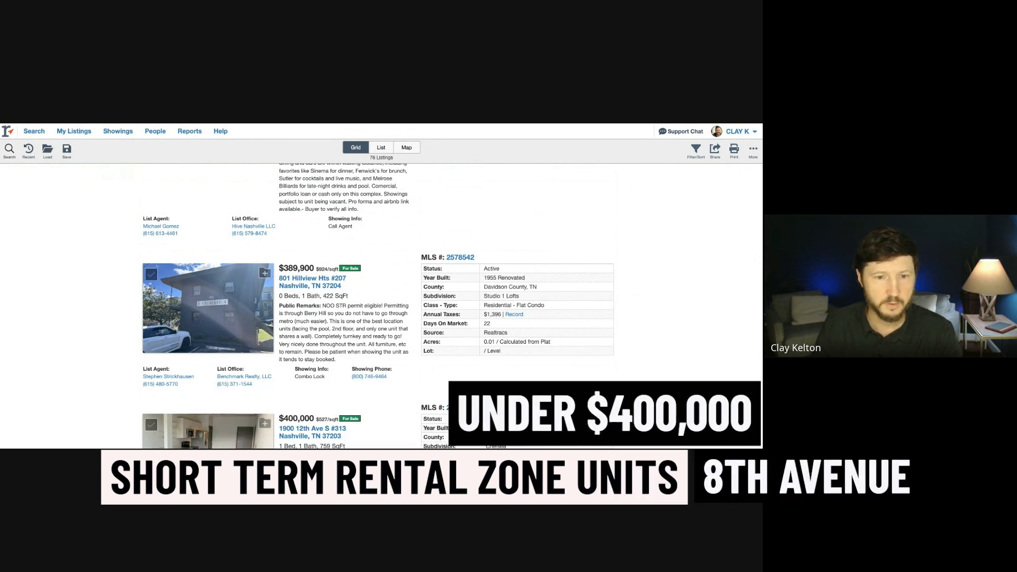
{"action": "scroll", "scroll_direction": "down", "scroll_amount": 3}
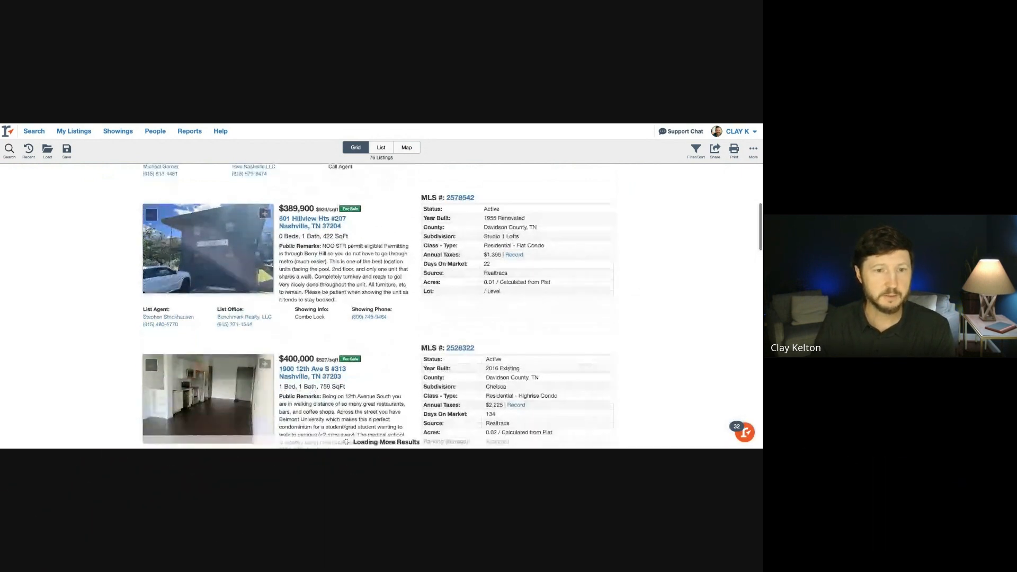
{"action": "scroll", "scroll_direction": "down", "scroll_amount": 3}
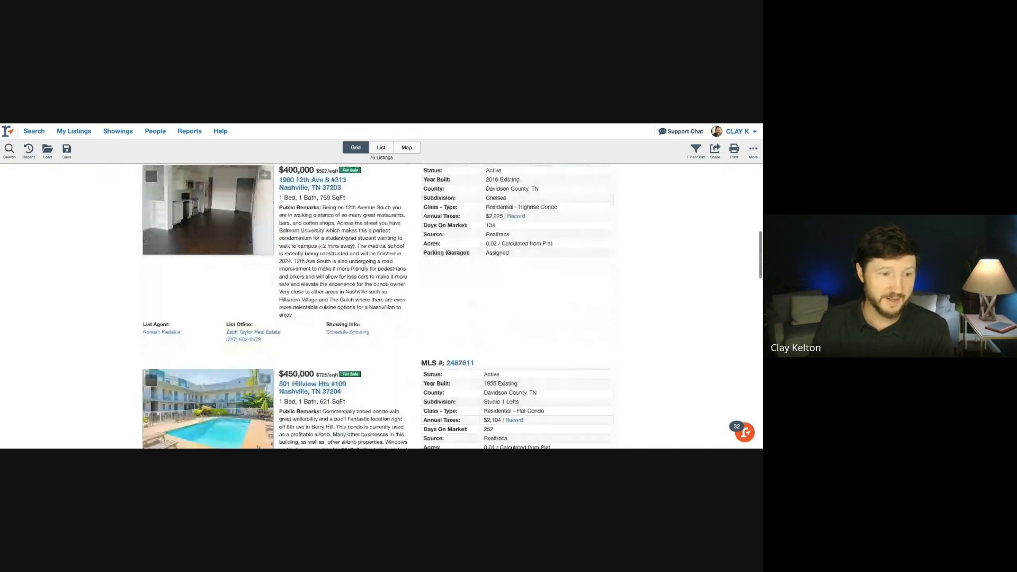
{"action": "scroll", "scroll_direction": "down", "scroll_amount": 3}
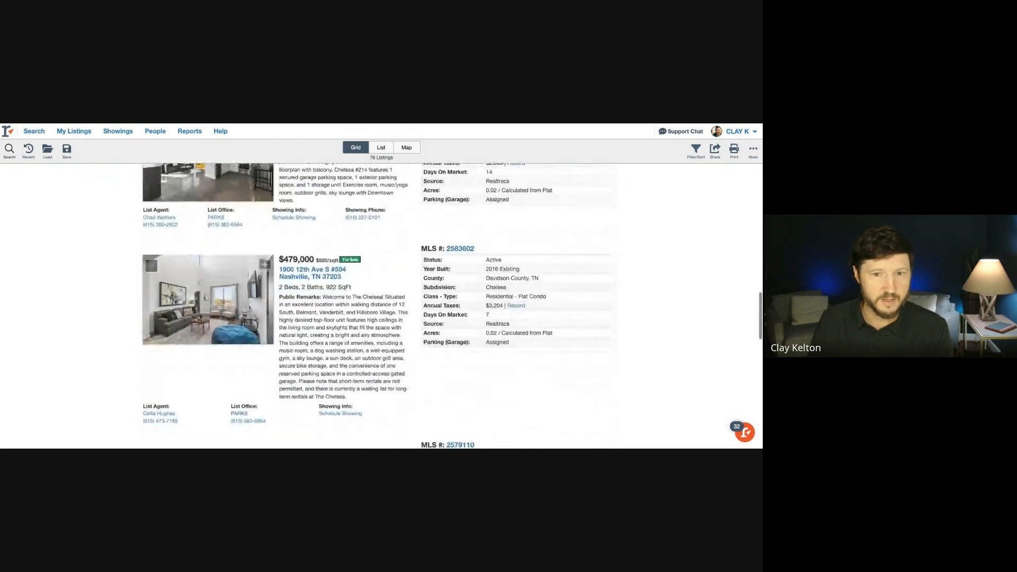
{"action": "scroll", "scroll_direction": "down", "scroll_amount": 3}
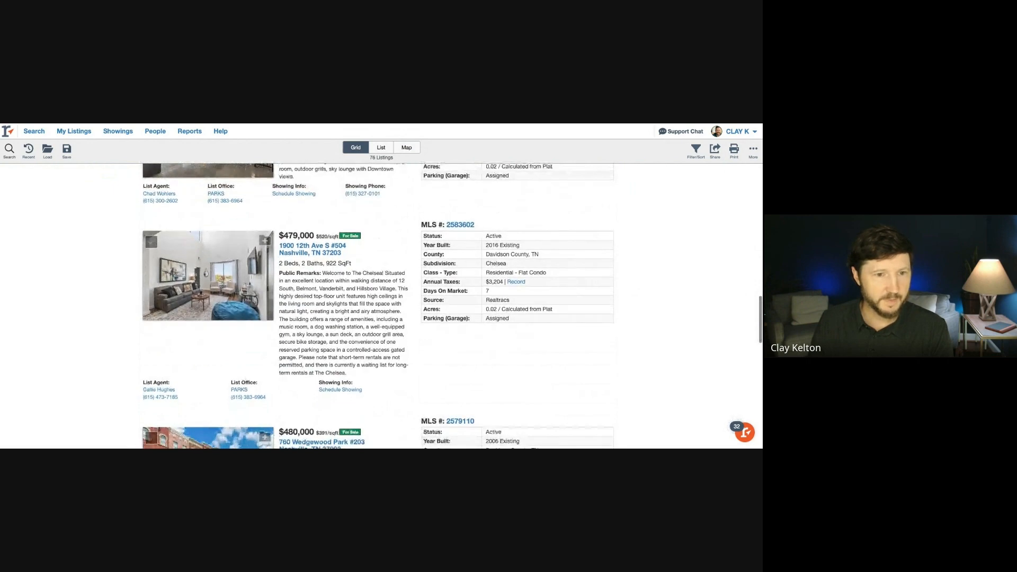
{"action": "scroll", "scroll_direction": "down", "scroll_amount": 3}
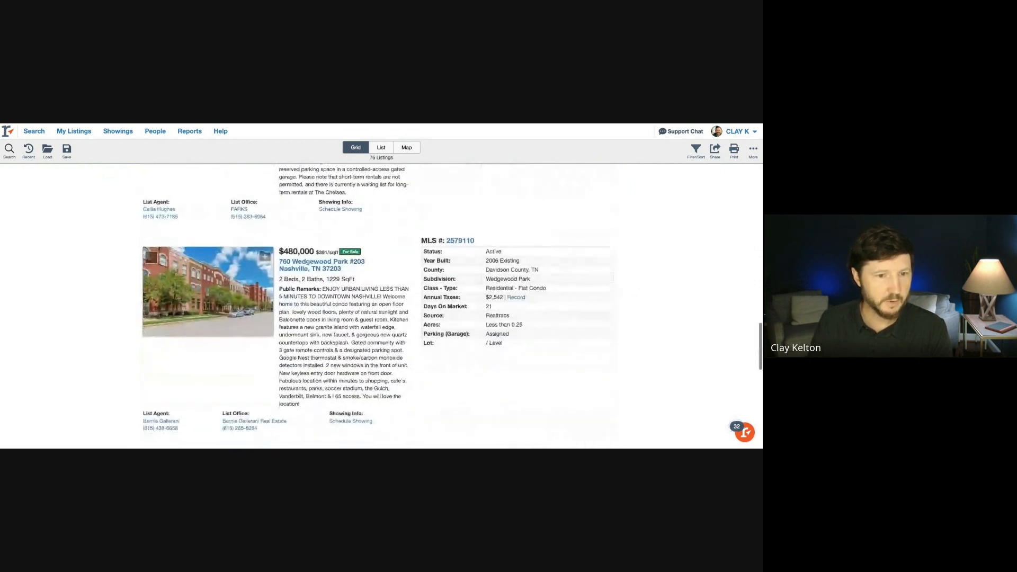
{"action": "scroll", "scroll_direction": "down", "scroll_amount": 3}
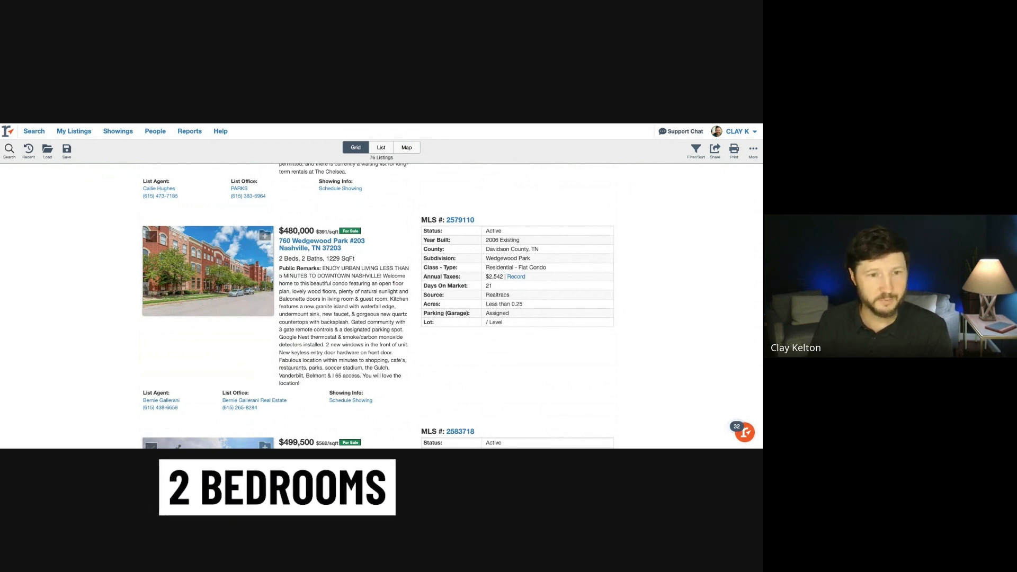
{"action": "scroll", "scroll_direction": "down", "scroll_amount": 3}
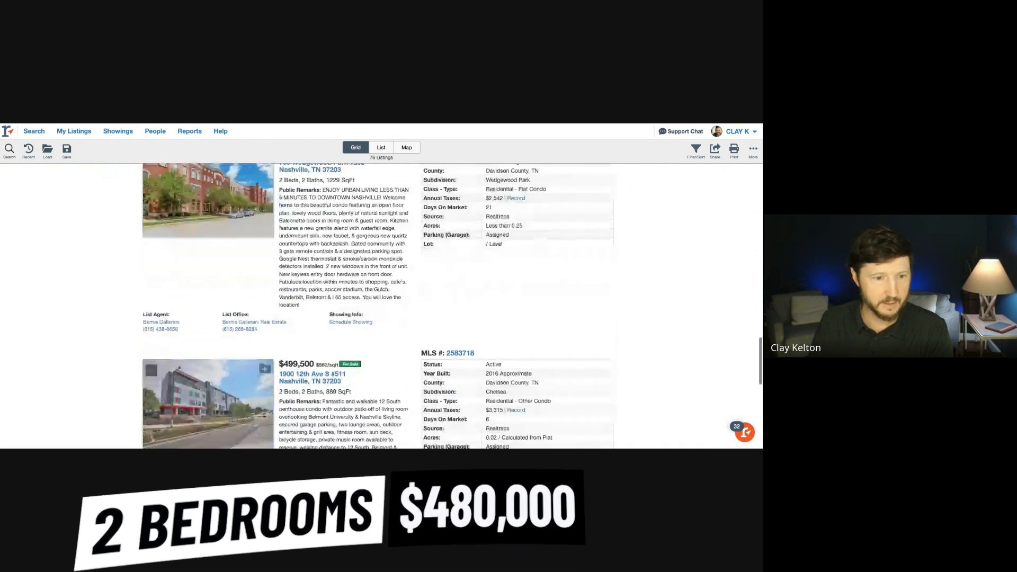
{"action": "scroll", "scroll_direction": "down", "scroll_amount": 3}
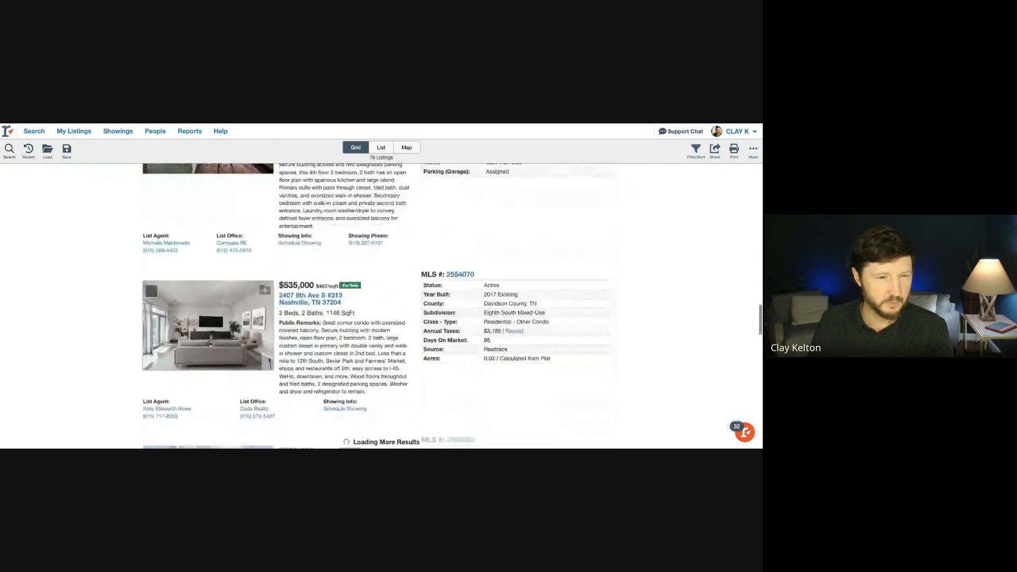
{"action": "scroll", "scroll_direction": "down", "scroll_amount": 3}
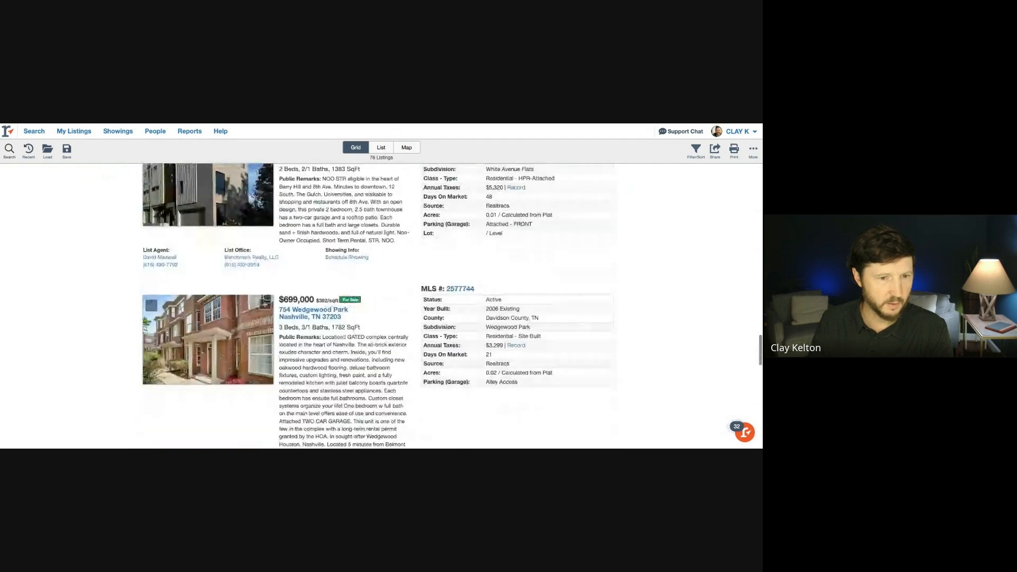
{"action": "scroll", "scroll_direction": "down", "scroll_amount": 3}
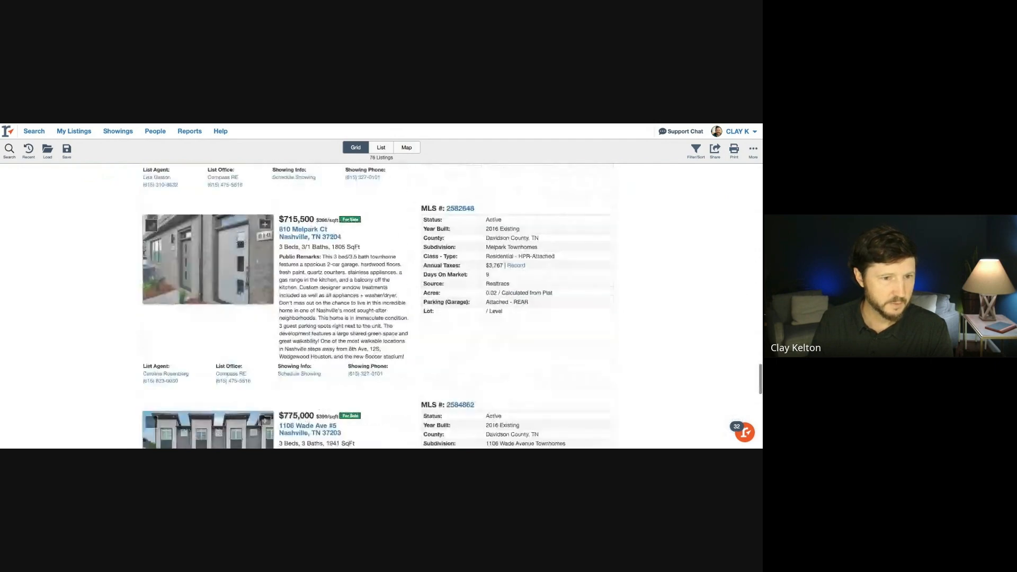
{"action": "scroll", "scroll_direction": "down", "scroll_amount": 3}
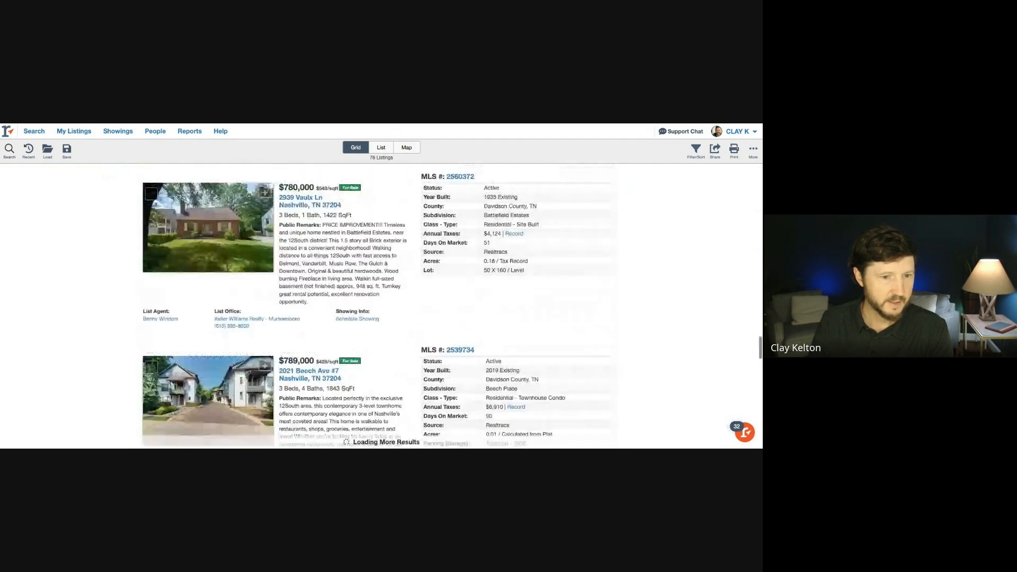
{"action": "scroll", "scroll_direction": "down", "scroll_amount": 3}
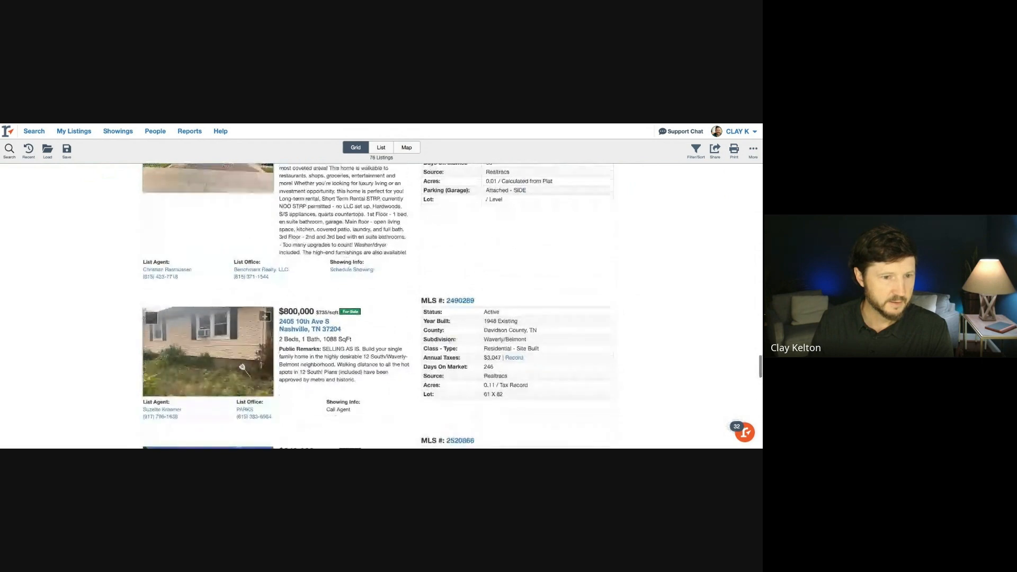
{"action": "scroll", "scroll_direction": "down", "scroll_amount": 3}
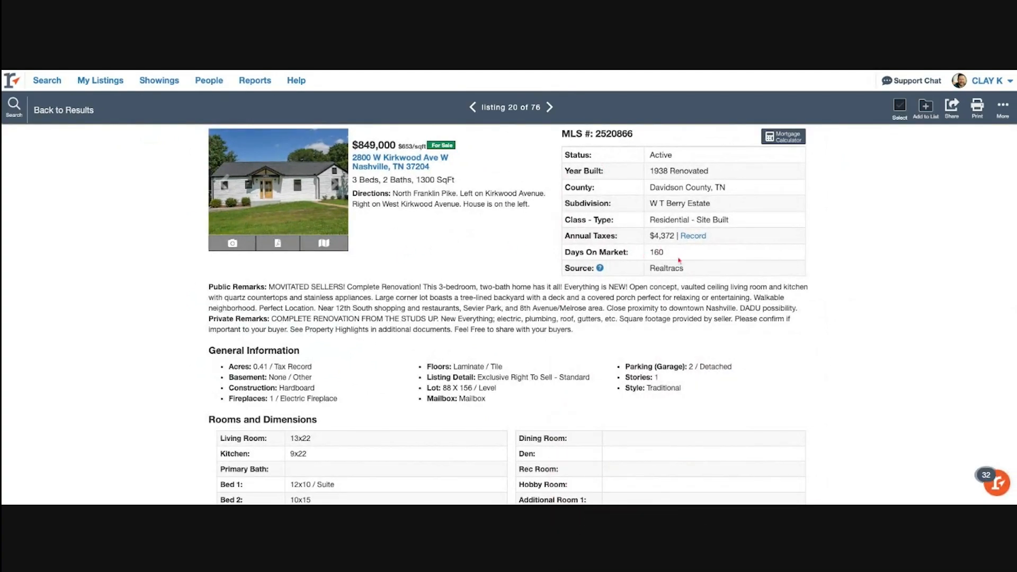
{"action": "scroll", "scroll_direction": "down", "scroll_amount": 3}
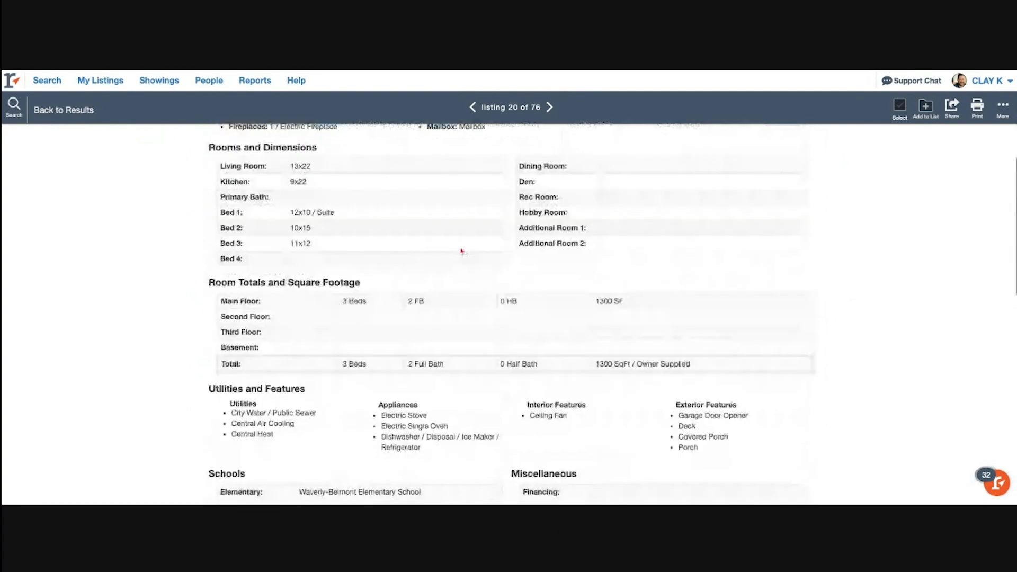
{"action": "scroll", "scroll_direction": "up", "scroll_amount": 3}
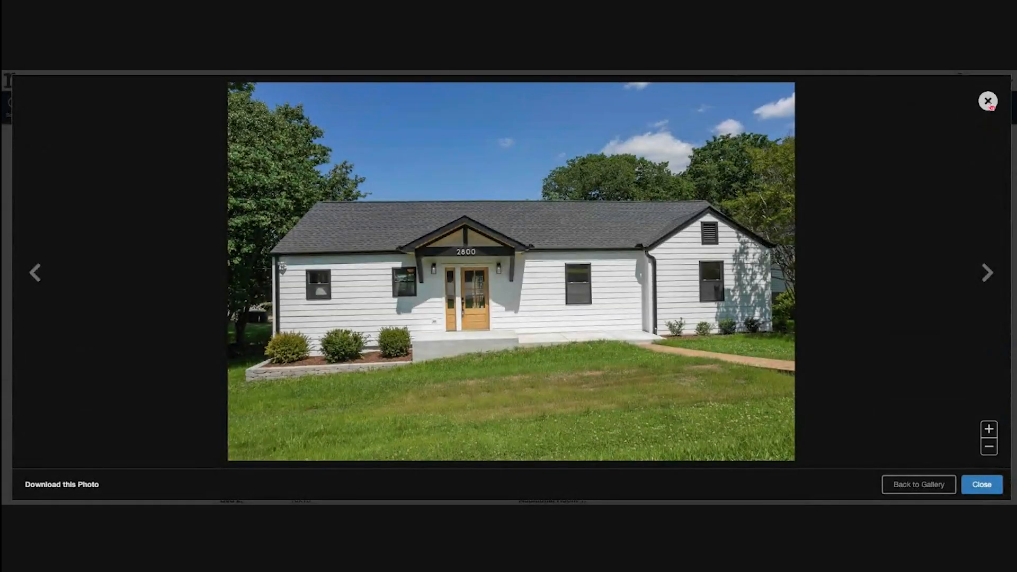
{"action": "left_click", "coordinate": [918, 484]}
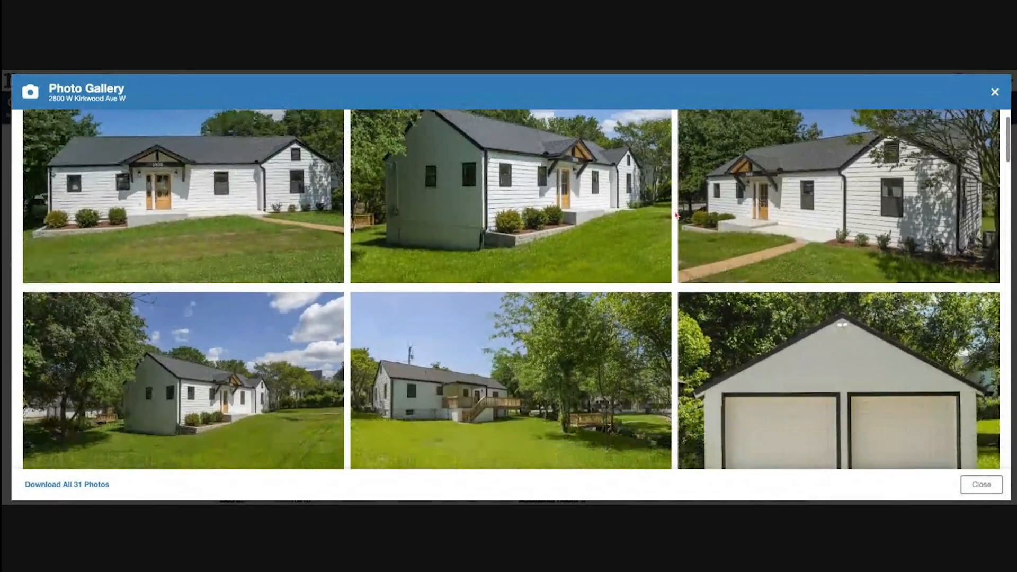
{"action": "scroll", "scroll_direction": "down", "scroll_amount": 3}
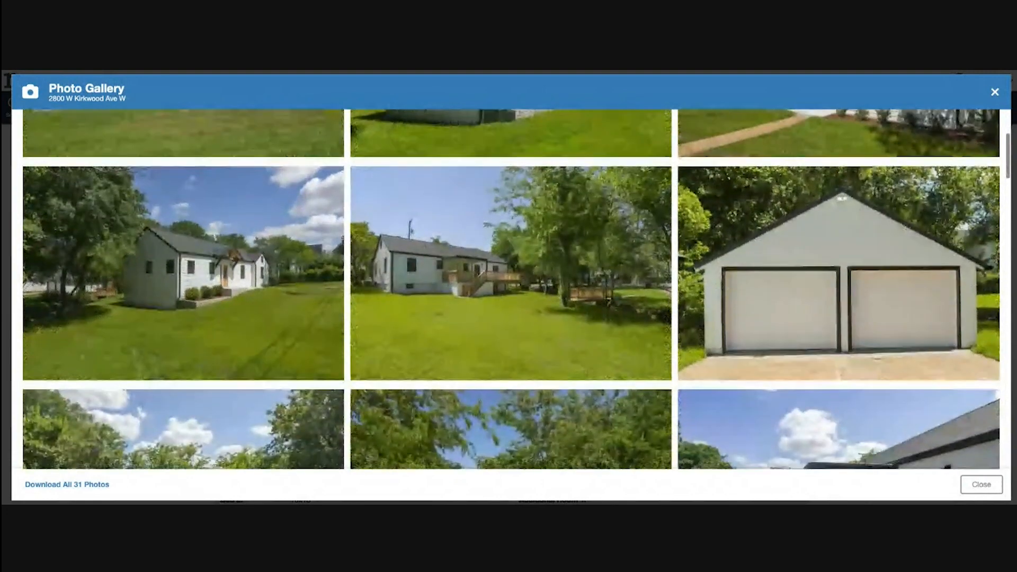
{"action": "scroll", "scroll_direction": "down", "scroll_amount": 3}
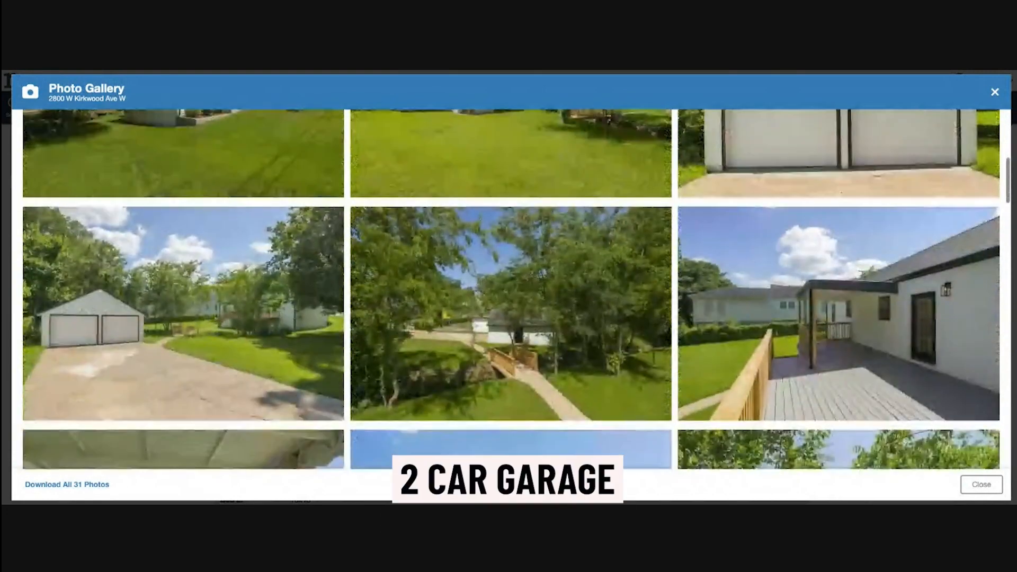
{"action": "scroll", "scroll_direction": "down", "scroll_amount": 3}
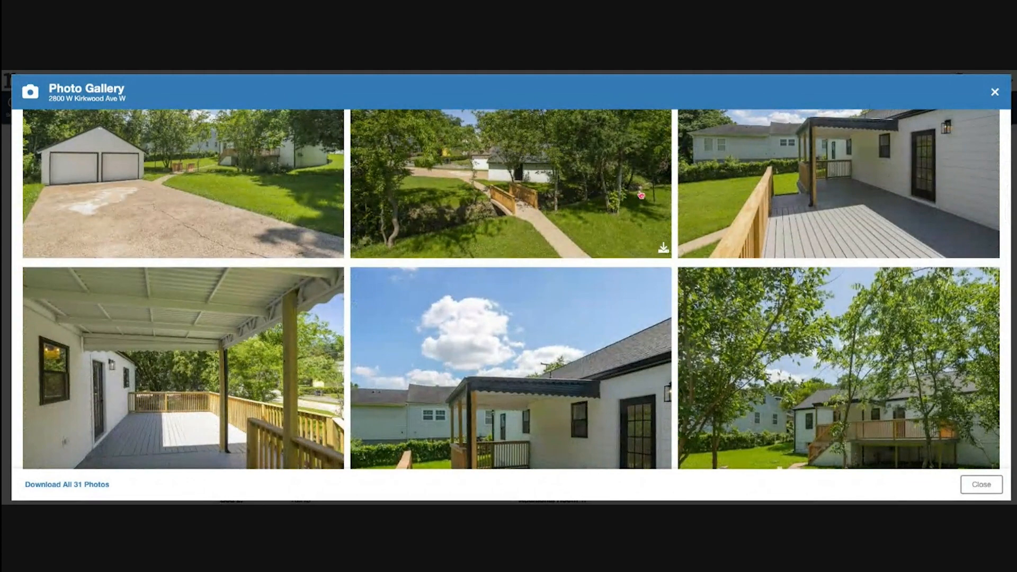
{"action": "scroll", "scroll_direction": "down", "scroll_amount": 3}
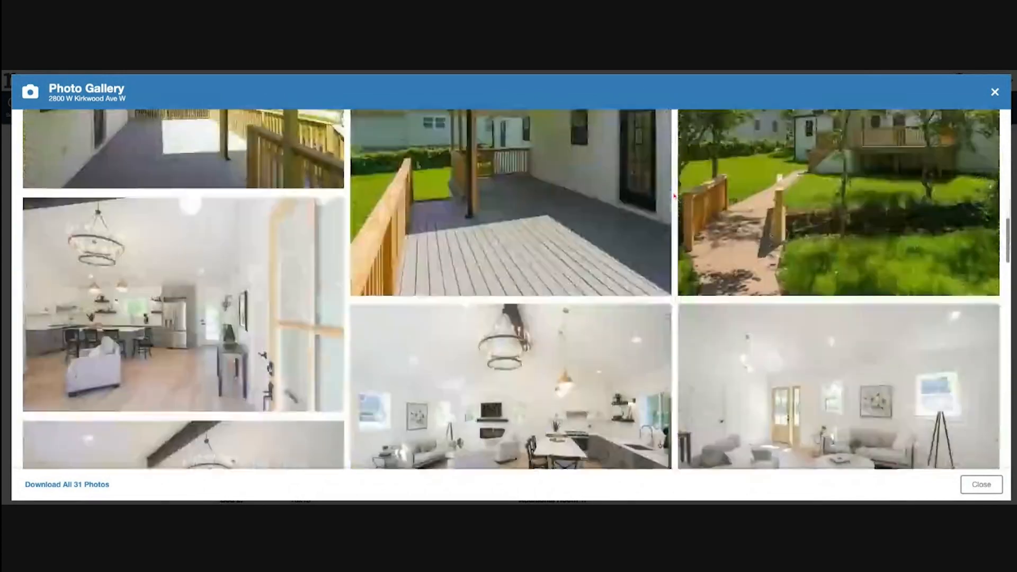
{"action": "scroll", "scroll_direction": "down", "scroll_amount": 3}
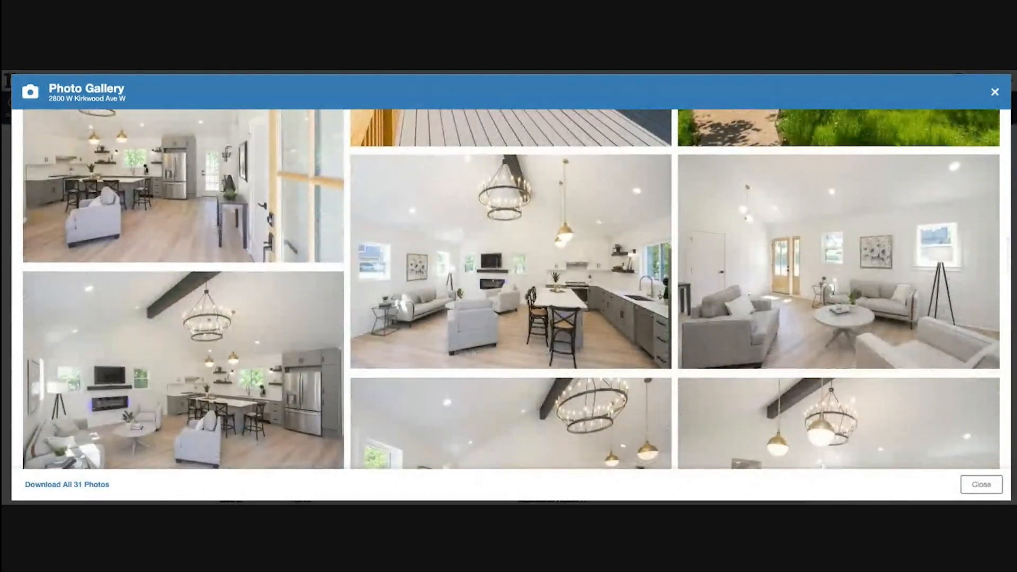
{"action": "scroll", "scroll_direction": "down", "scroll_amount": 3}
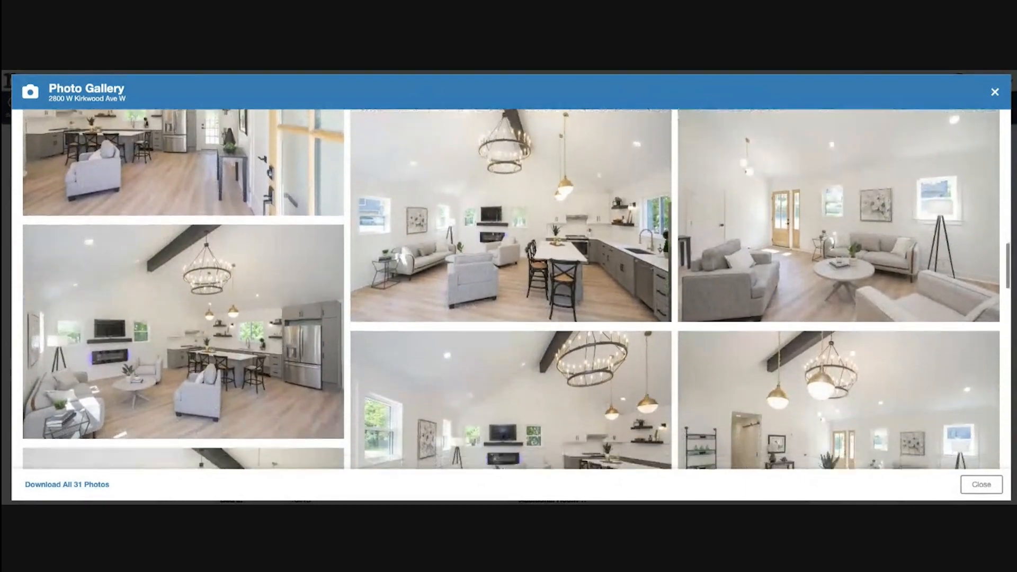
{"action": "scroll", "scroll_direction": "down", "scroll_amount": 3}
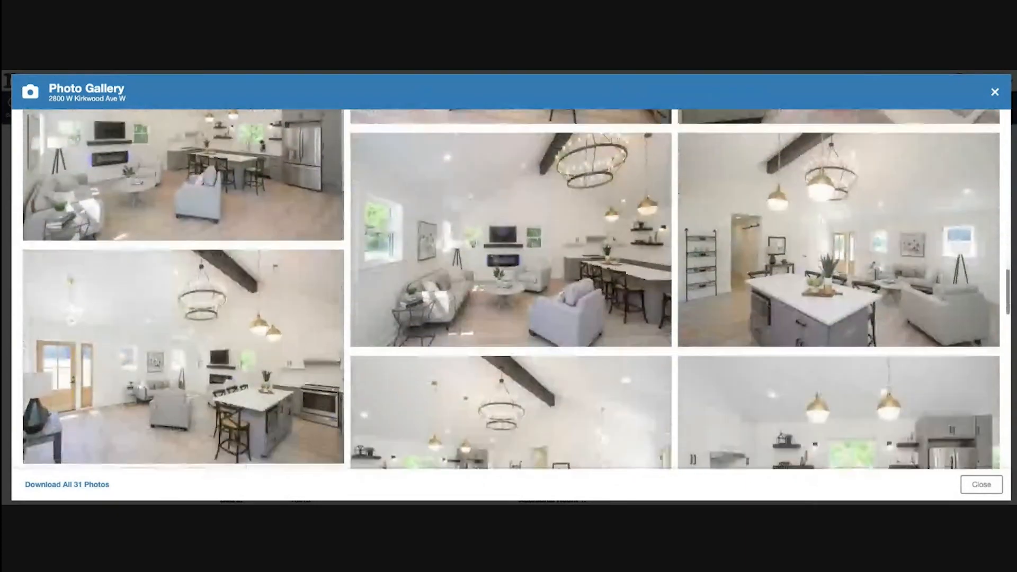
{"action": "scroll", "scroll_direction": "down", "scroll_amount": 3}
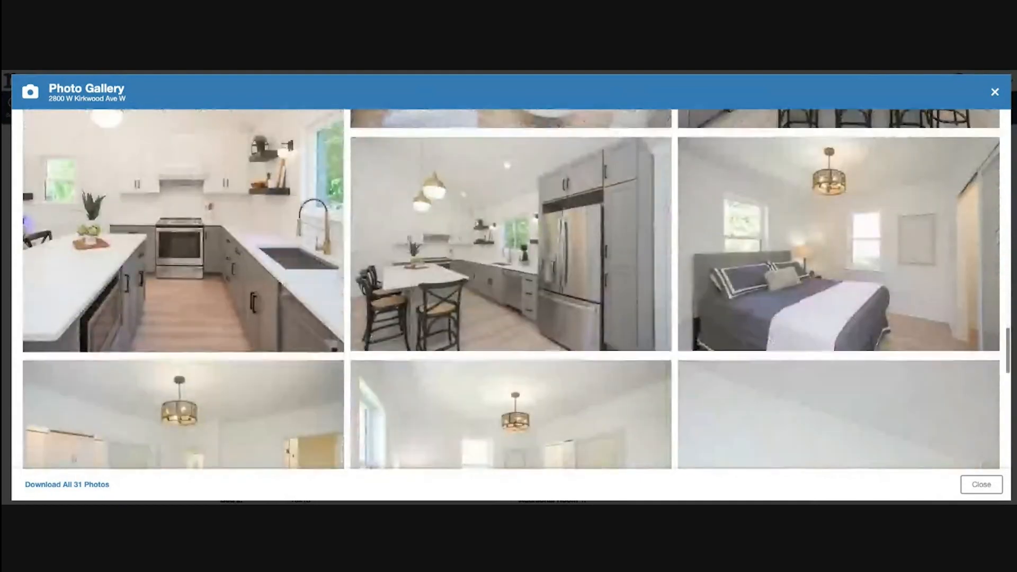
{"action": "scroll", "scroll_direction": "down", "scroll_amount": 3}
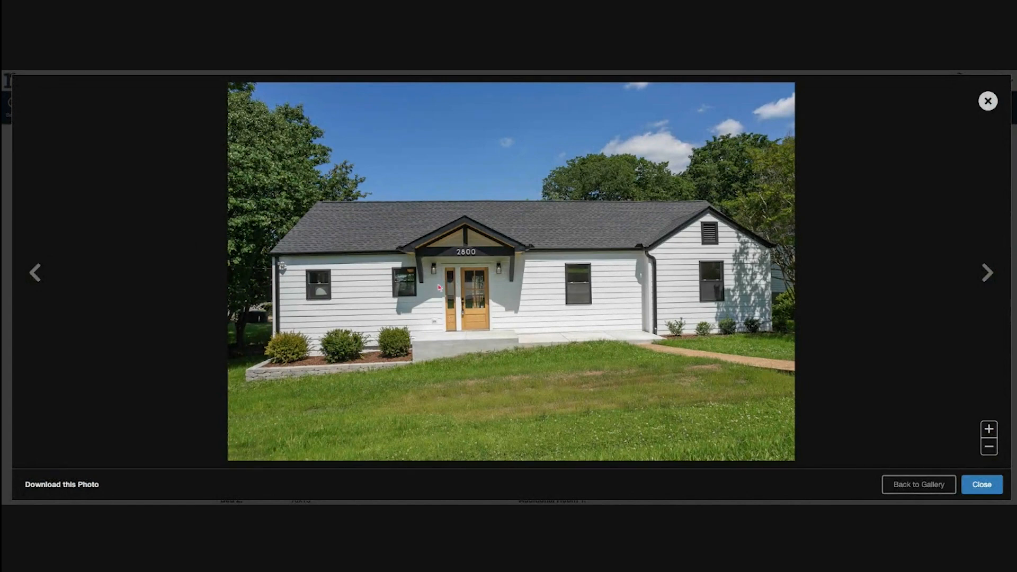
{"action": "mouse_move", "coordinate": [976, 107]}
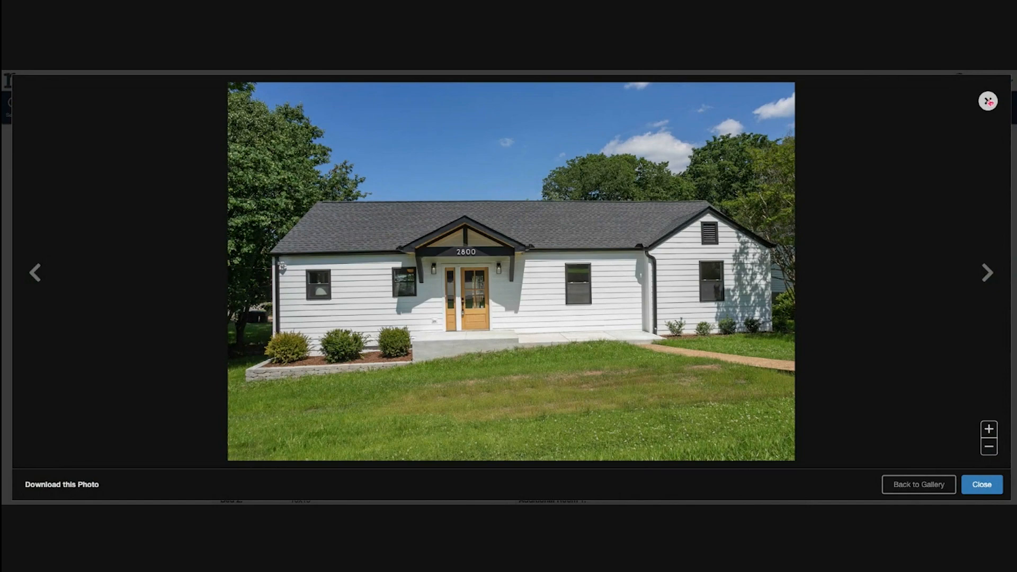
{"action": "left_click", "coordinate": [917, 484]}
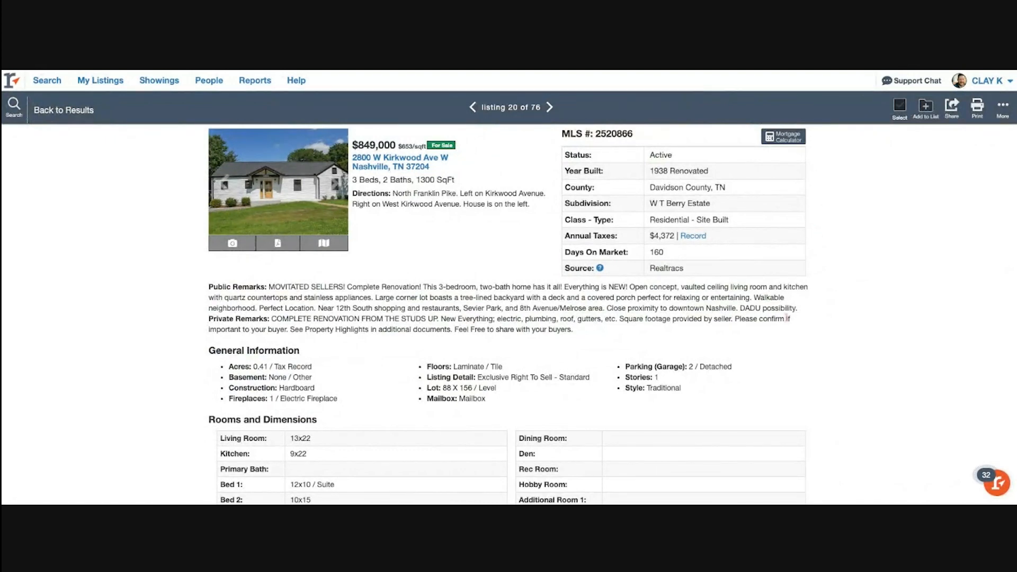
{"action": "double_click", "coordinate": [766, 308]}
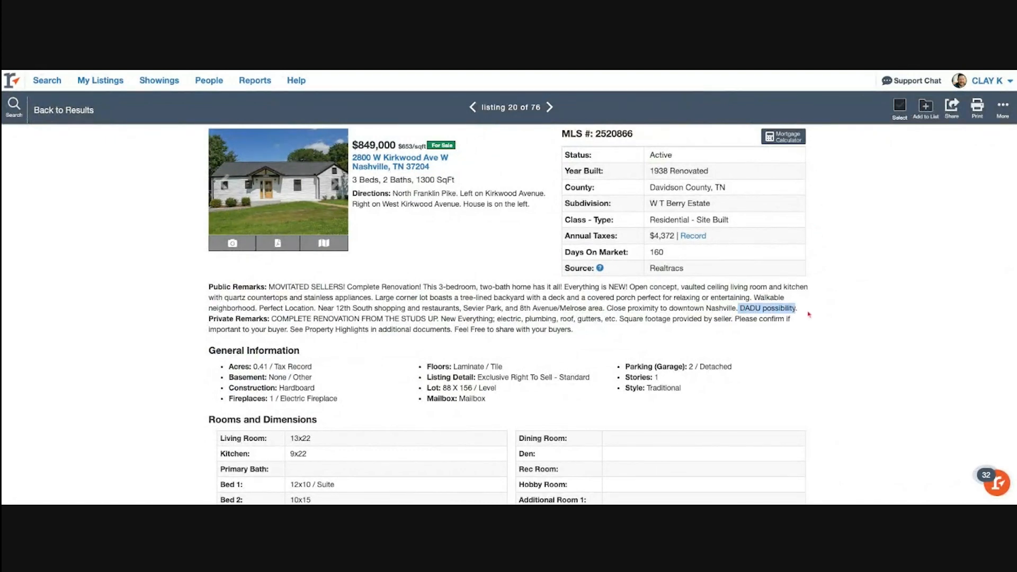